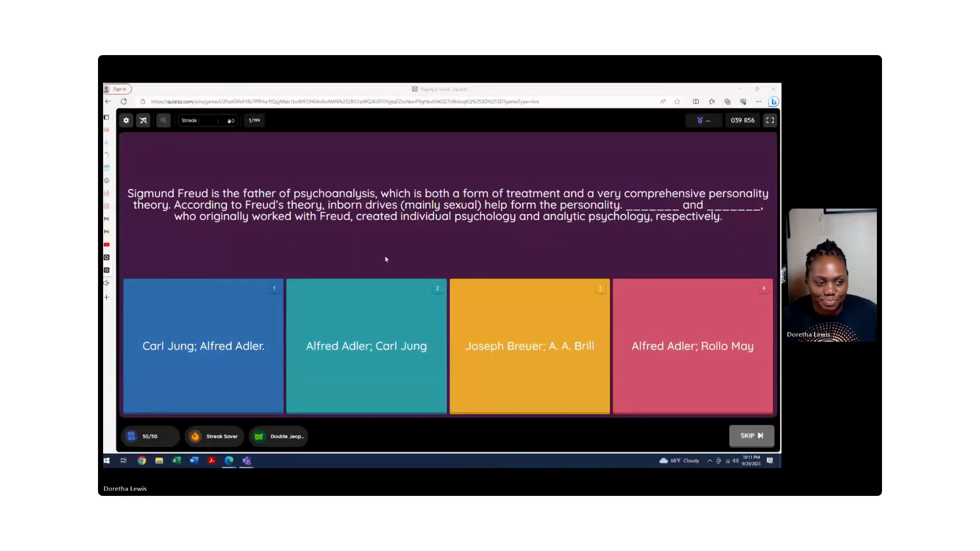
mouse_move(750, 363)
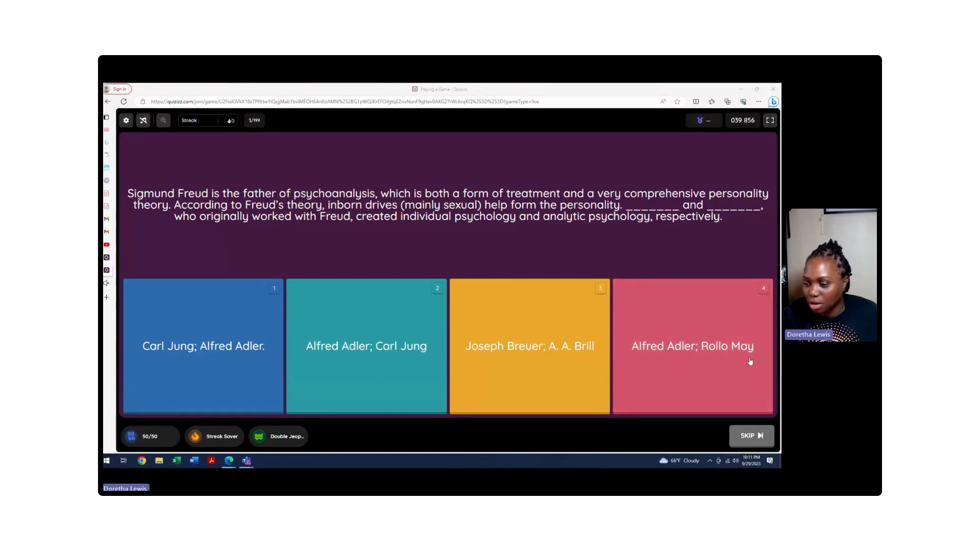
mouse_move(727, 365)
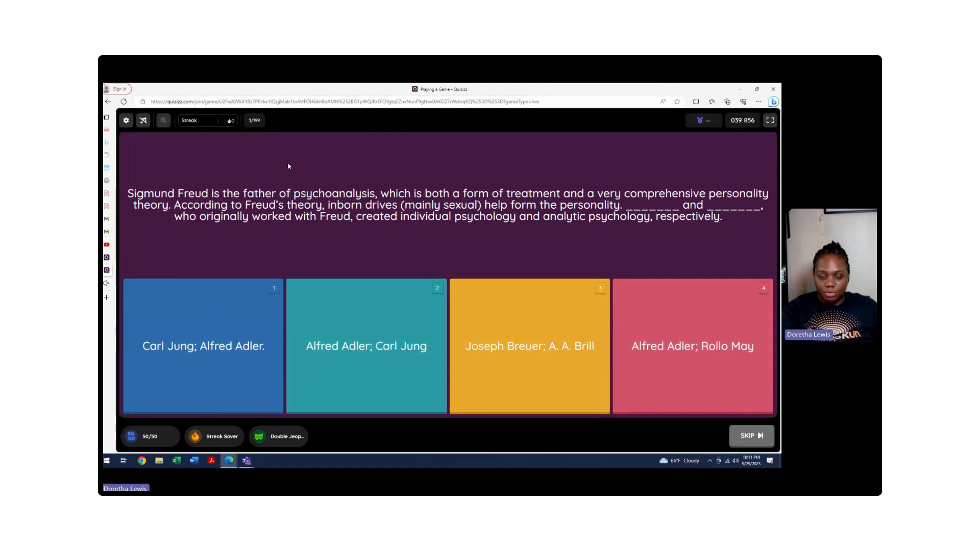
mouse_move(262, 193)
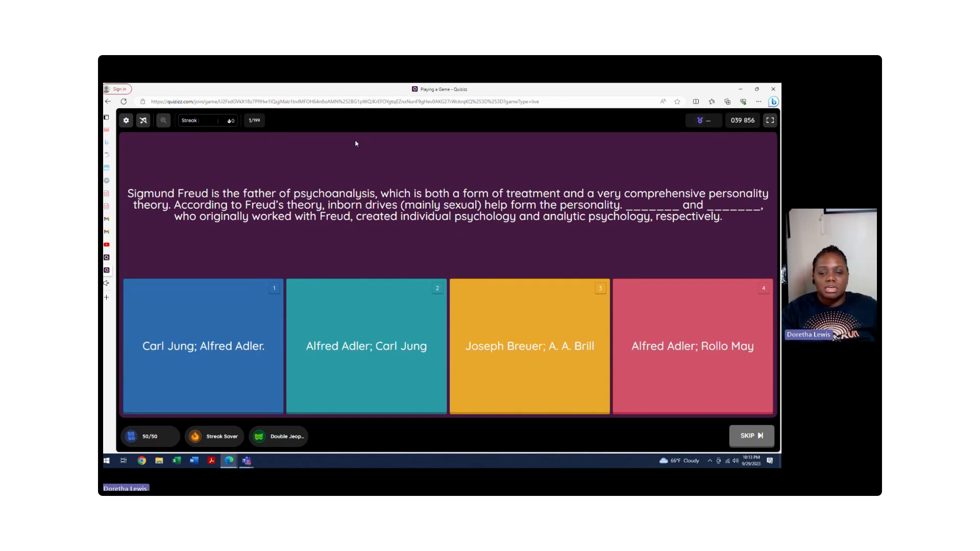
mouse_move(346, 270)
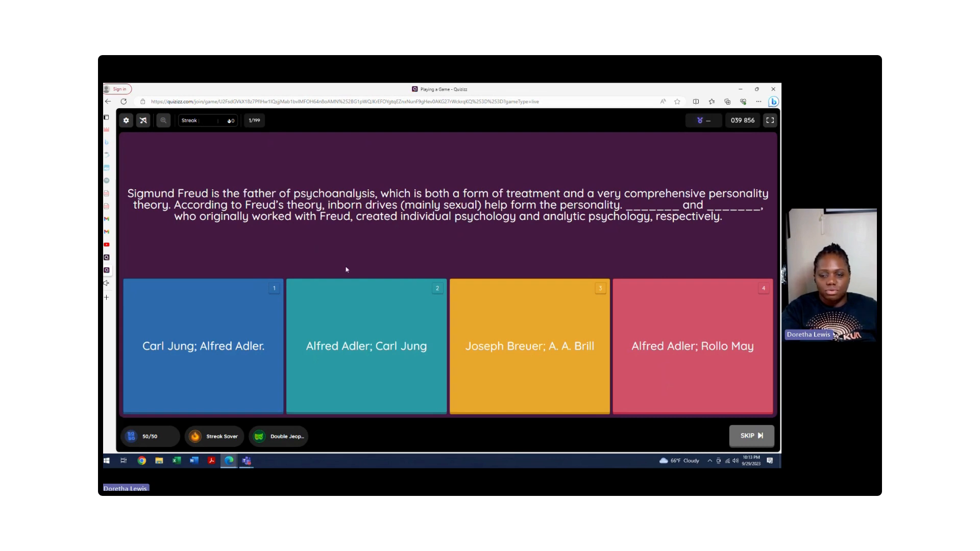
mouse_move(403, 357)
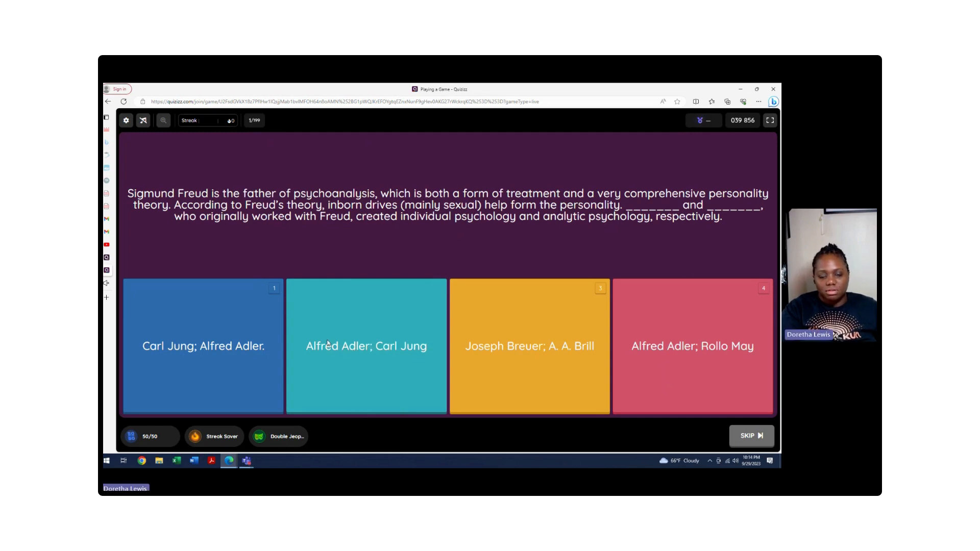
Step: Answer question 1 with 'Alfred Adler; Carl Jung', view the explanation, and go to question 2
left_click(367, 345)
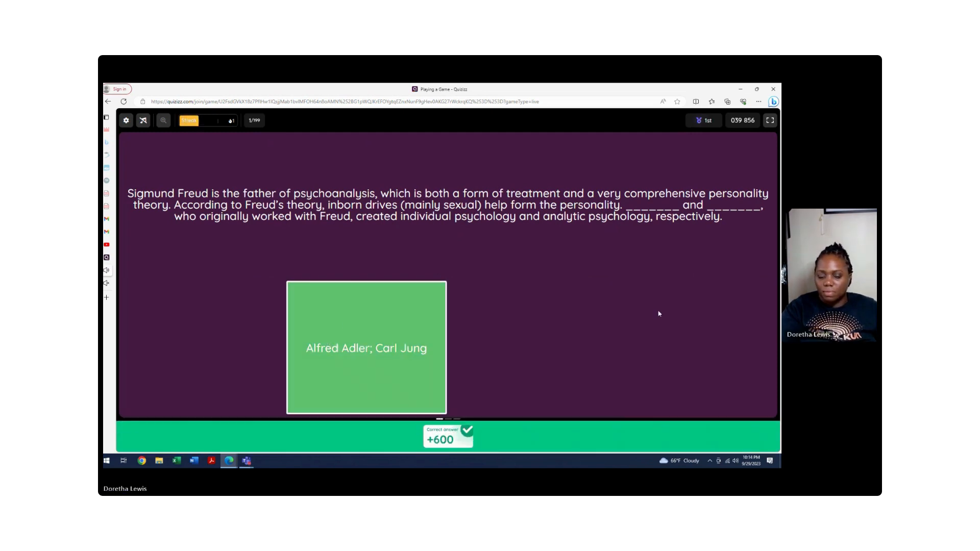
left_click(767, 435)
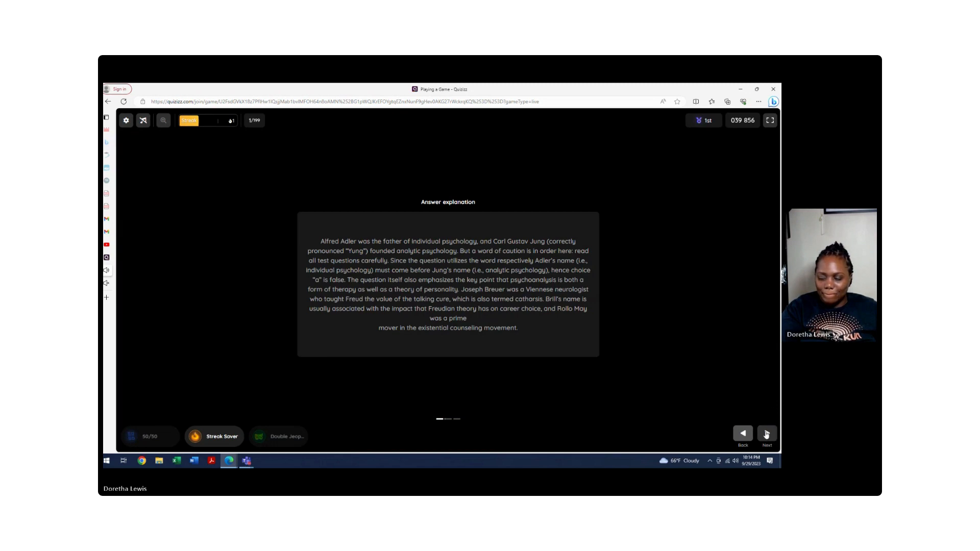
left_click(767, 435)
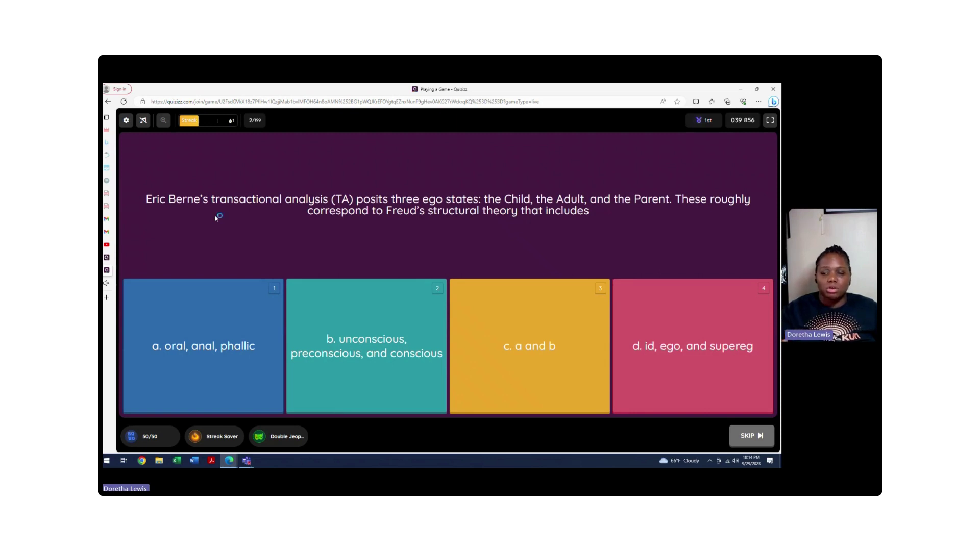
mouse_move(215, 218)
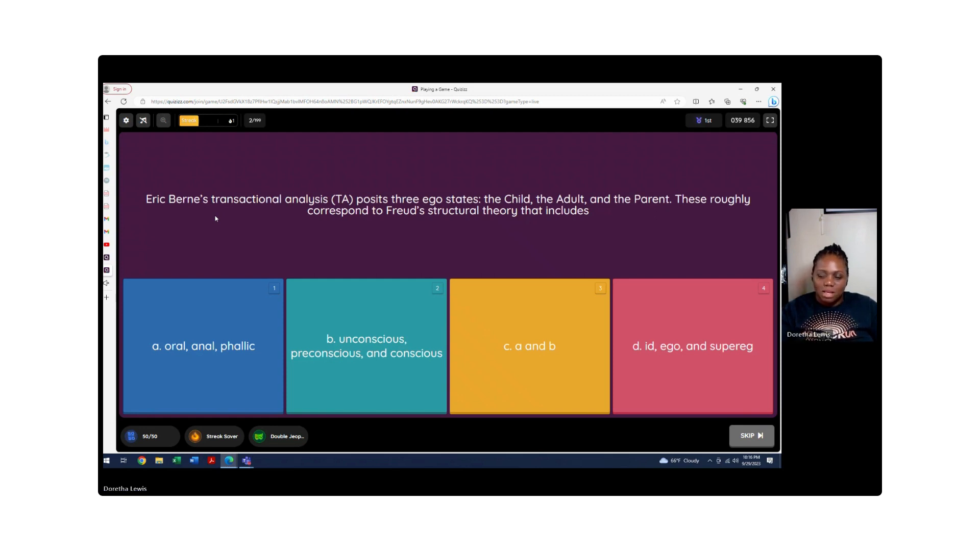
mouse_move(448, 261)
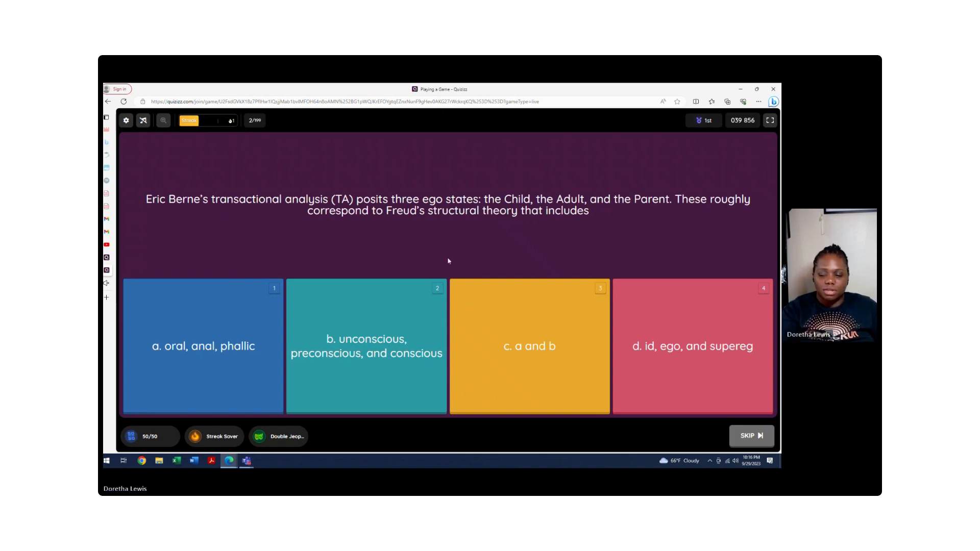
mouse_move(617, 235)
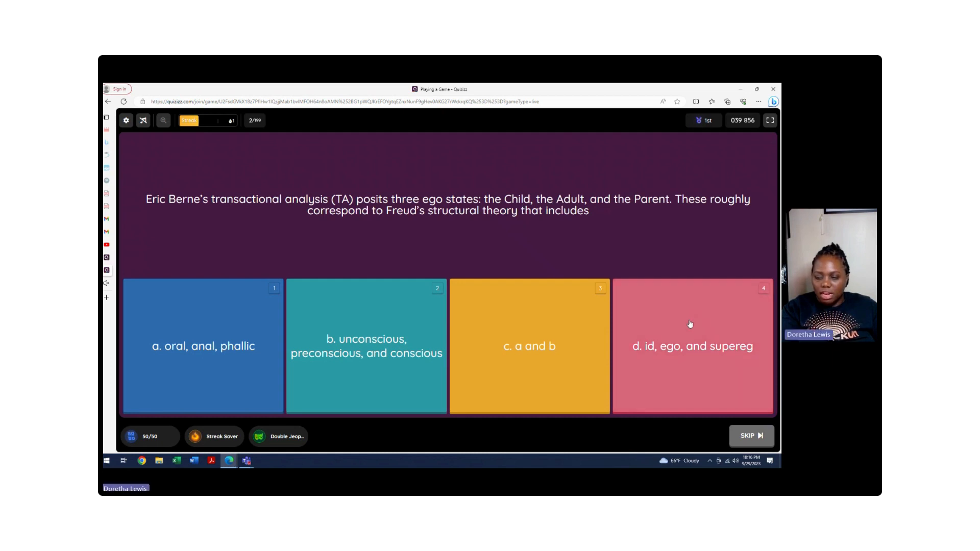
Step: Pick 'id, ego, and superego' for question 2 and advance to question 3
left_click(692, 346)
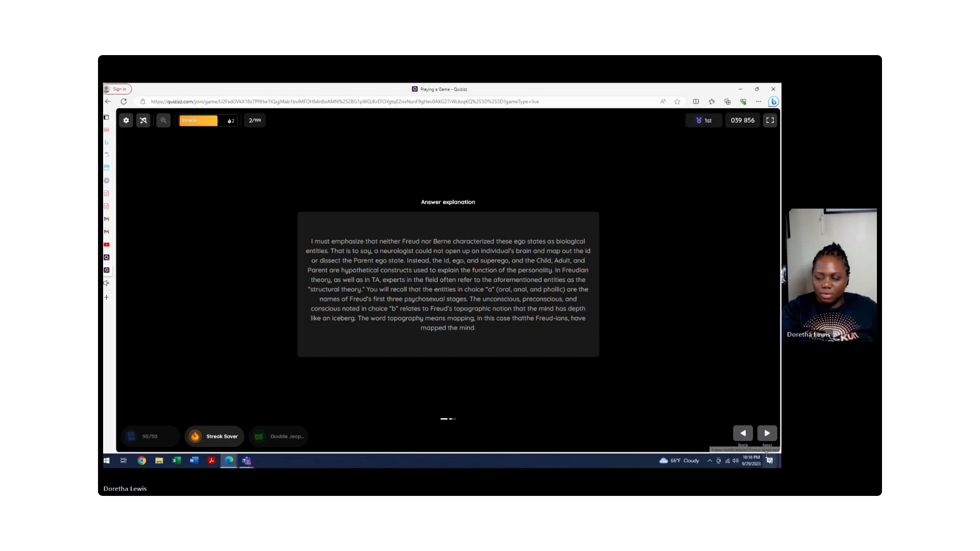
left_click(766, 434)
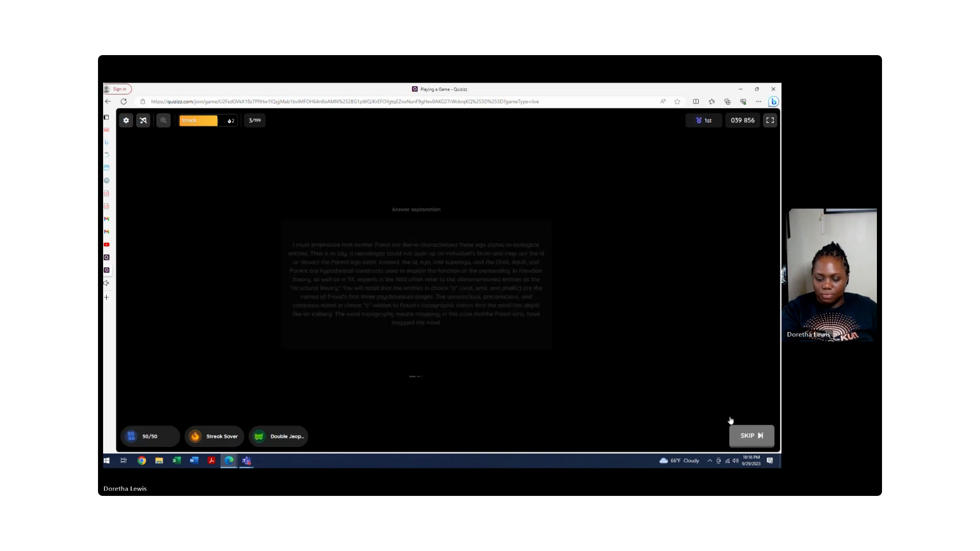
Step: Answer question 3 with 'Parent; superego.' and advance to question 4
left_click(752, 436)
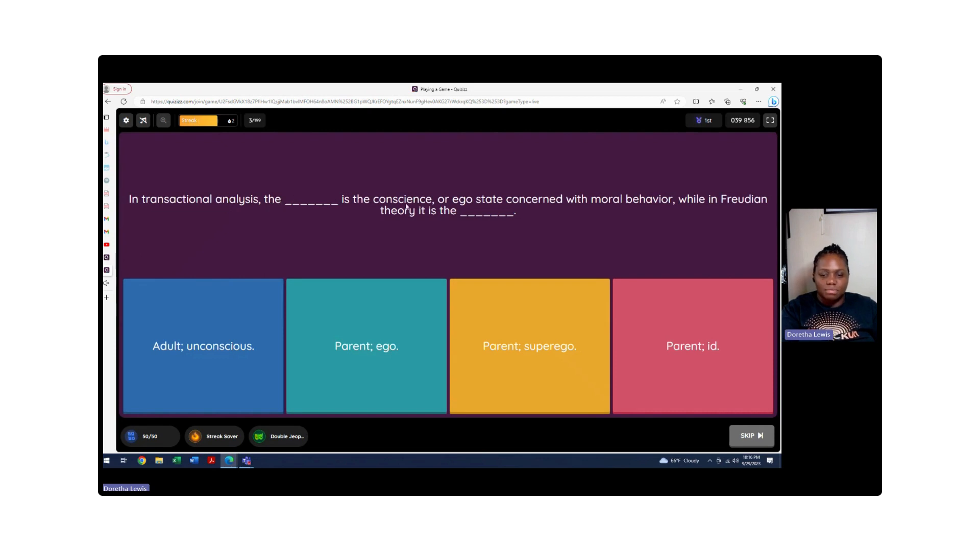
mouse_move(548, 207)
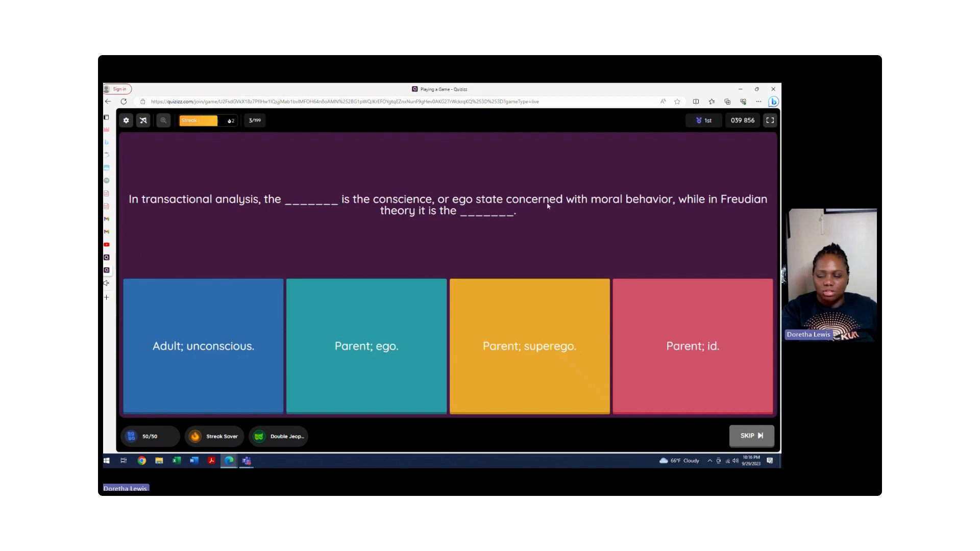
mouse_move(688, 219)
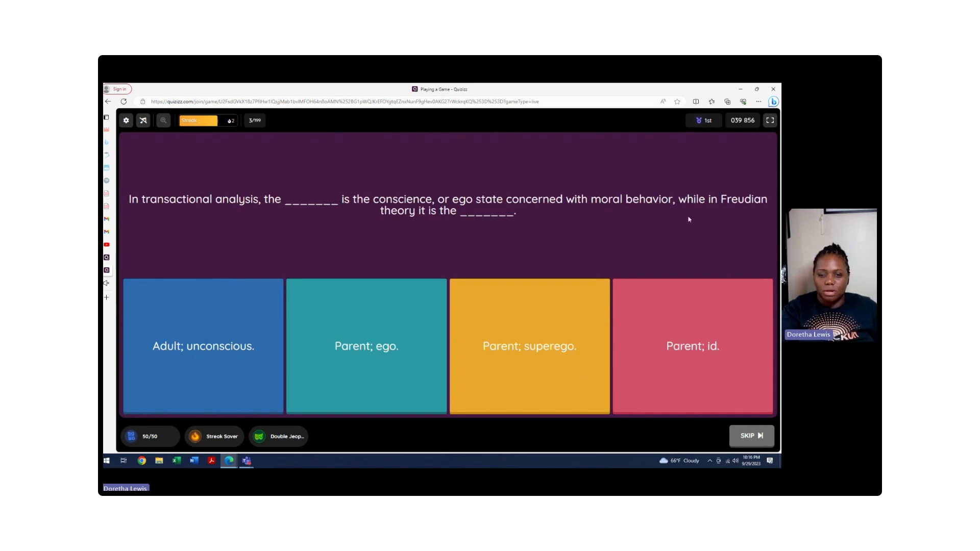
mouse_move(441, 227)
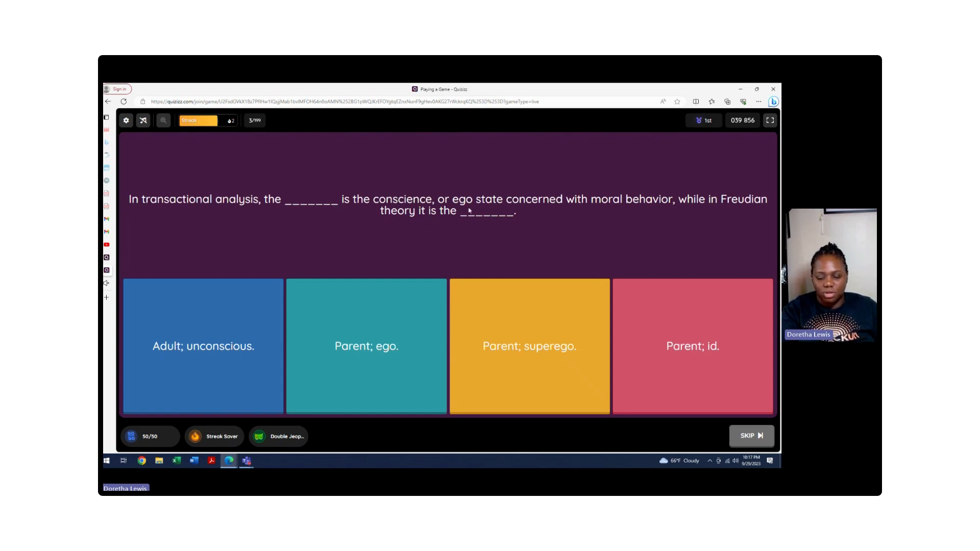
mouse_move(550, 198)
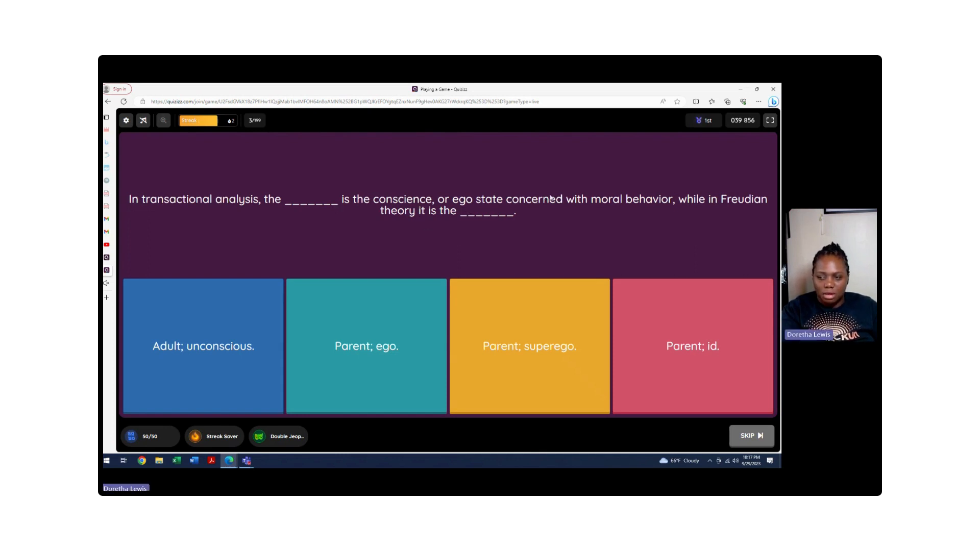
mouse_move(619, 210)
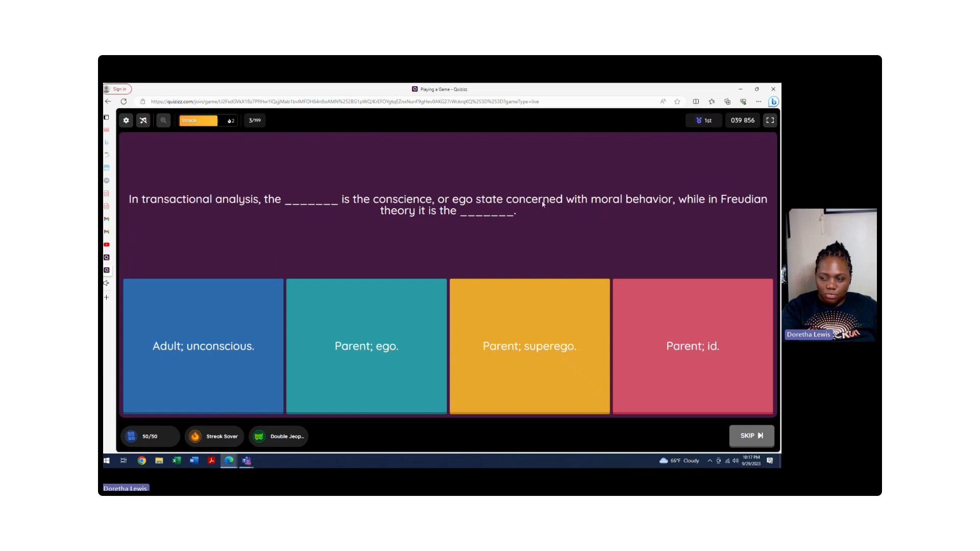
mouse_move(517, 307)
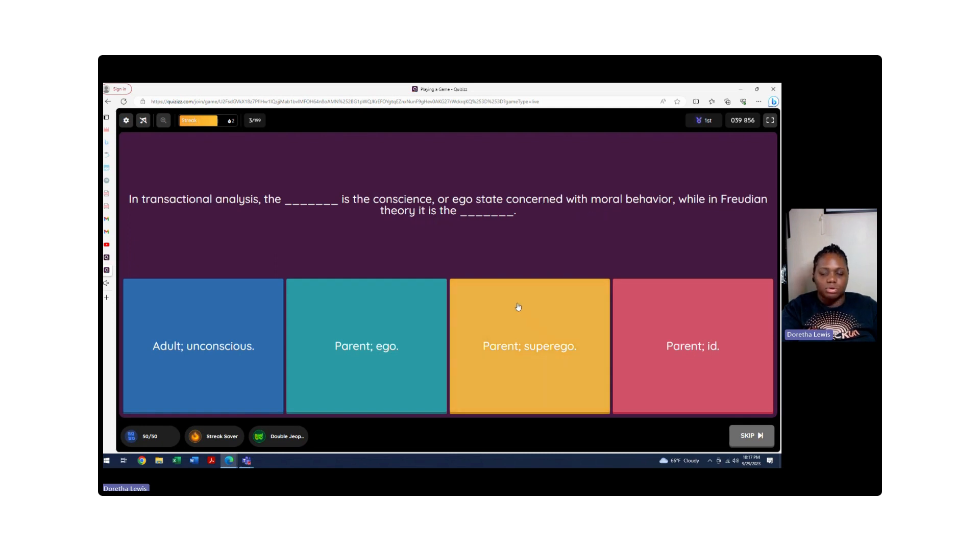
left_click(529, 346)
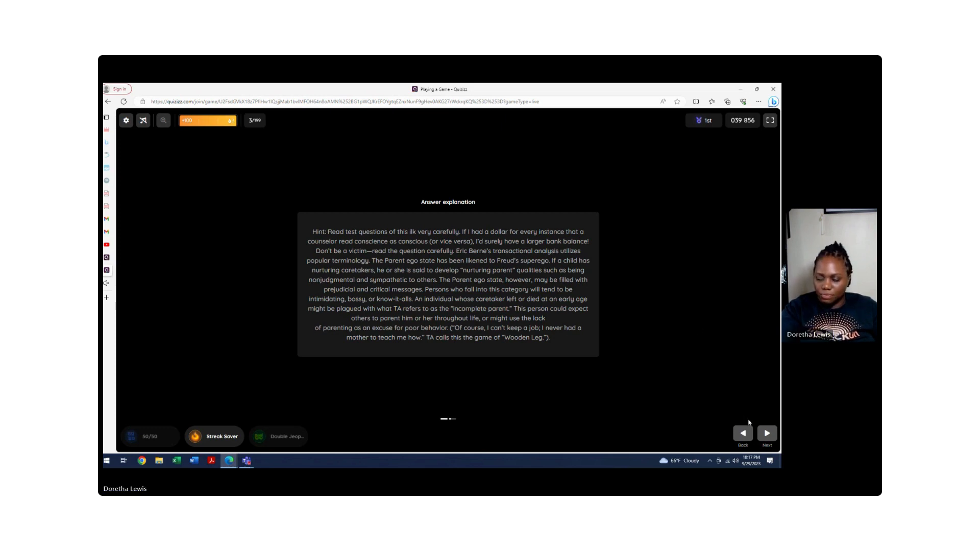
left_click(767, 433)
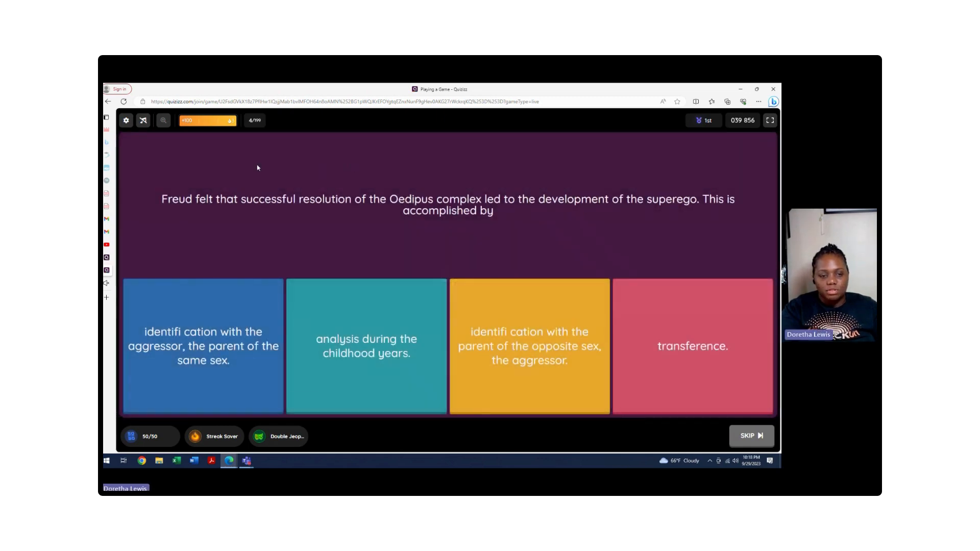
mouse_move(430, 192)
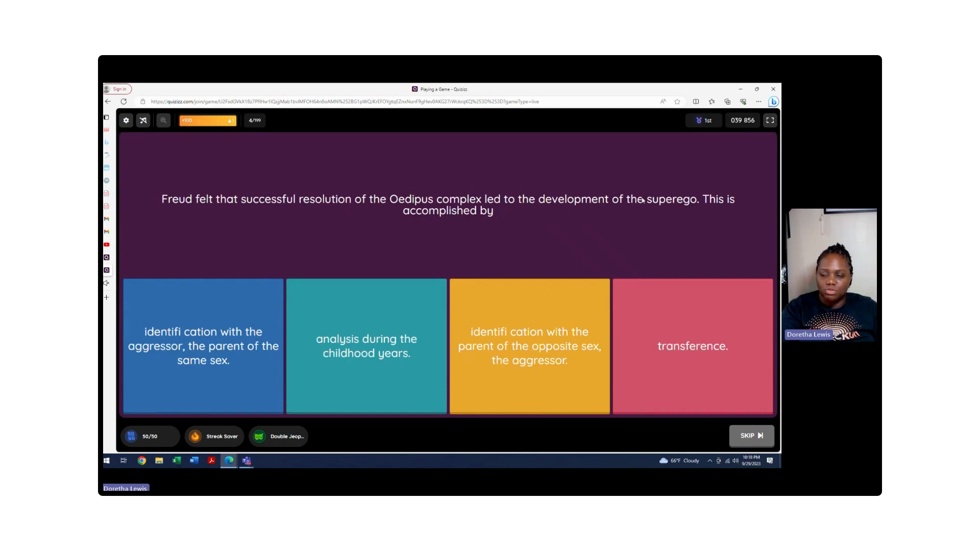
mouse_move(518, 190)
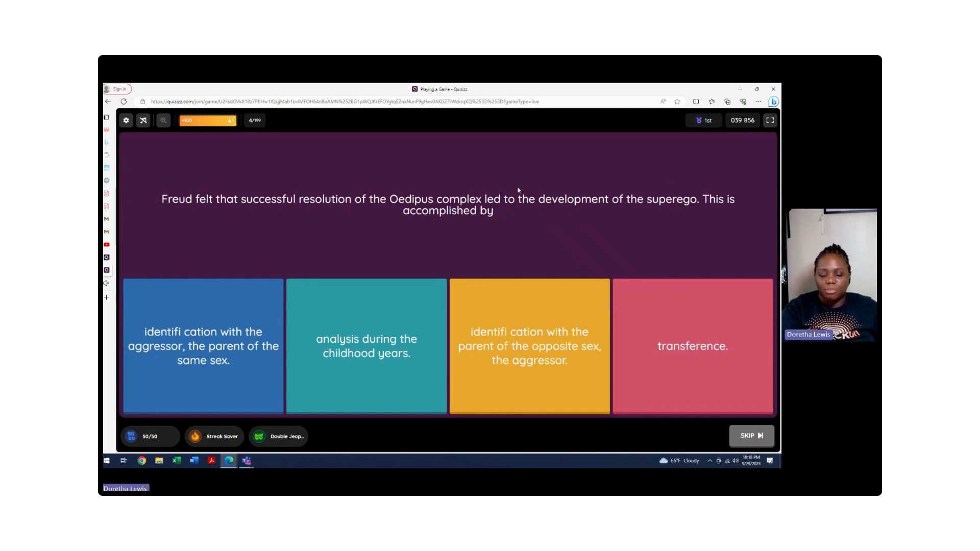
mouse_move(306, 251)
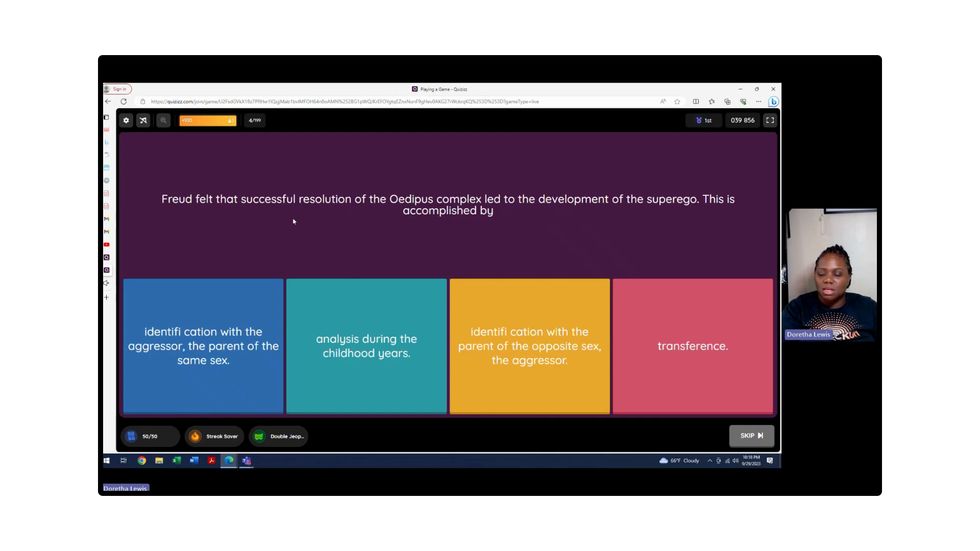
mouse_move(307, 223)
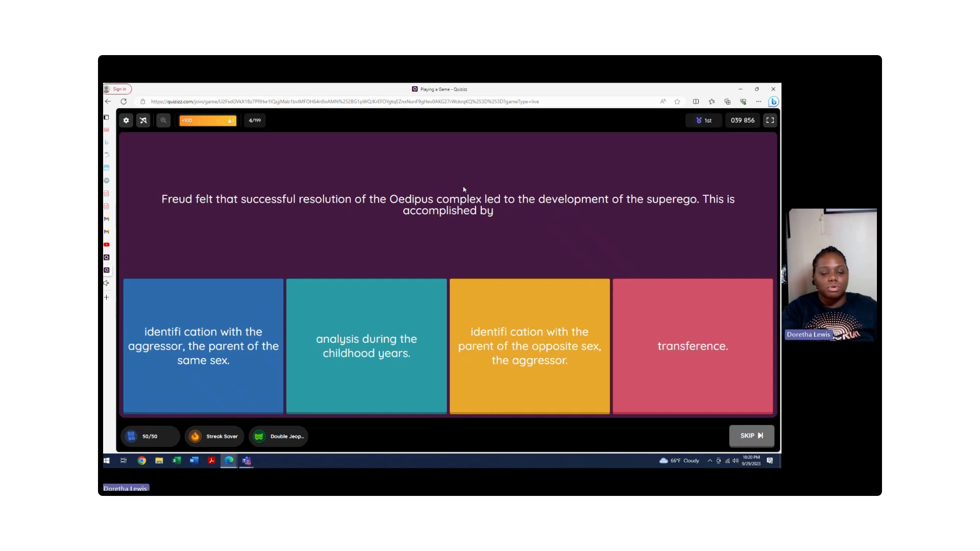
Step: Answer question 4 on the Oedipus complex and continue to question 5 on the ego
left_click(203, 345)
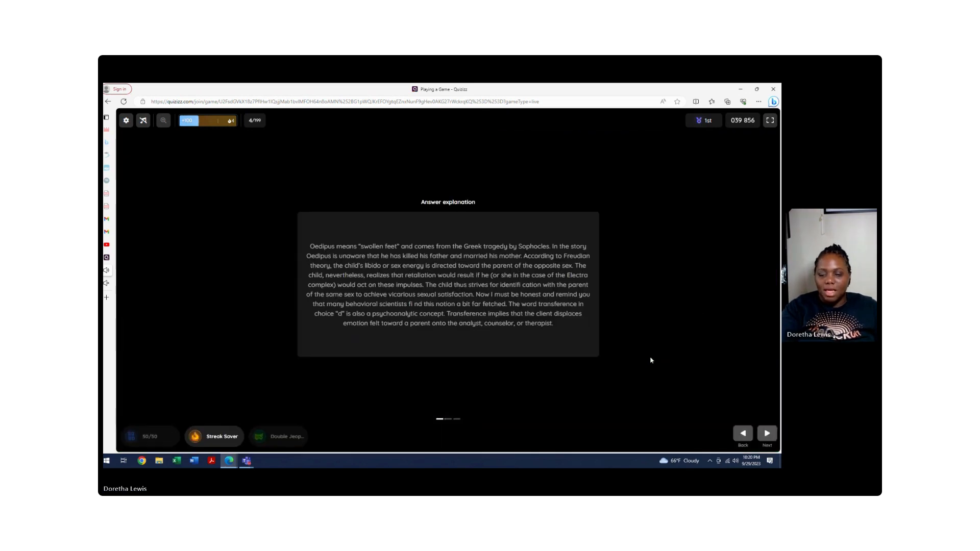
mouse_move(688, 297)
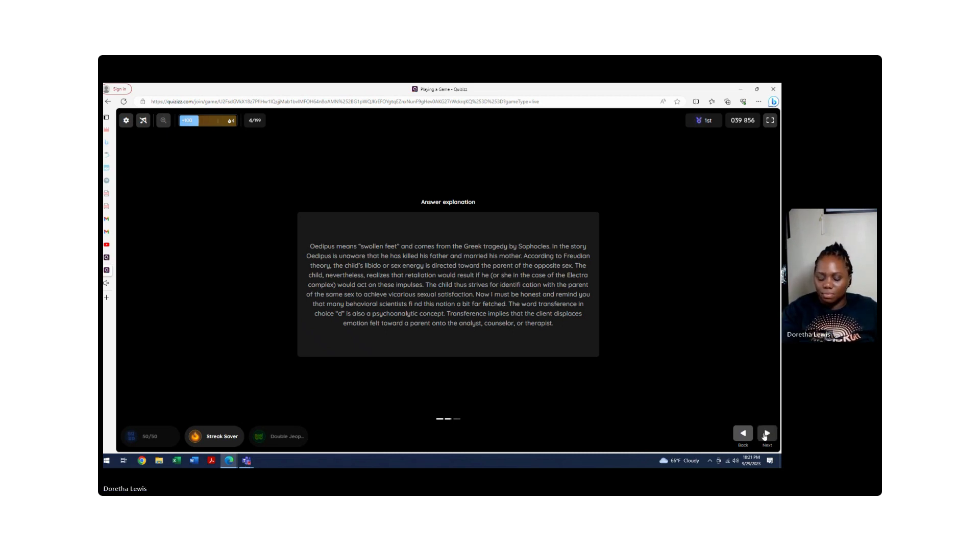
left_click(767, 434)
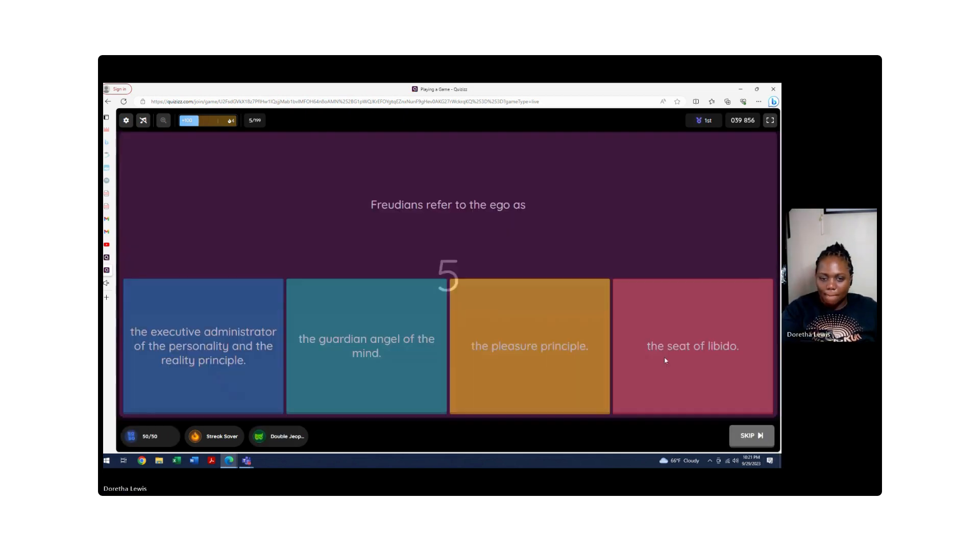
mouse_move(400, 246)
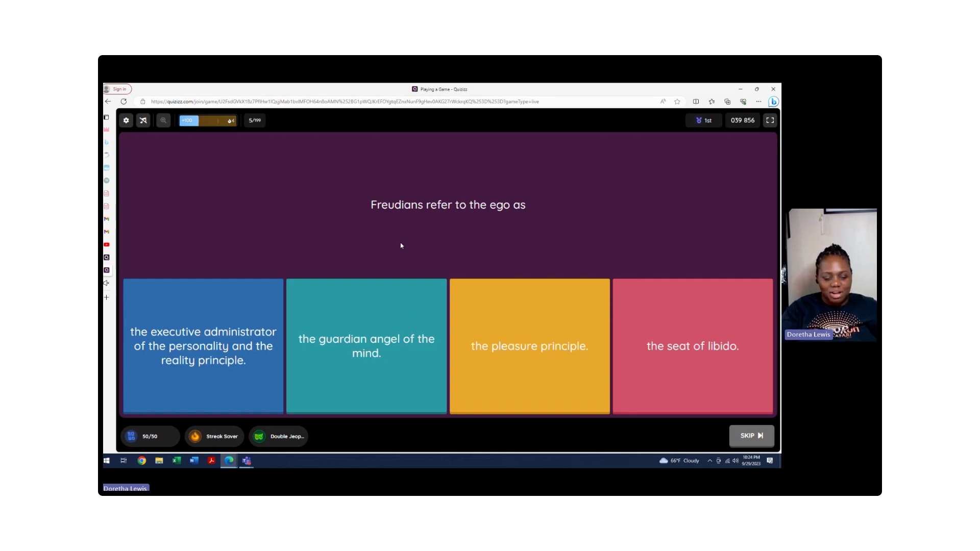
Step: Choose 'the executive administrator of the personality and the reality principle' for question 5
left_click(202, 346)
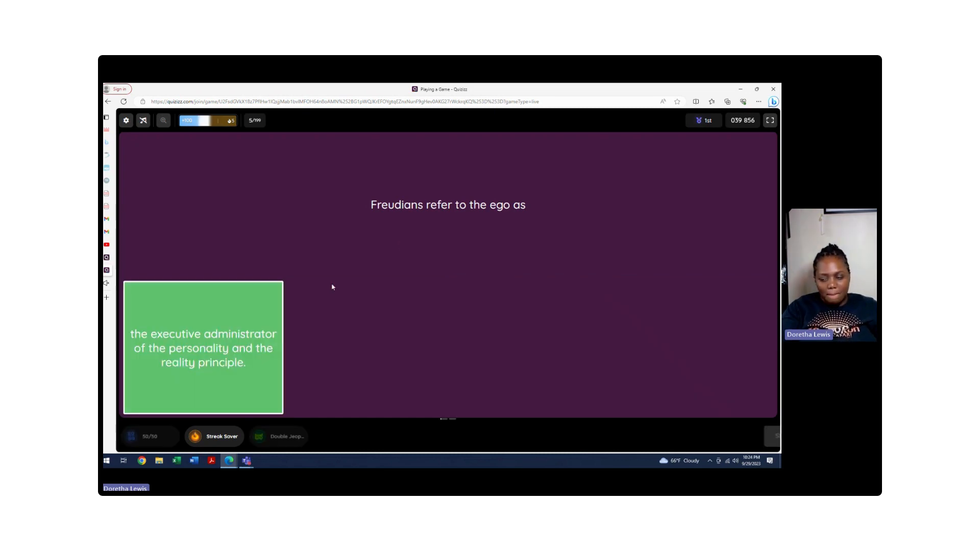
left_click(202, 348)
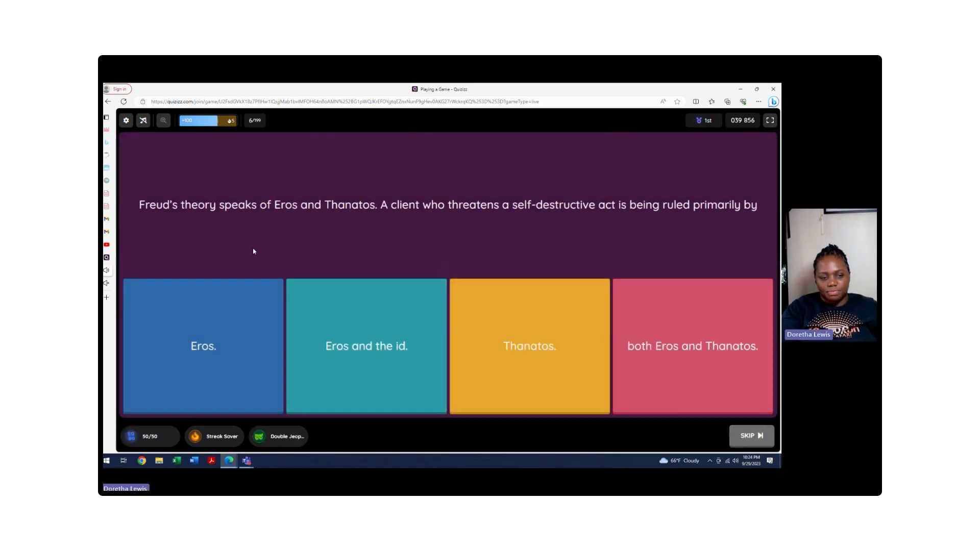
mouse_move(190, 234)
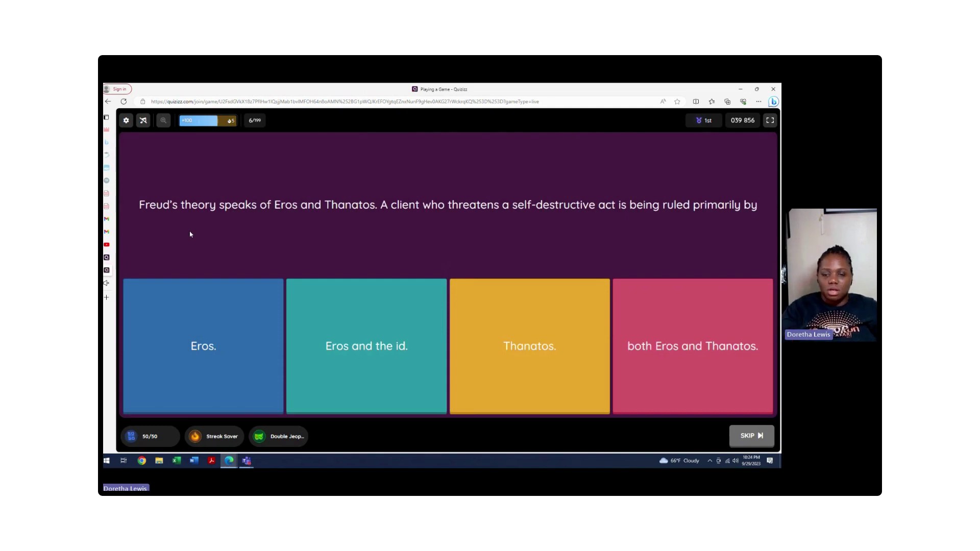
mouse_move(526, 220)
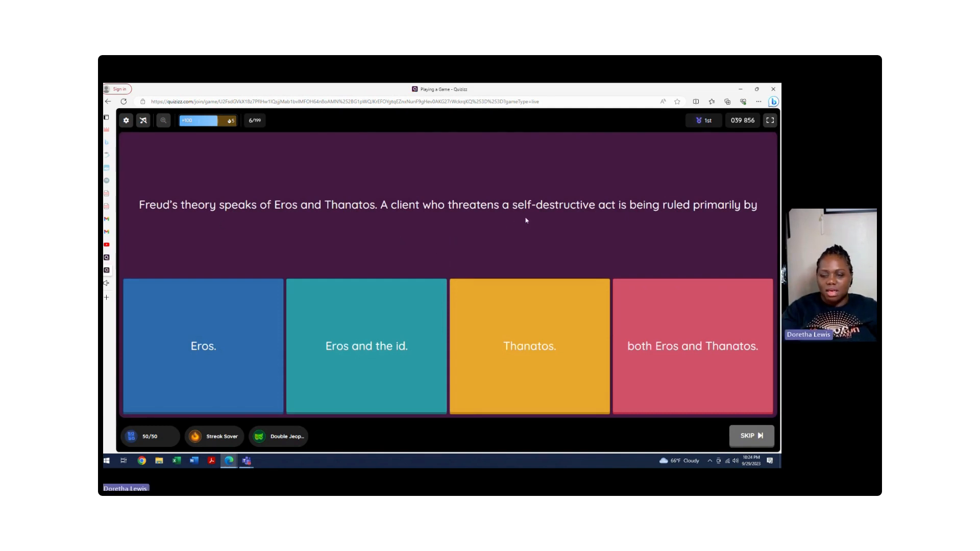
mouse_move(666, 216)
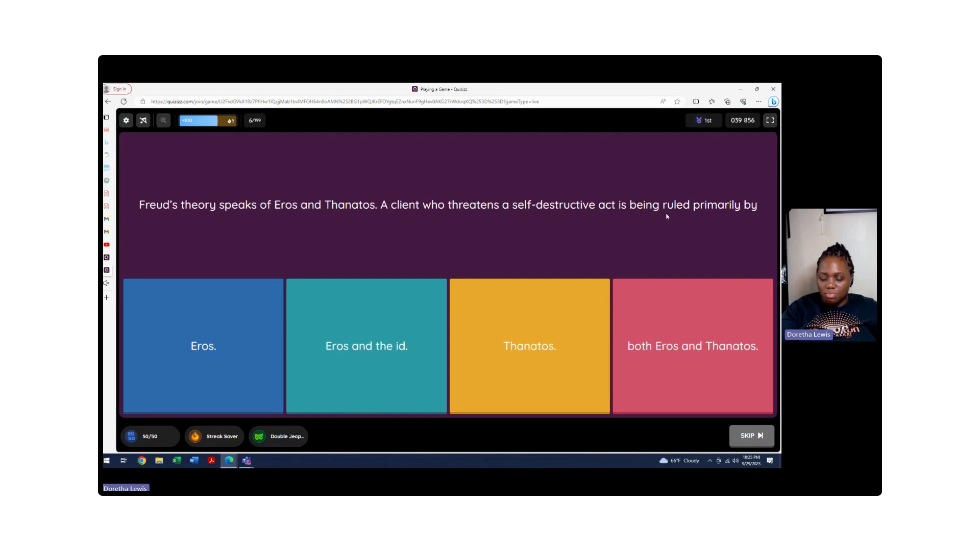
mouse_move(613, 226)
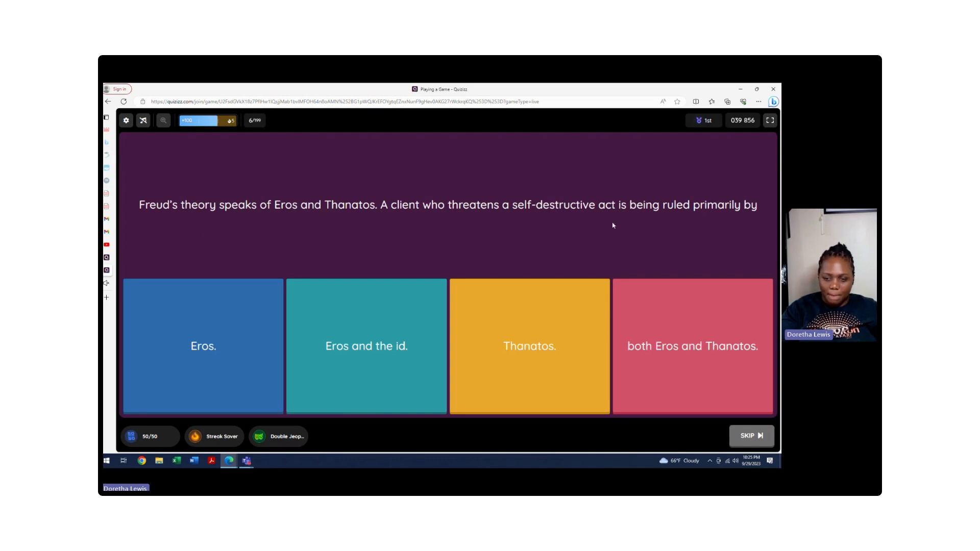
mouse_move(448, 214)
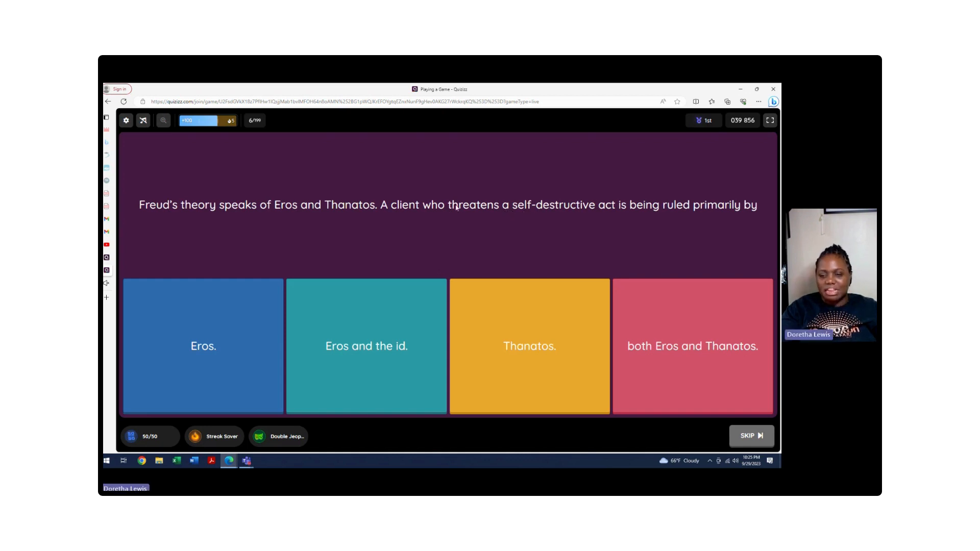
mouse_move(463, 197)
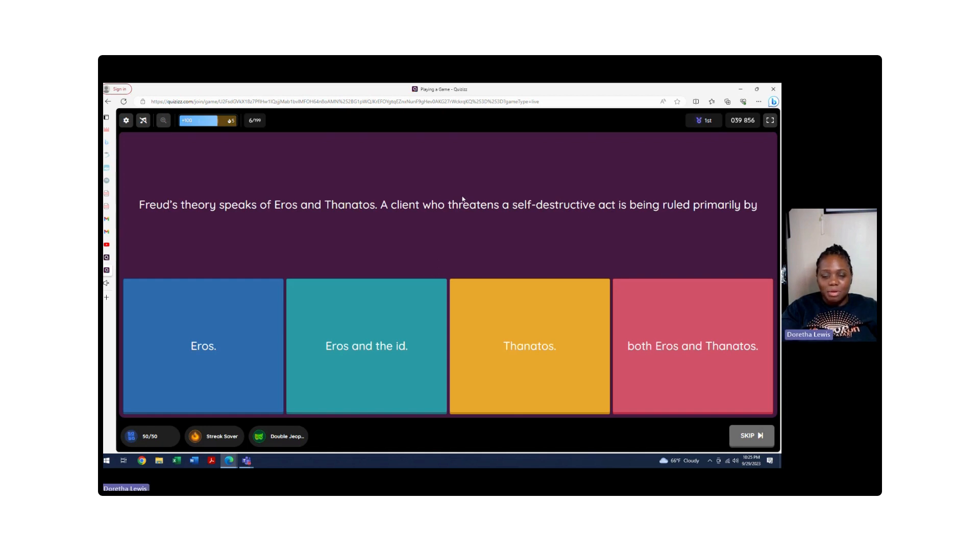
mouse_move(446, 200)
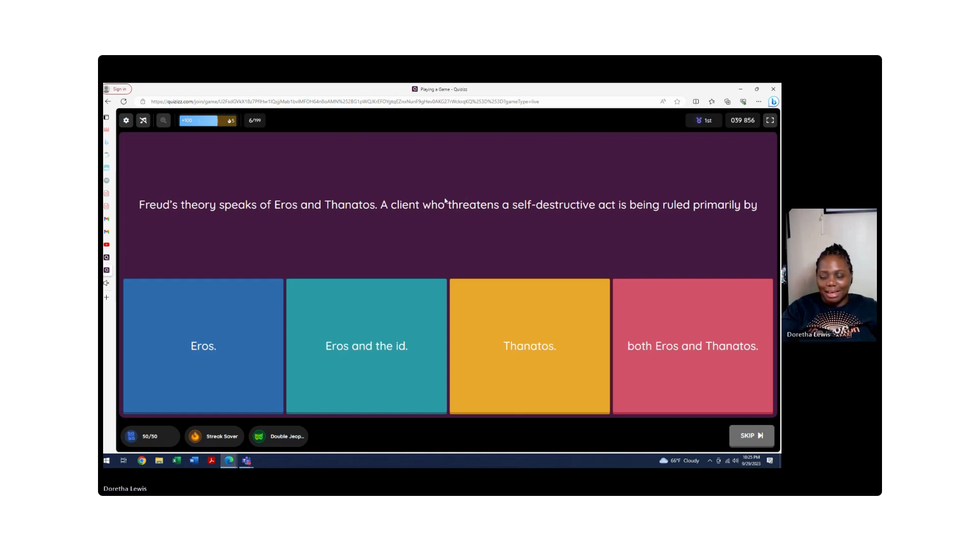
mouse_move(457, 199)
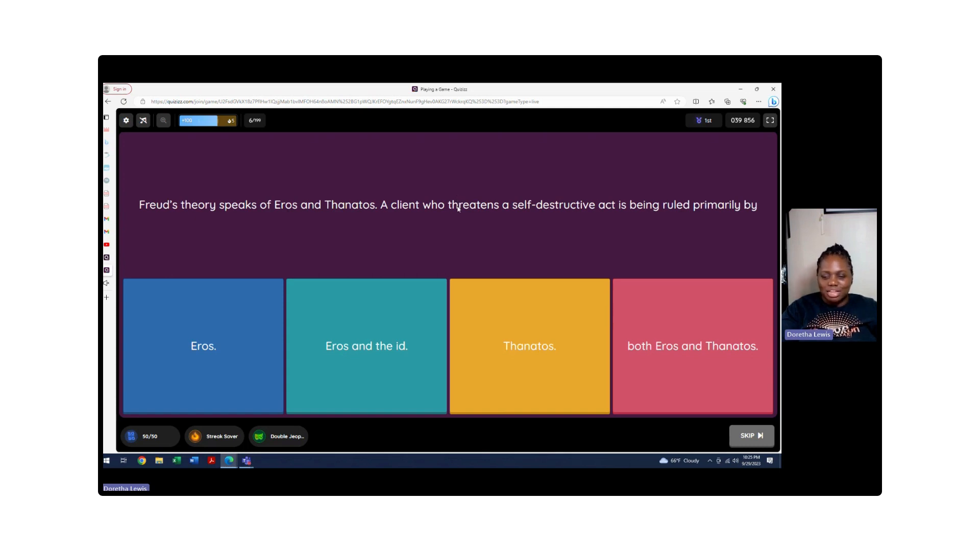
mouse_move(449, 208)
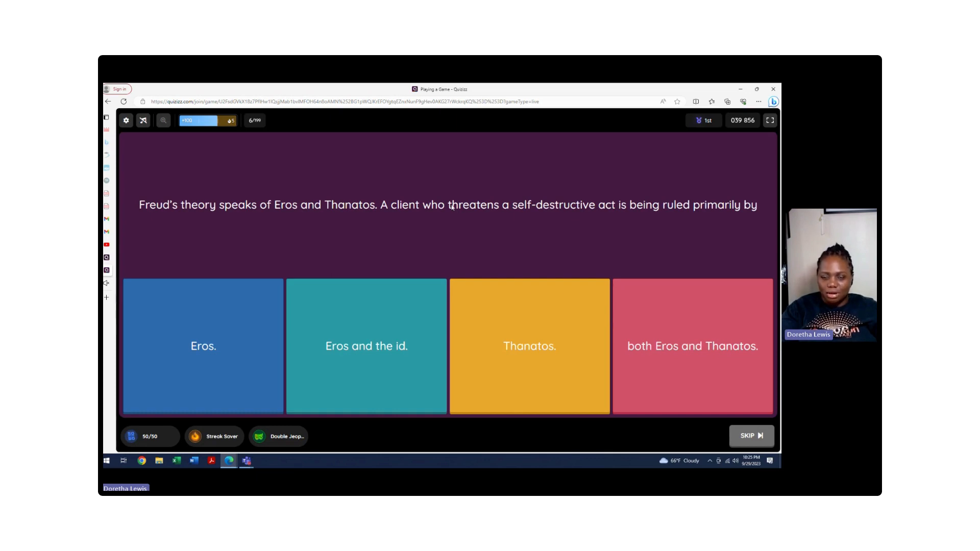
mouse_move(465, 212)
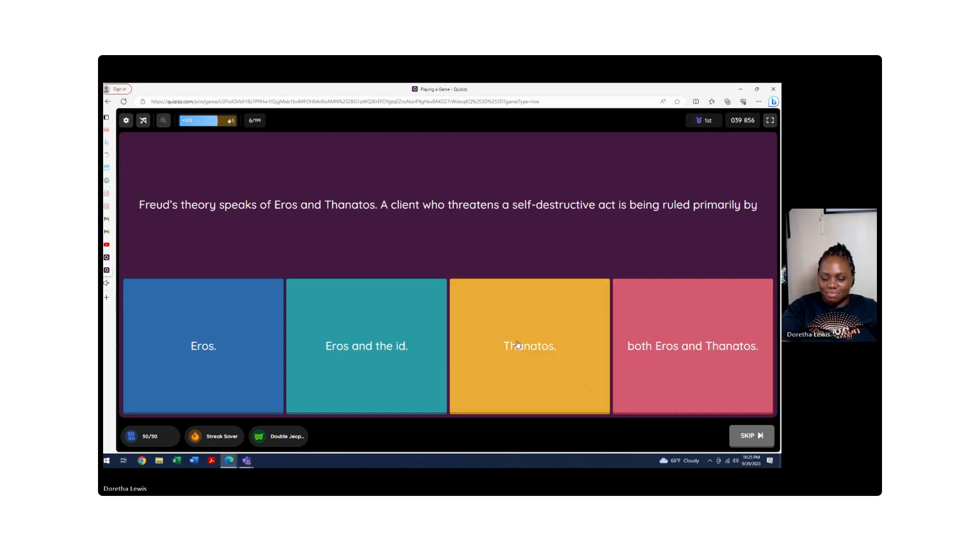
Step: Answer question 6 with 'Thanatos.' and continue to question 7
left_click(529, 346)
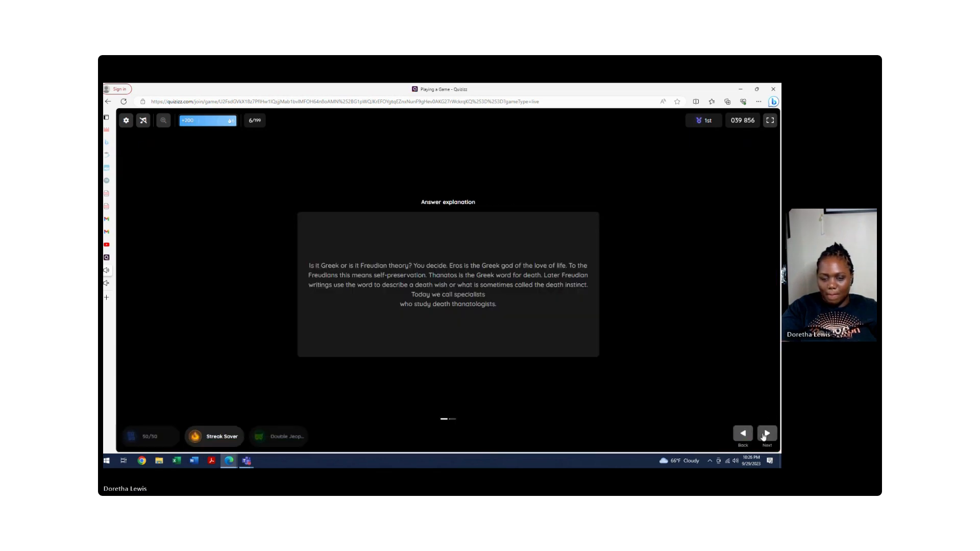
left_click(767, 434)
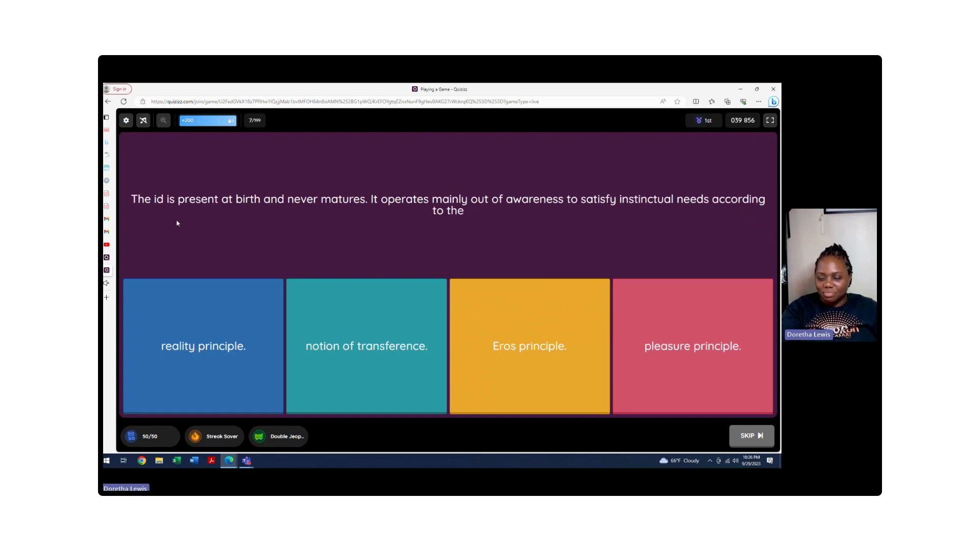
mouse_move(656, 335)
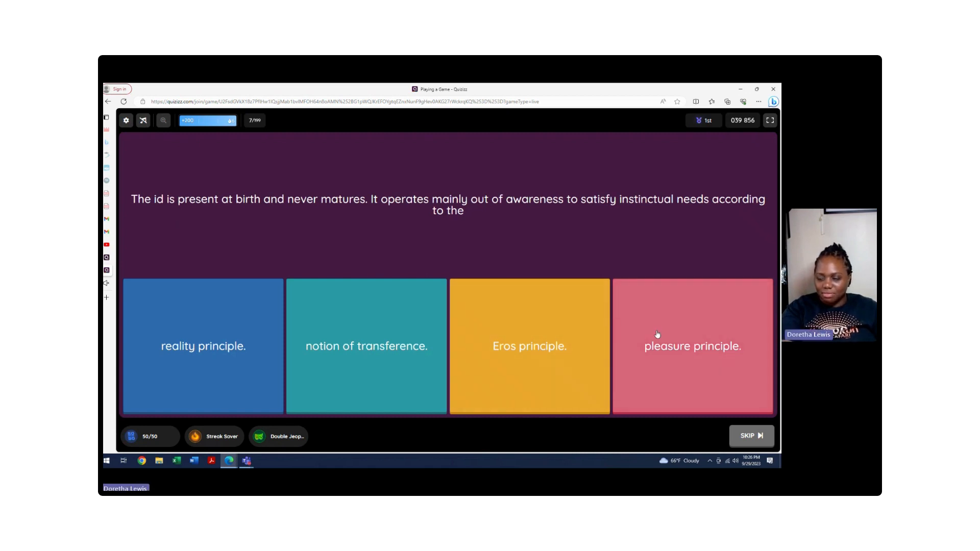
Step: Choose 'pleasure principle.' as the answer to question 7 about the id
left_click(692, 345)
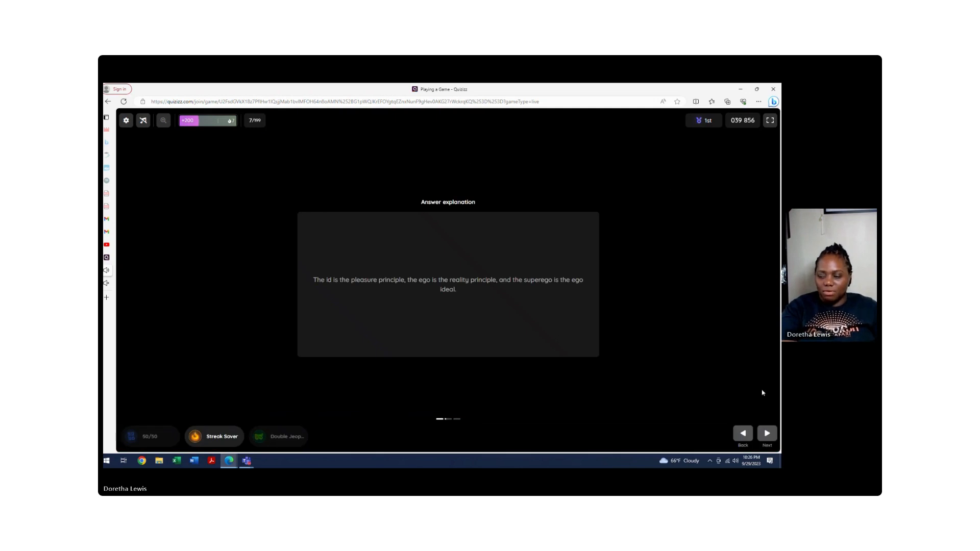
Step: Advance from the id explanation to question 8 on the seesaw fulcrum
left_click(767, 433)
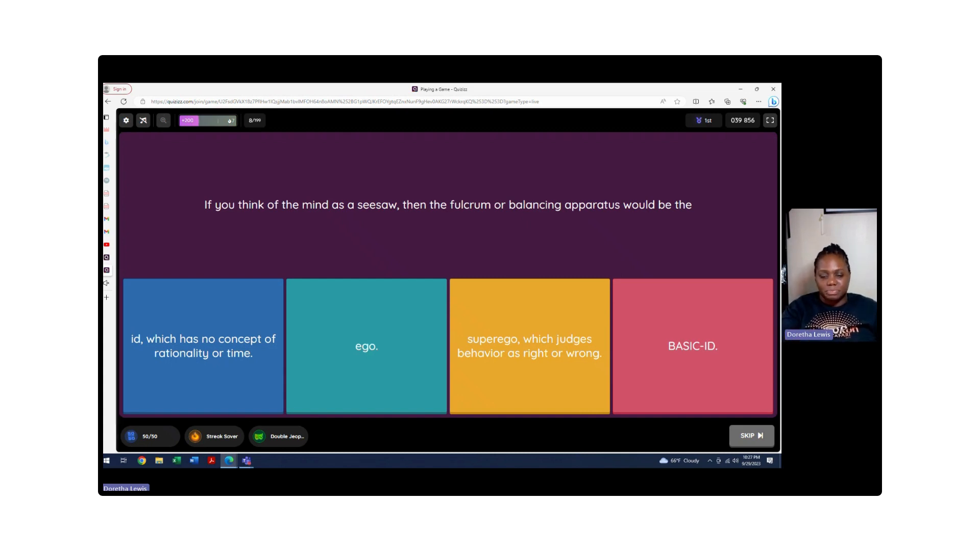
Step: Answer question 8 on the seesaw fulcrum and advance to question 9
left_click(366, 346)
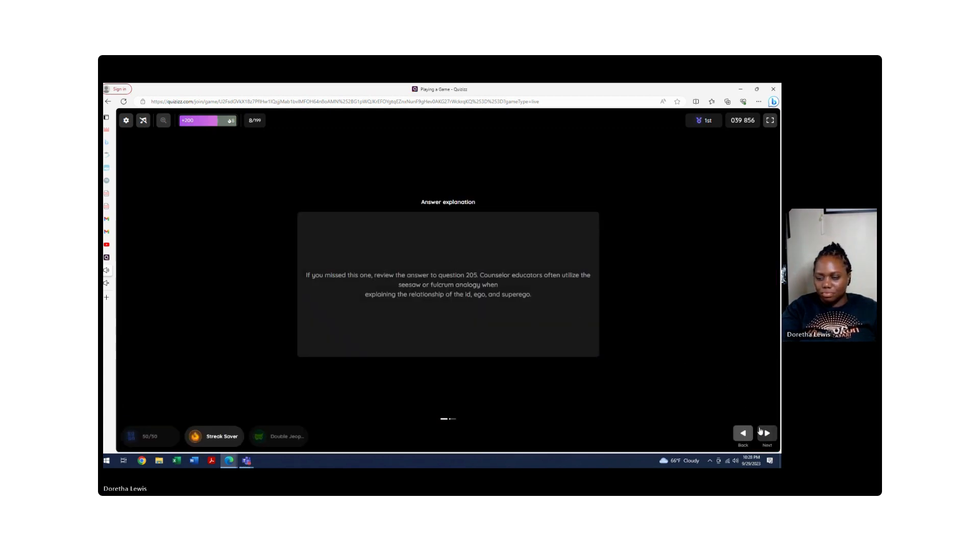
left_click(765, 433)
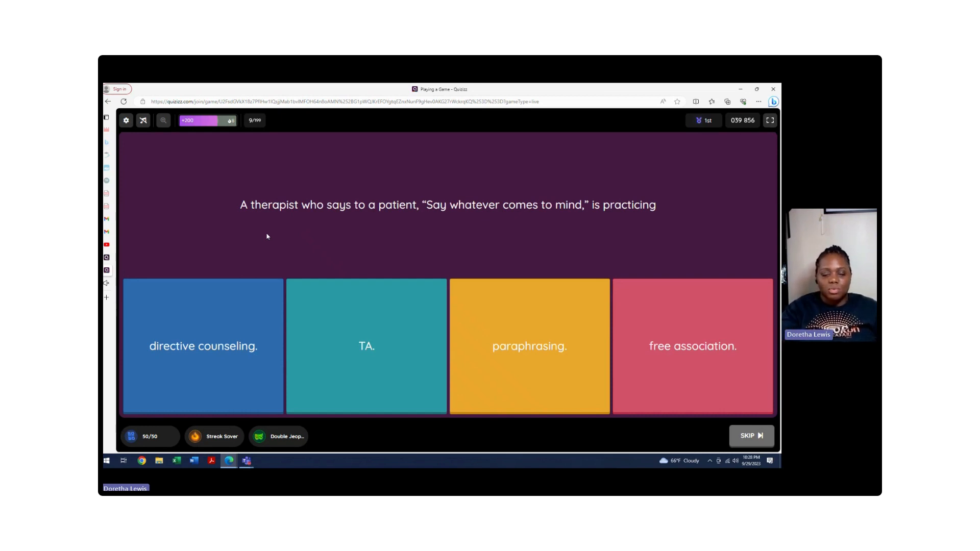
mouse_move(376, 226)
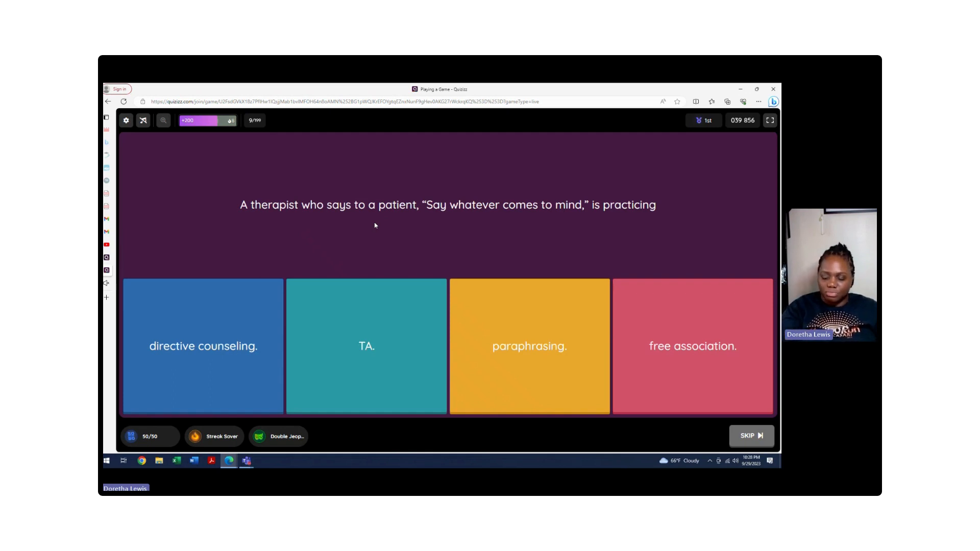
Step: Answer question 9 with 'free association.', view its explanation, and advance to question 10
left_click(692, 346)
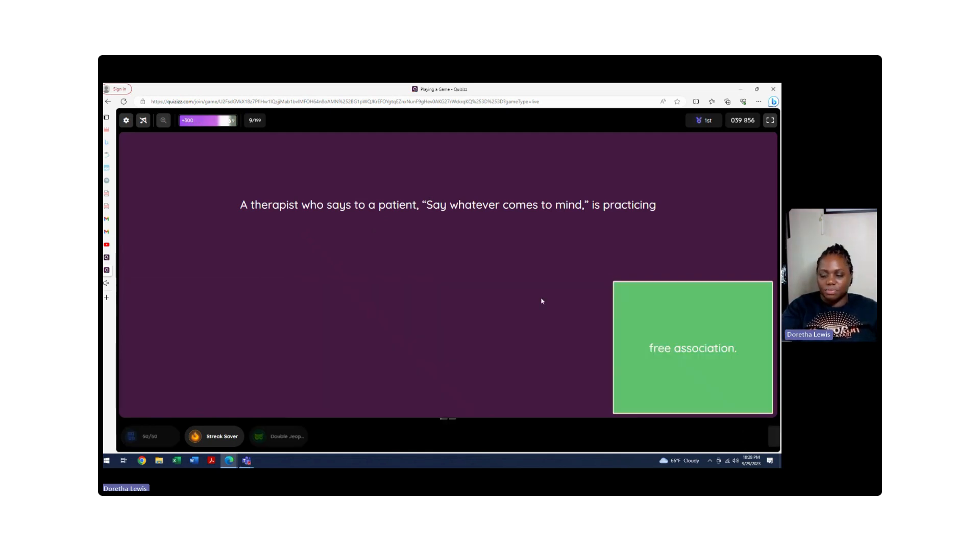
left_click(692, 348)
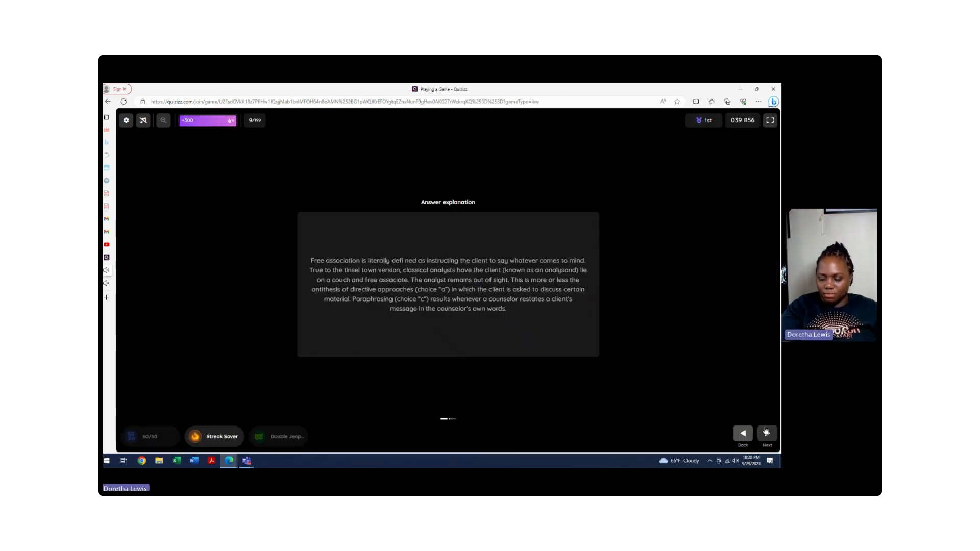
left_click(766, 435)
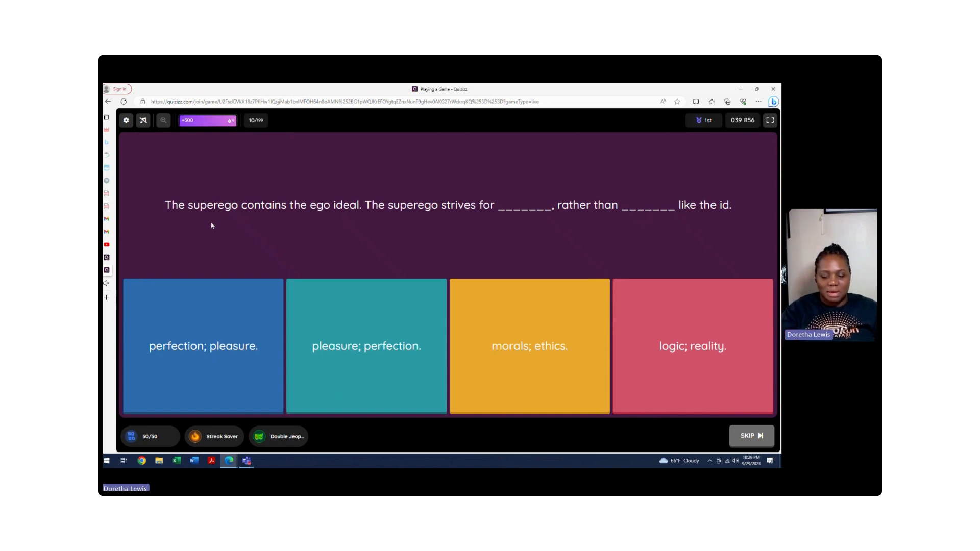
mouse_move(386, 231)
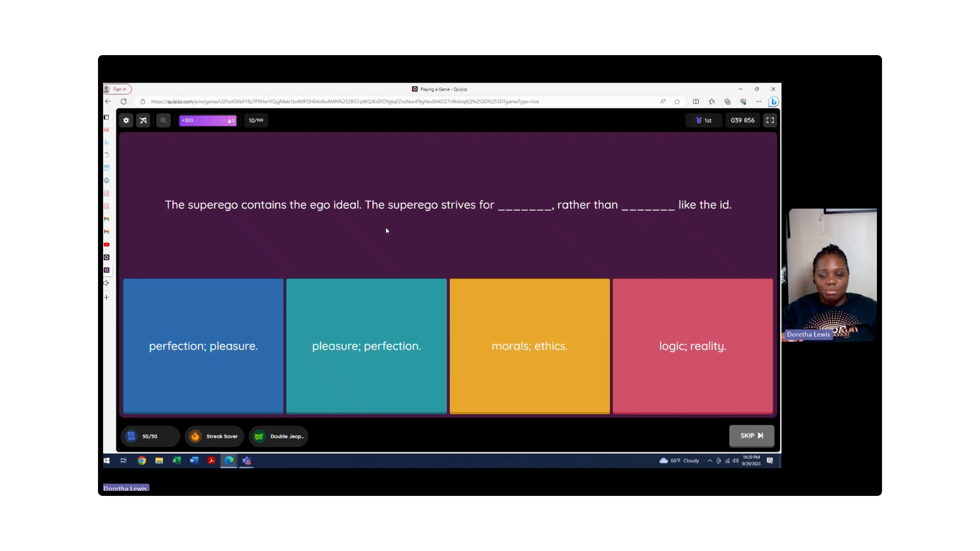
mouse_move(475, 181)
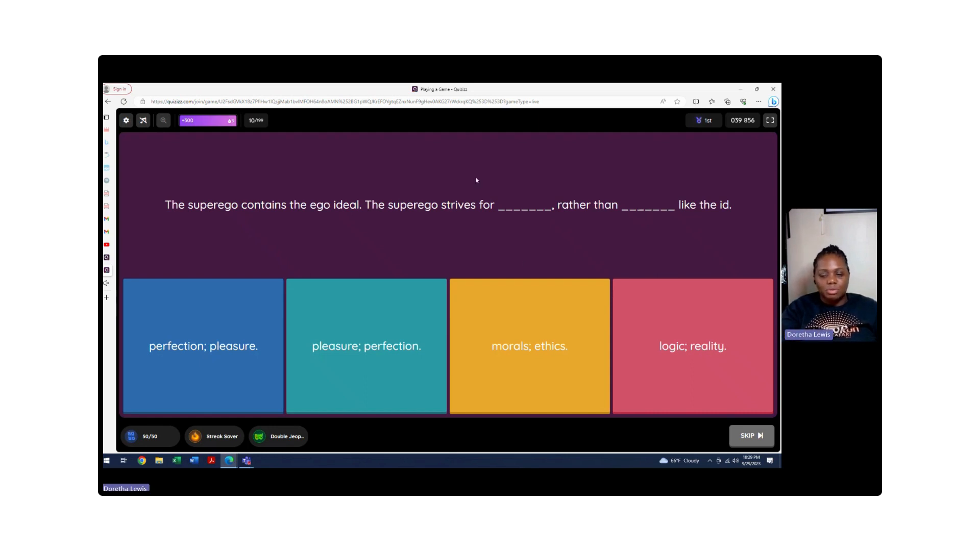
mouse_move(529, 341)
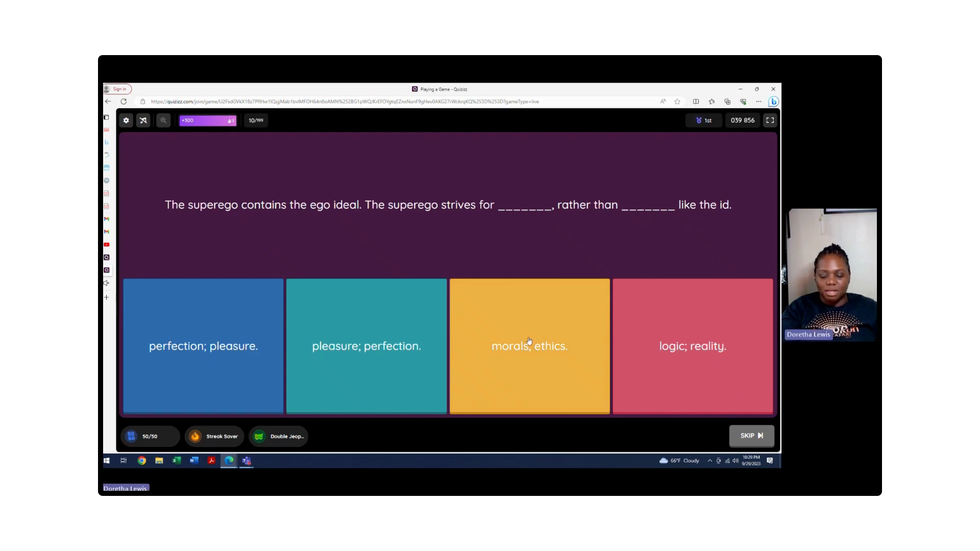
mouse_move(482, 242)
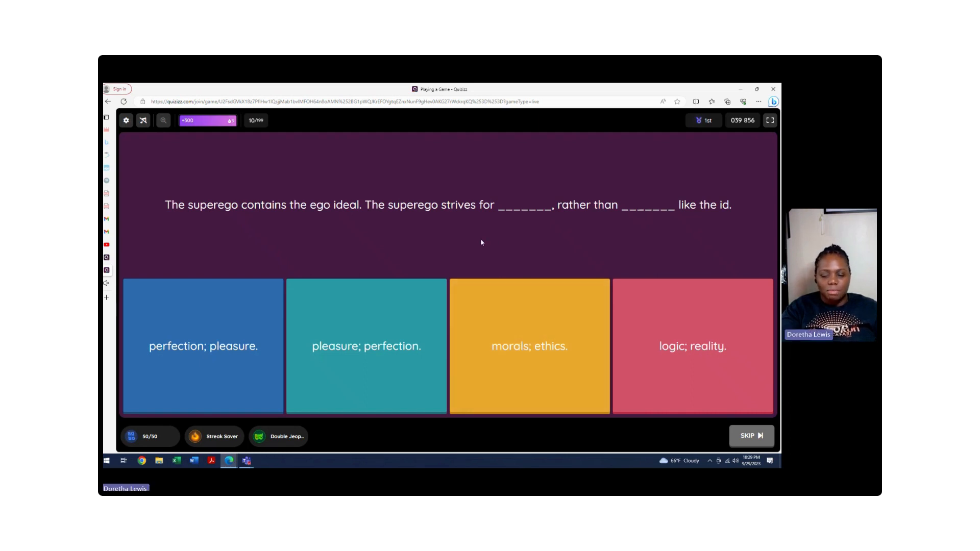
mouse_move(633, 198)
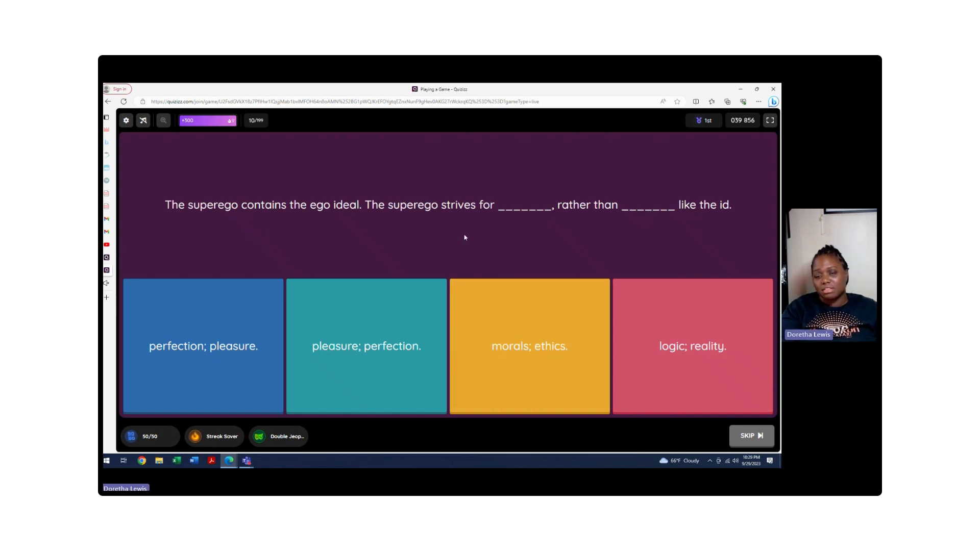
mouse_move(530, 262)
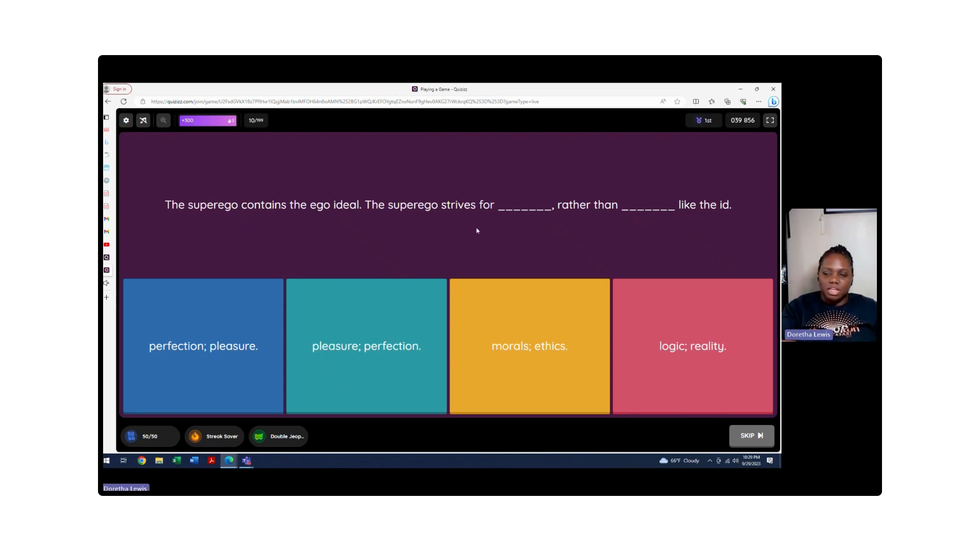
mouse_move(705, 180)
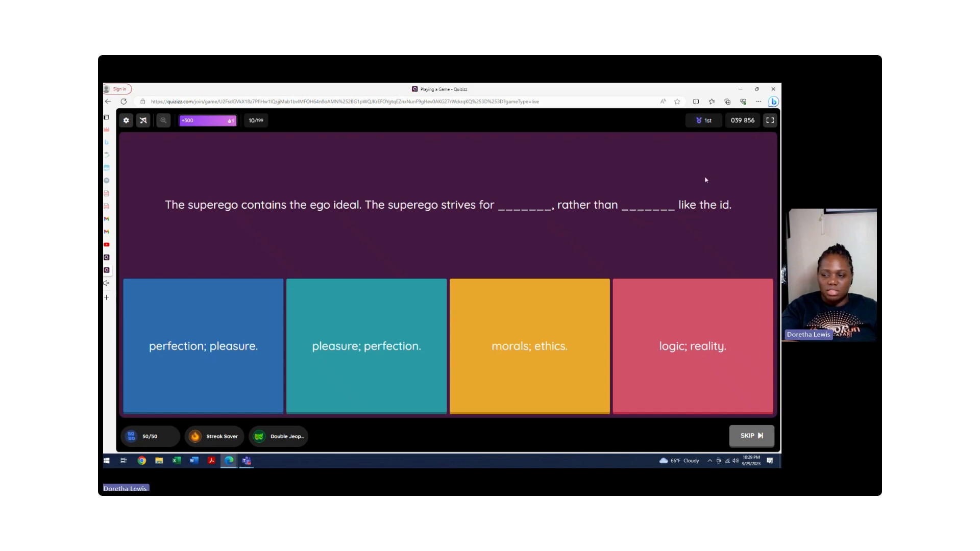
mouse_move(683, 217)
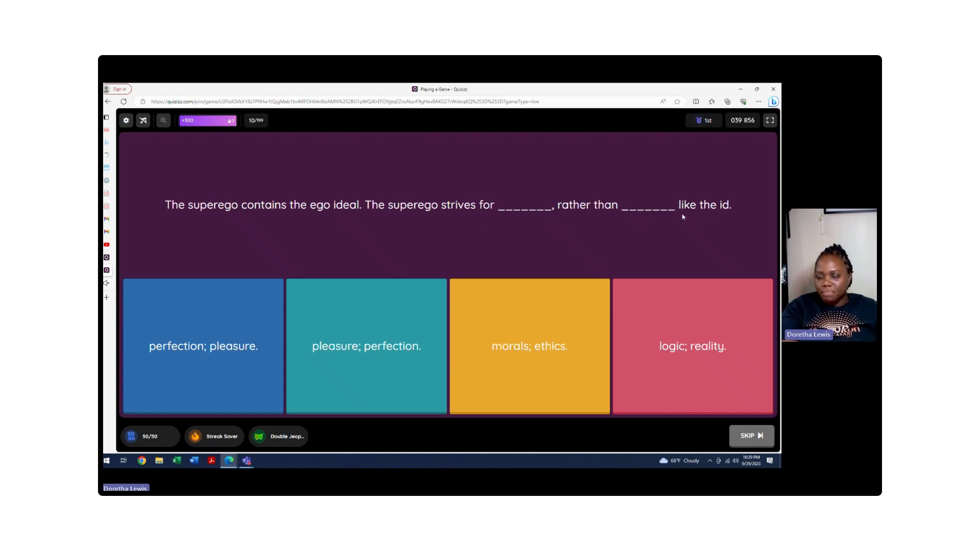
mouse_move(627, 211)
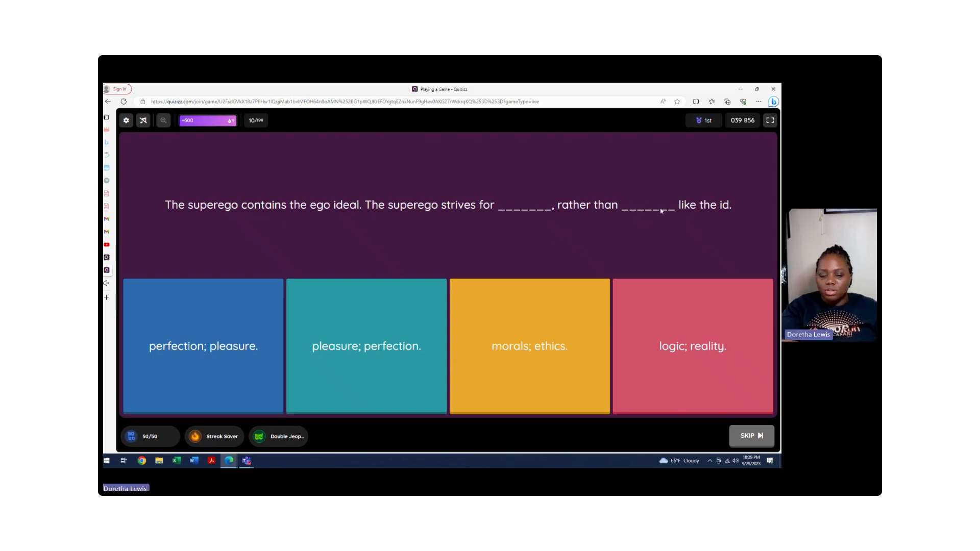
mouse_move(666, 220)
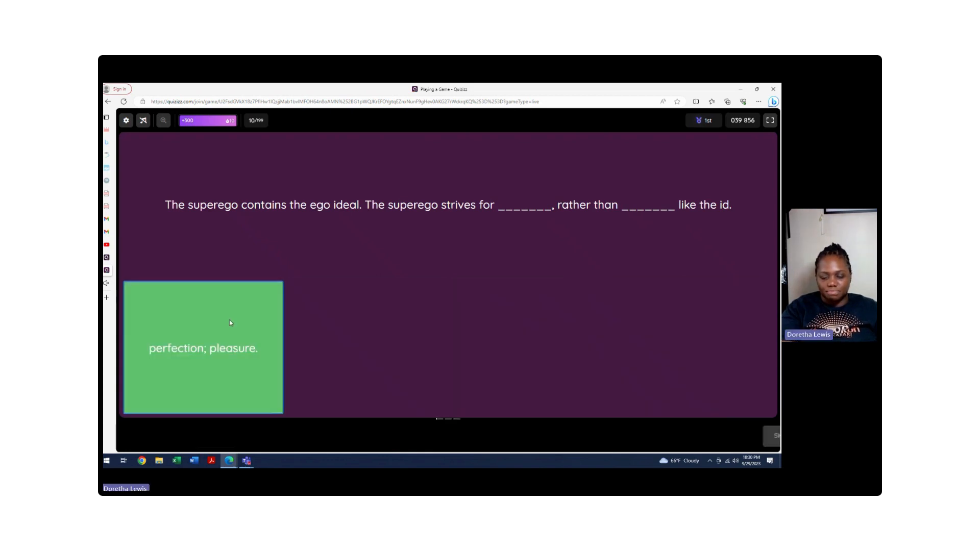
Step: Answer question 10 with 'perfection; pleasure.'
left_click(202, 348)
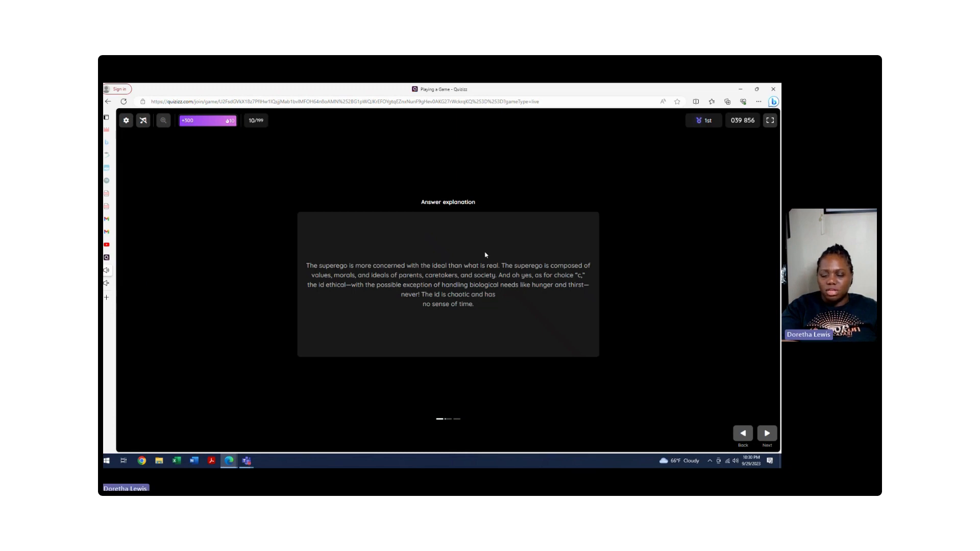
mouse_move(505, 305)
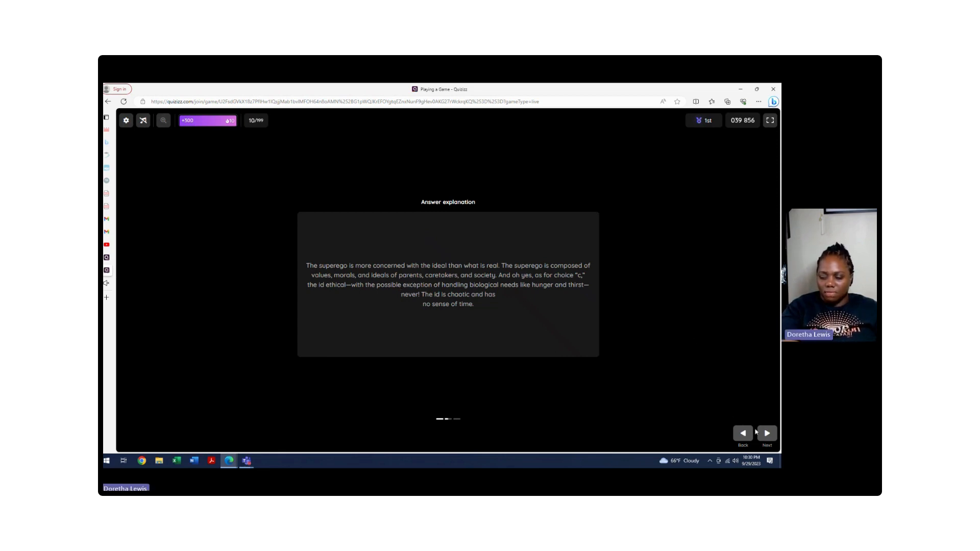
Step: Advance from the superego explanation to question 11
left_click(767, 433)
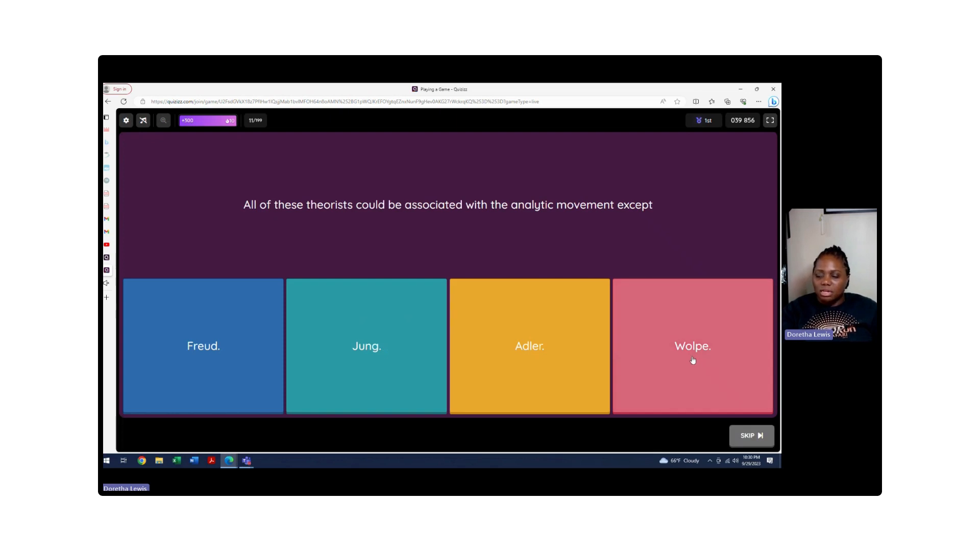
Step: Answer question 11 with Wolpe, then continue to question 12
left_click(693, 346)
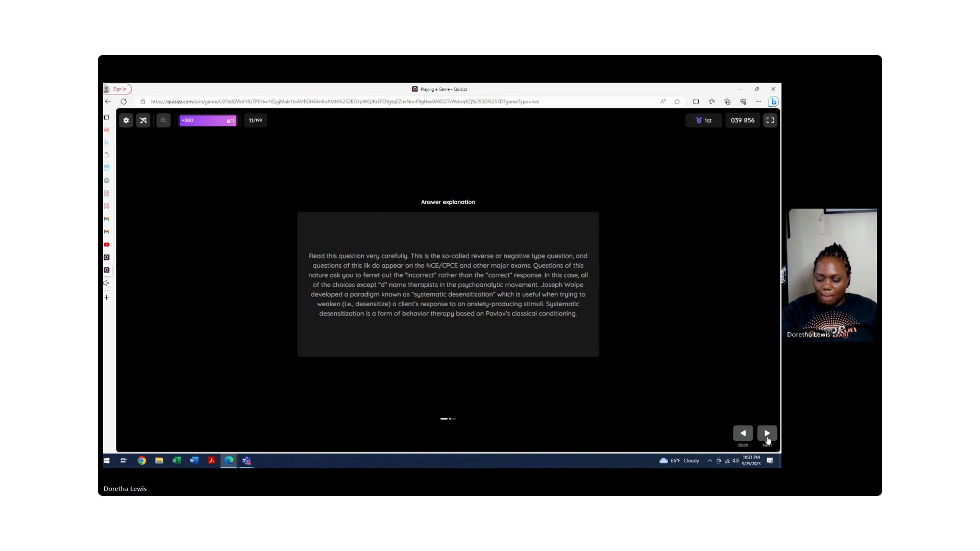
left_click(767, 434)
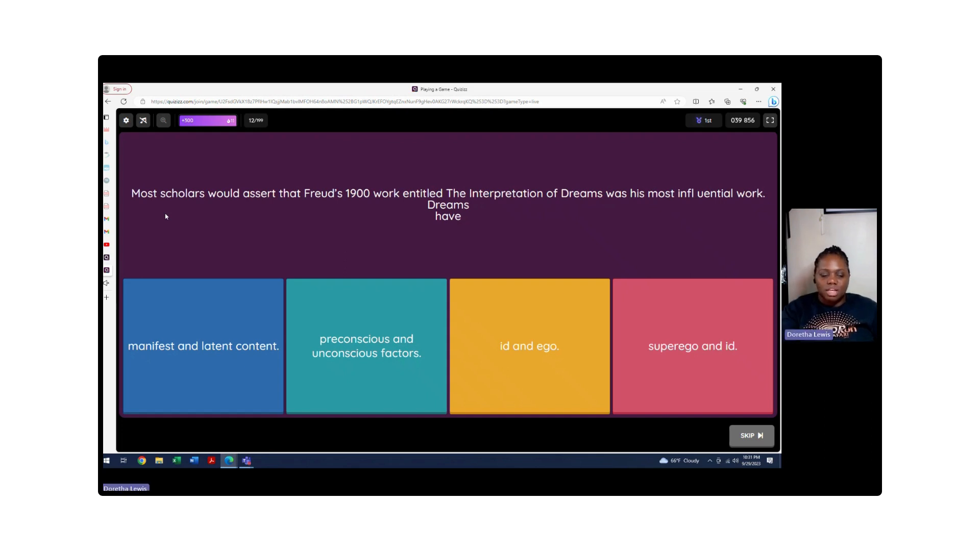
mouse_move(190, 251)
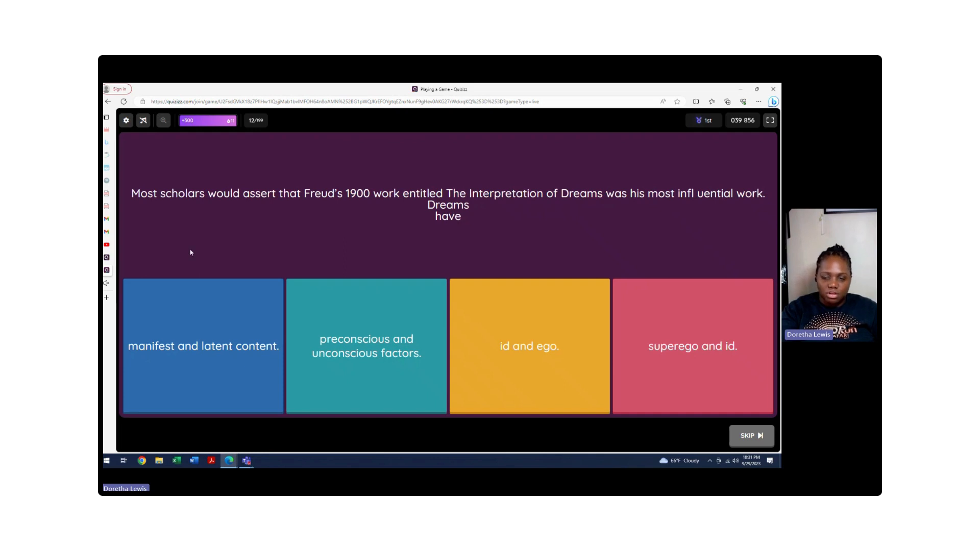
mouse_move(337, 243)
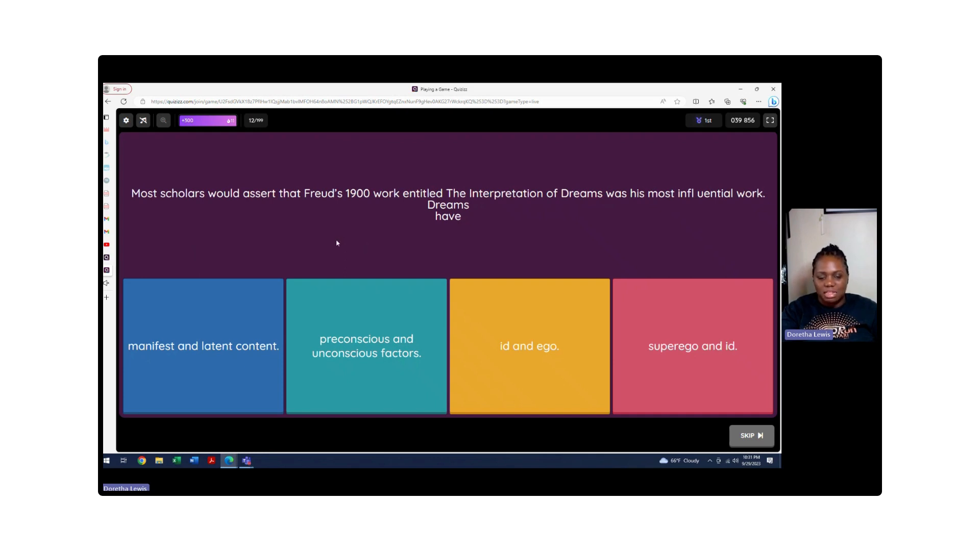
mouse_move(325, 260)
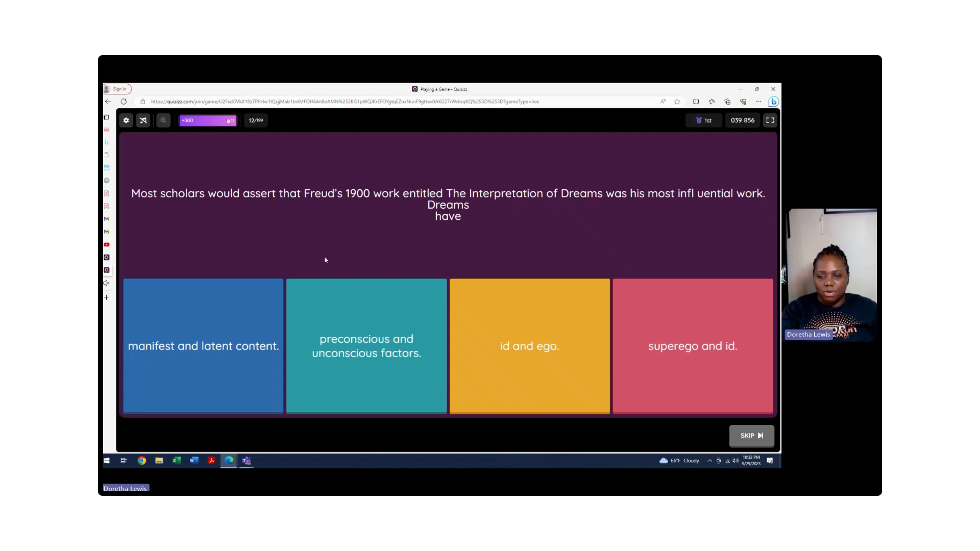
mouse_move(303, 247)
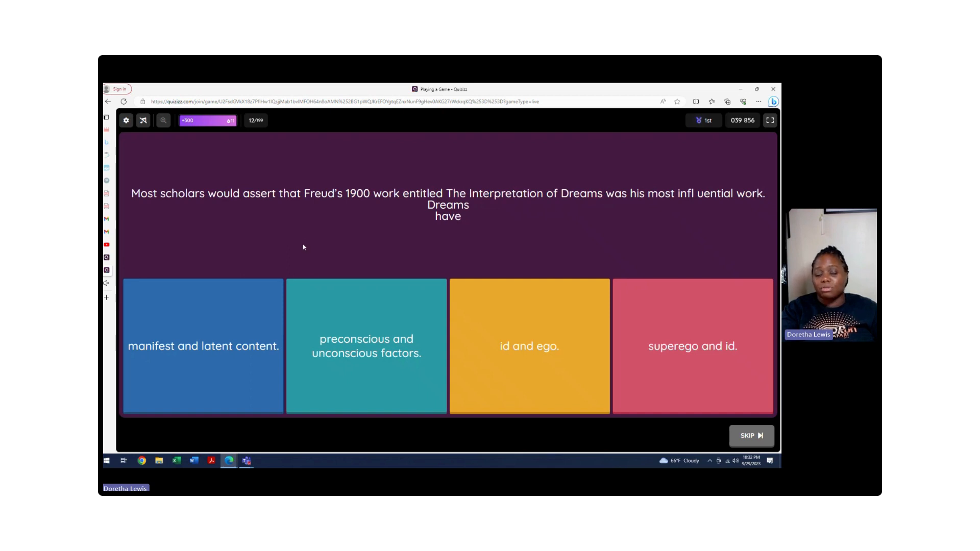
mouse_move(246, 255)
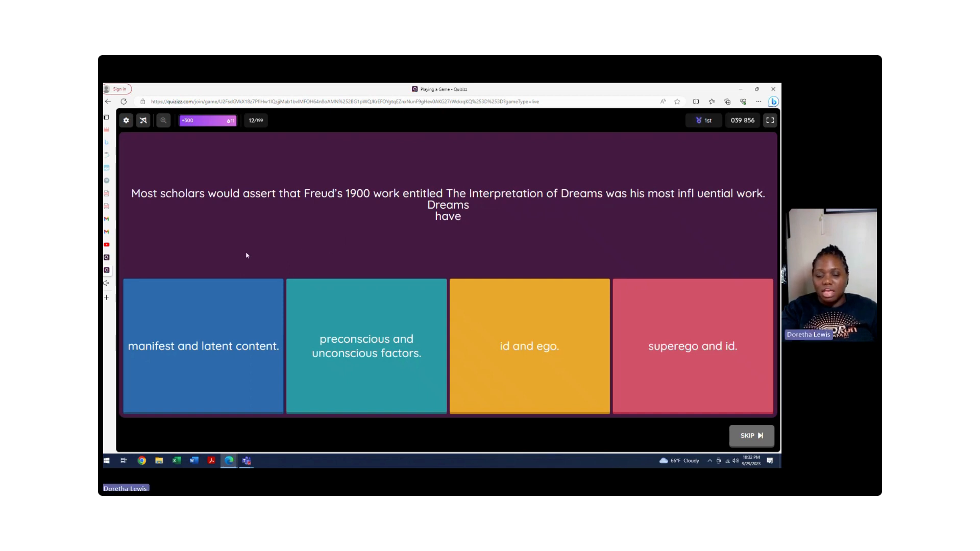
mouse_move(204, 321)
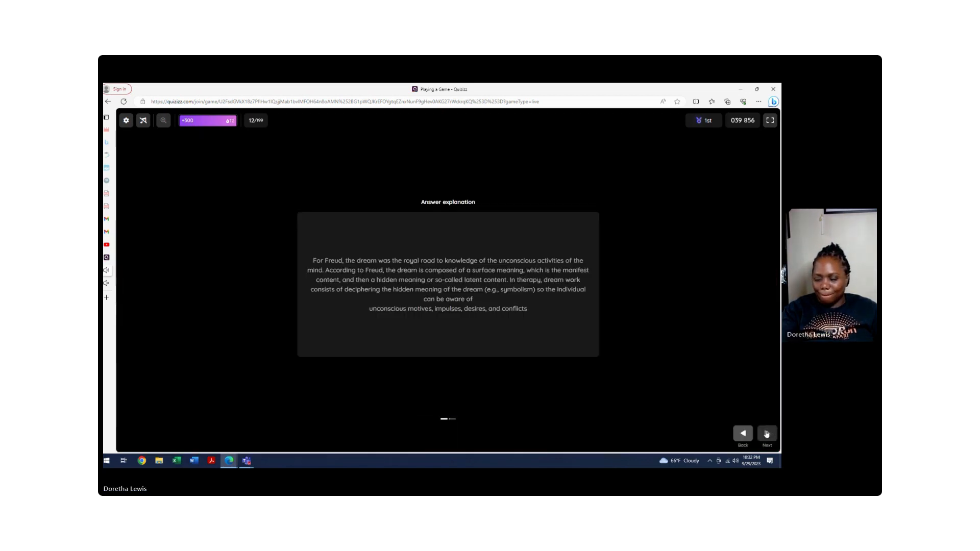
Step: Move past the manifest-versus-latent dream explanation to question 13
left_click(766, 434)
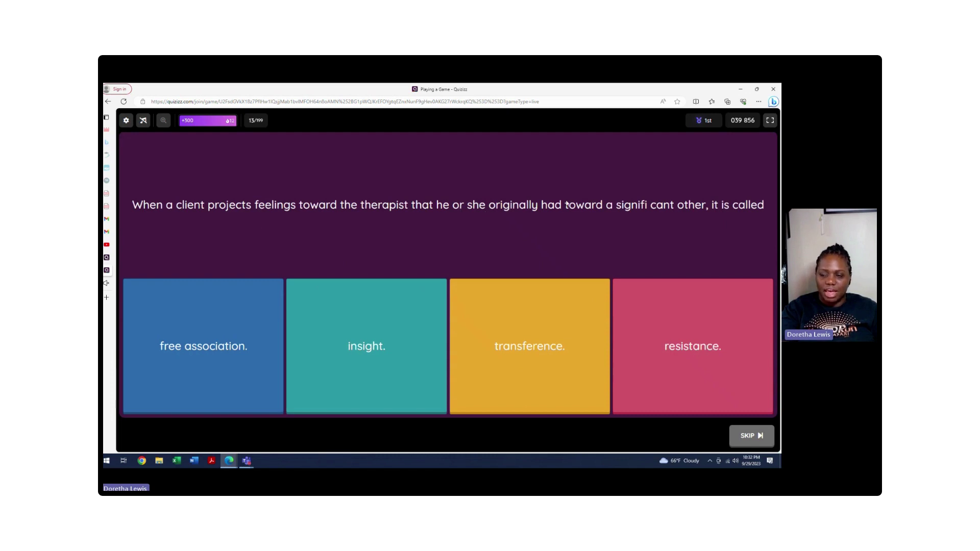
mouse_move(648, 227)
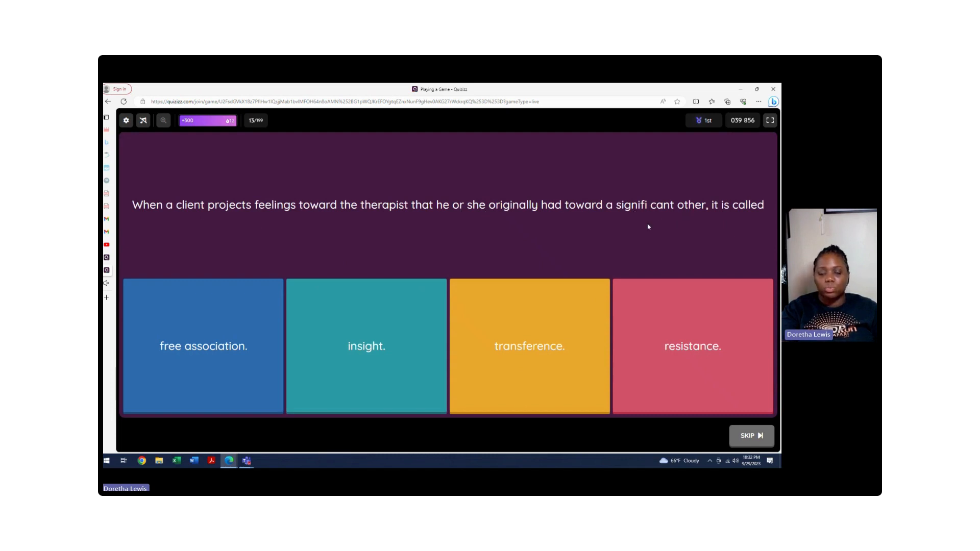
mouse_move(249, 229)
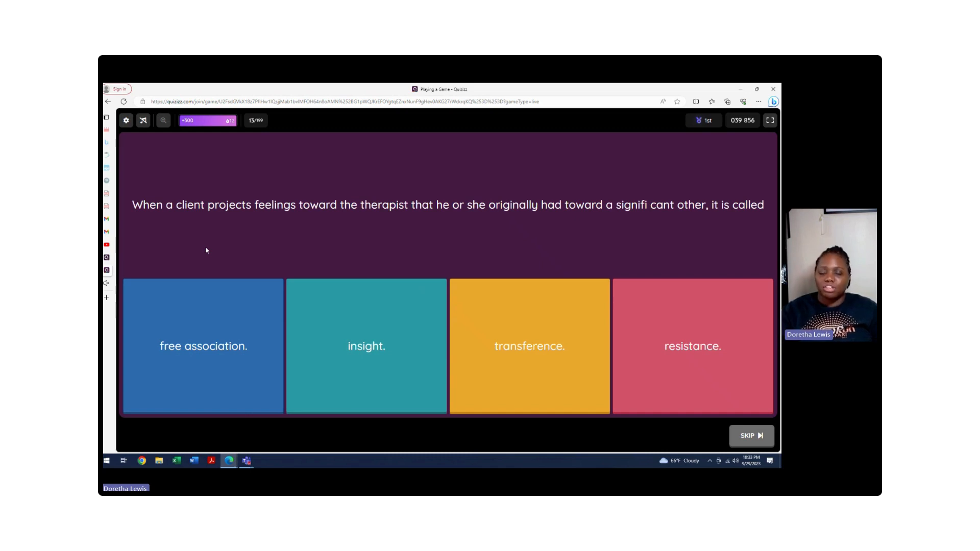
mouse_move(298, 297)
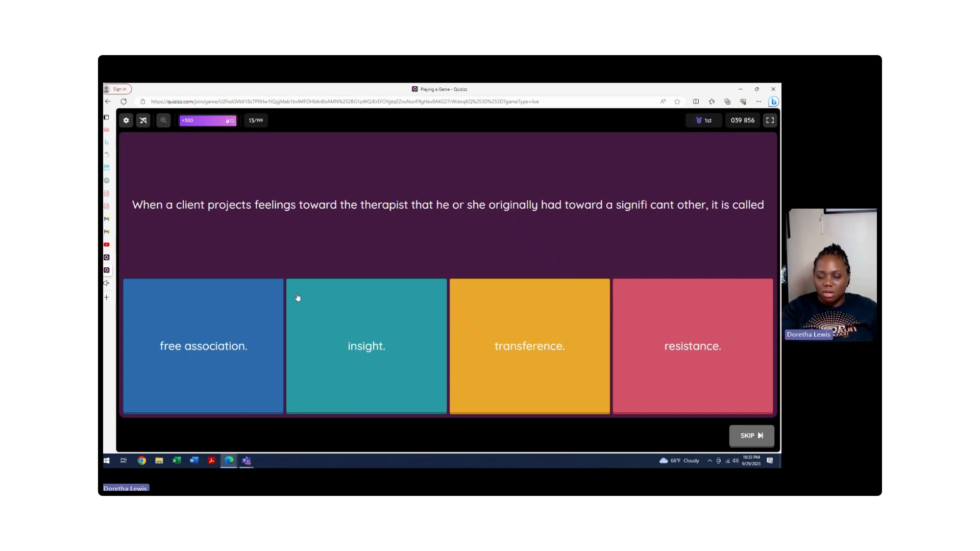
Step: Answer the transference question, then continue past the explanation and 9600-point leaderboard
left_click(529, 346)
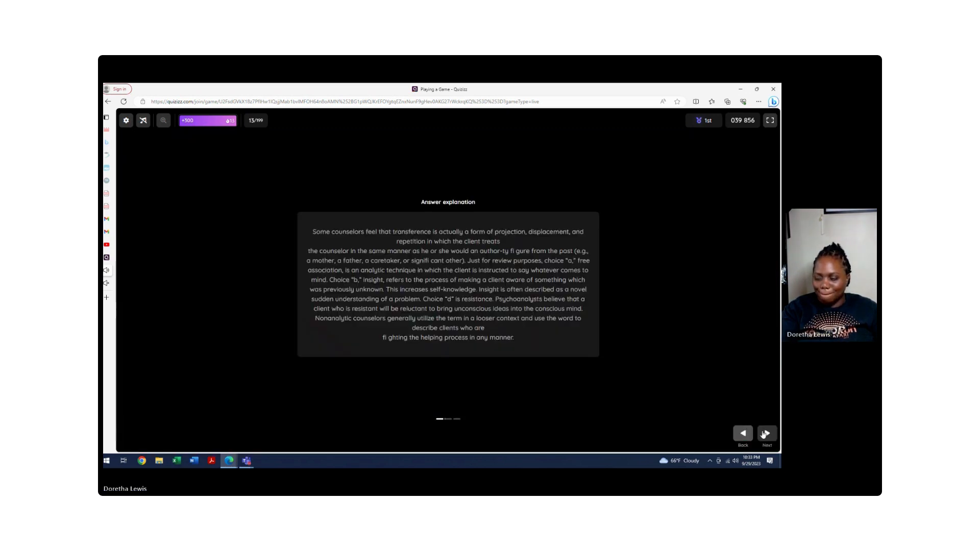
left_click(767, 434)
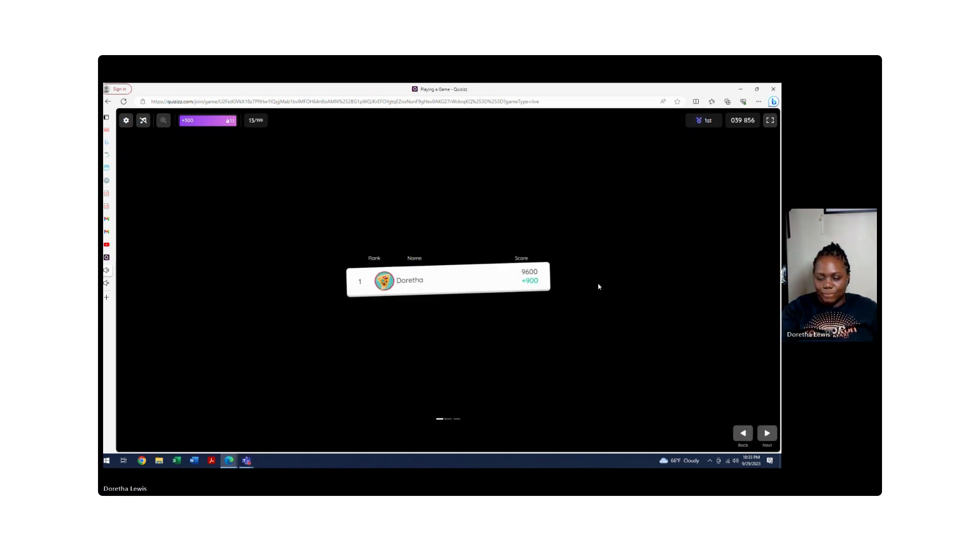
left_click(767, 433)
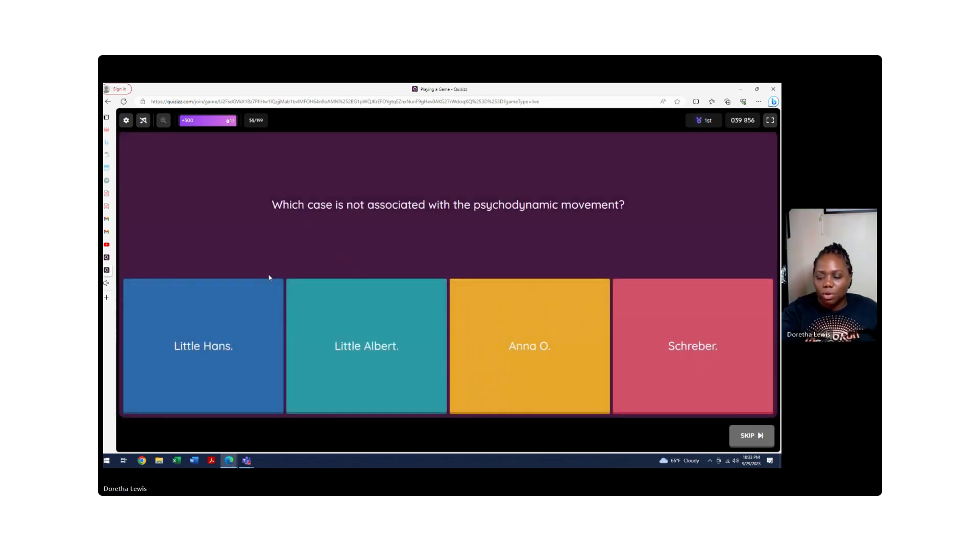
mouse_move(296, 217)
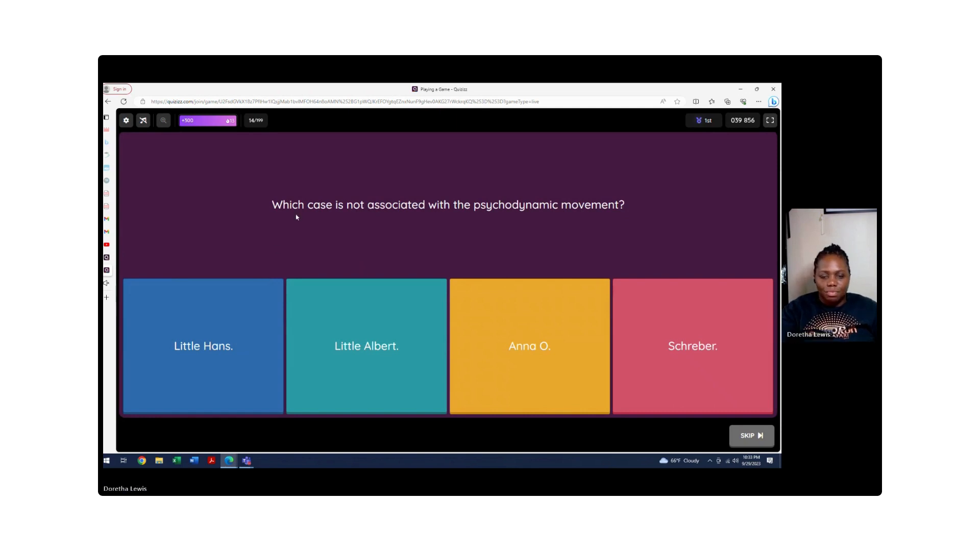
mouse_move(520, 224)
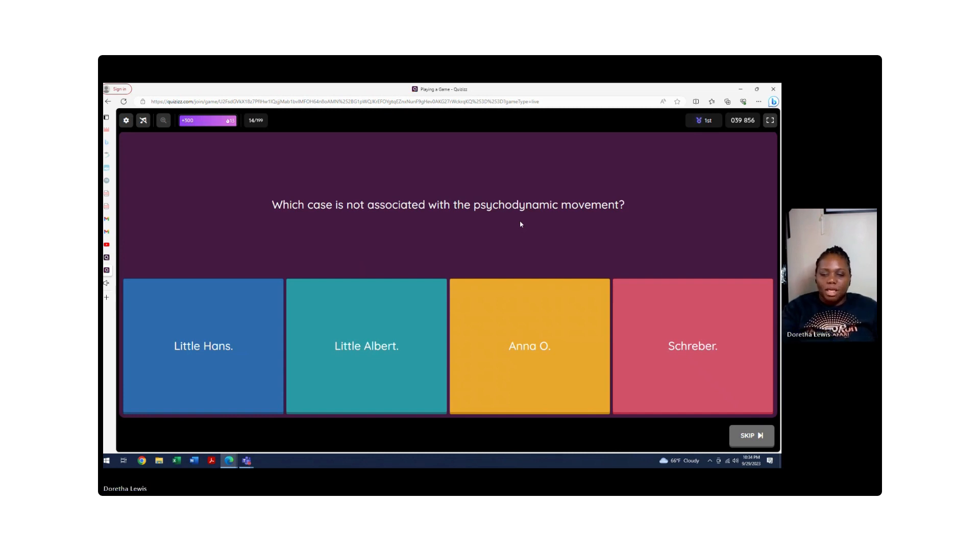
mouse_move(384, 277)
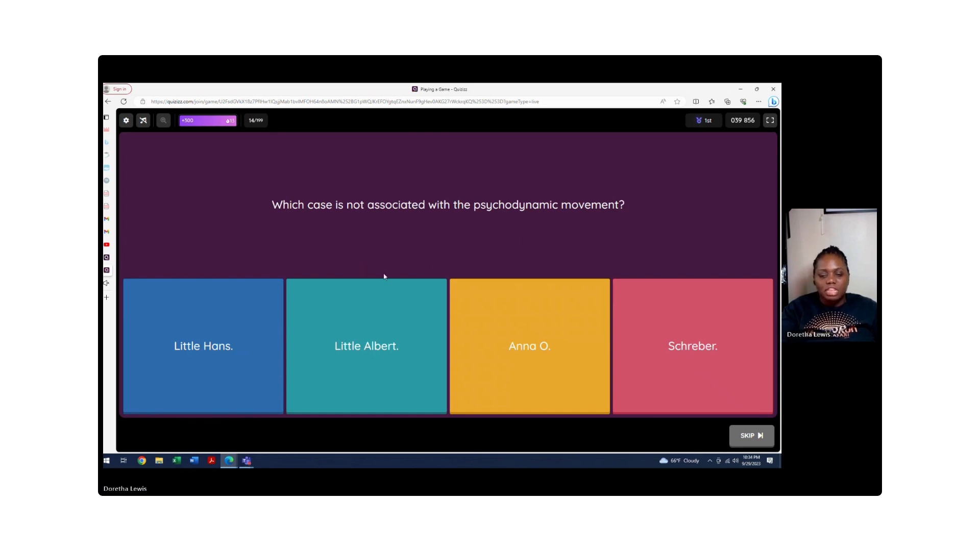
Step: Answer question 14 with Little Albert, then advance to question 15
left_click(365, 345)
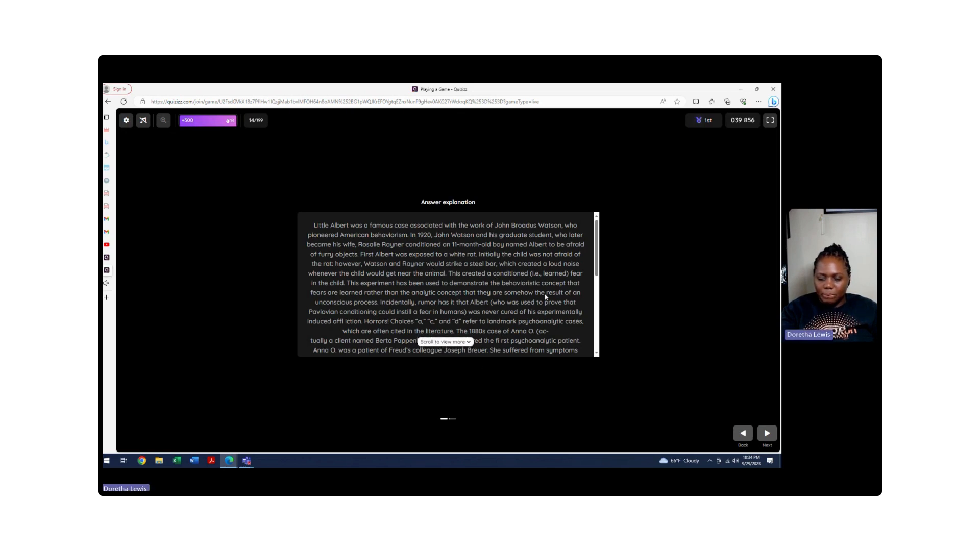
mouse_move(506, 230)
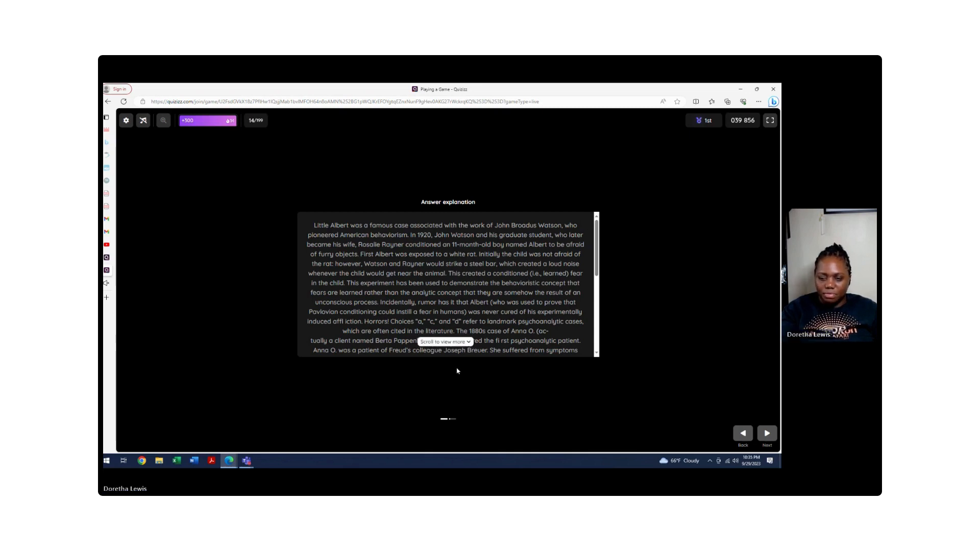
mouse_move(553, 378)
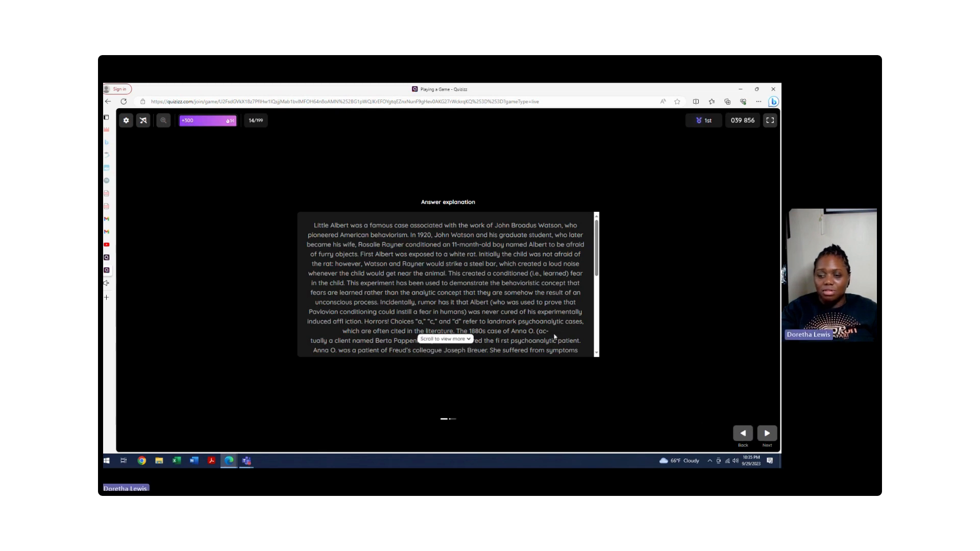
mouse_move(494, 249)
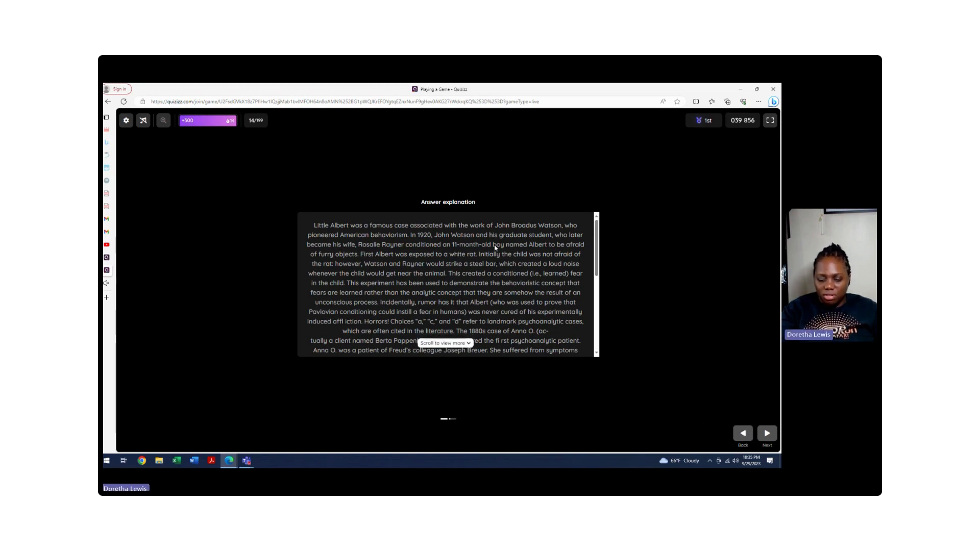
mouse_move(380, 241)
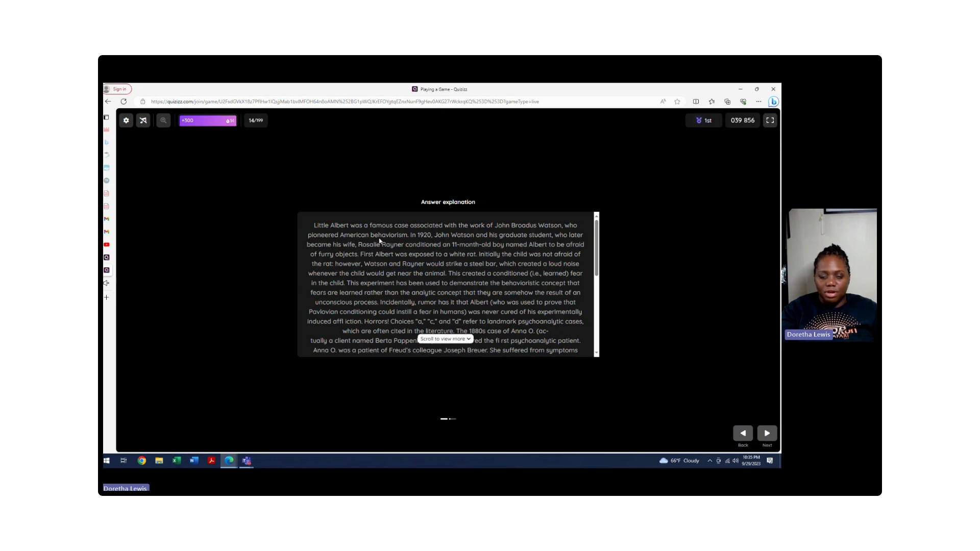
mouse_move(624, 389)
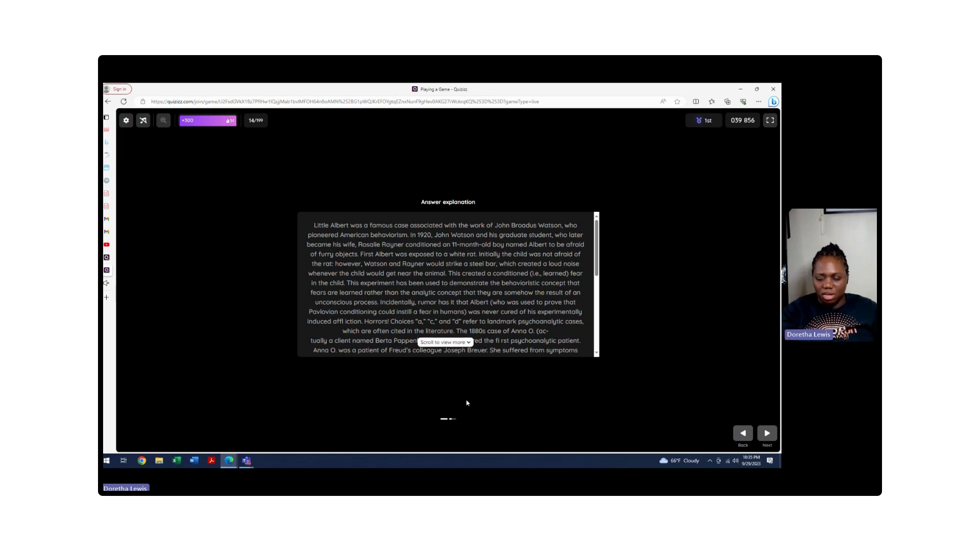
left_click(766, 433)
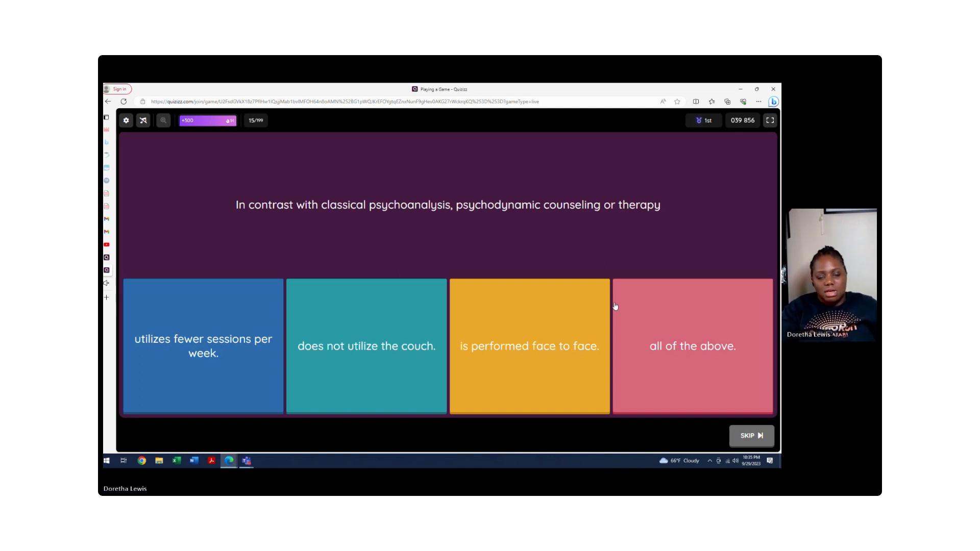
mouse_move(621, 311)
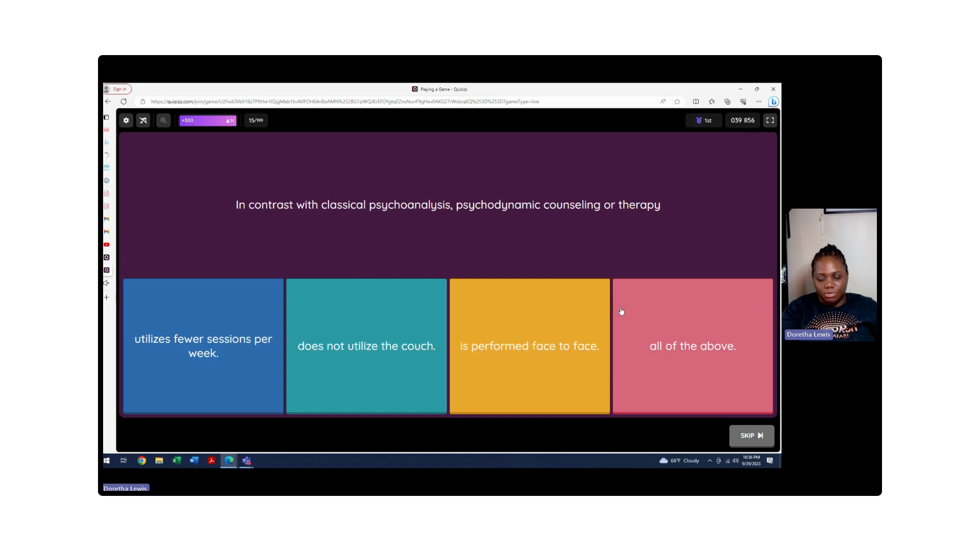
mouse_move(532, 252)
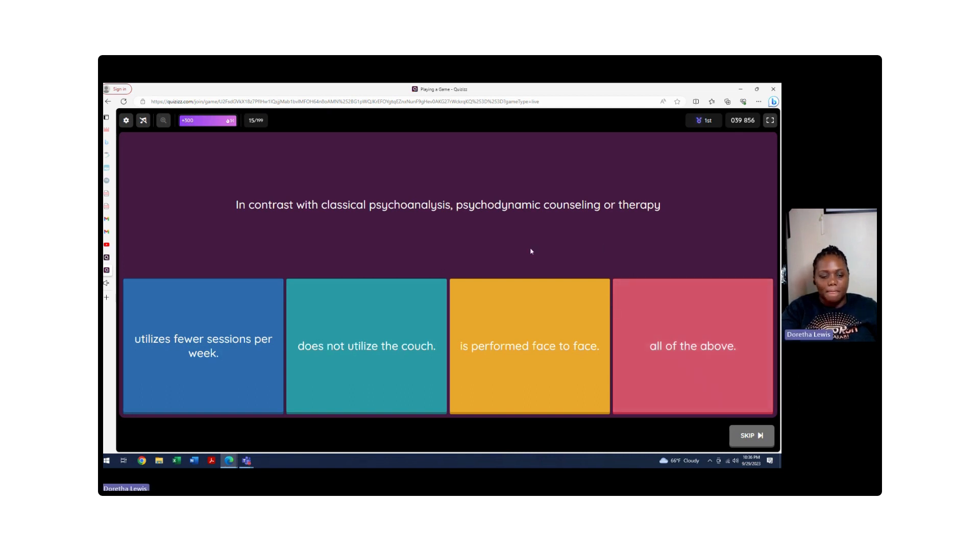
mouse_move(399, 260)
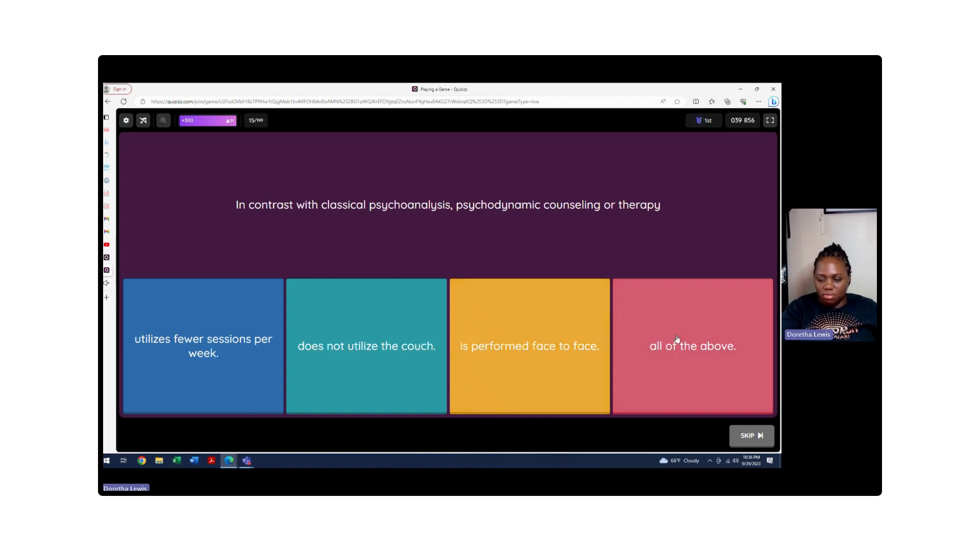
Step: Answer question 15 with 'all of the above'
left_click(692, 345)
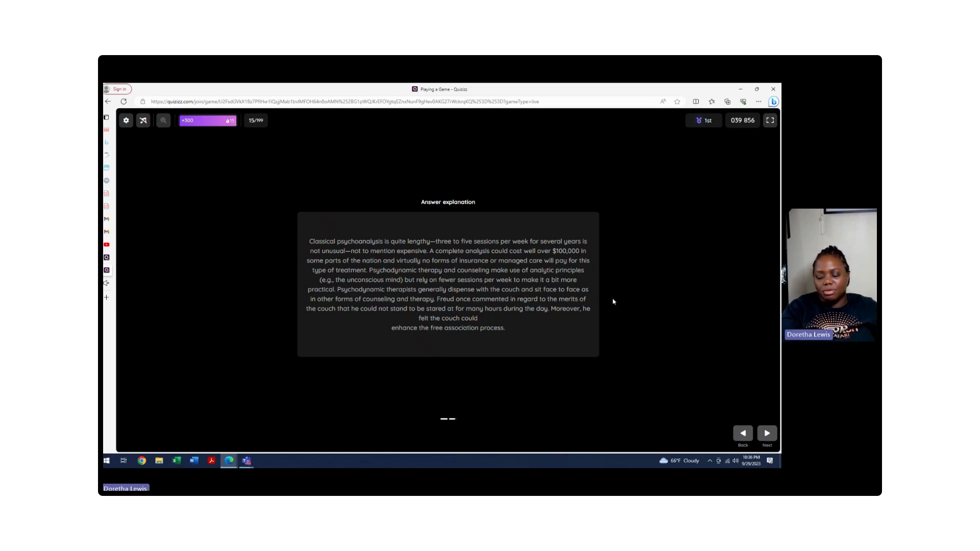
mouse_move(629, 370)
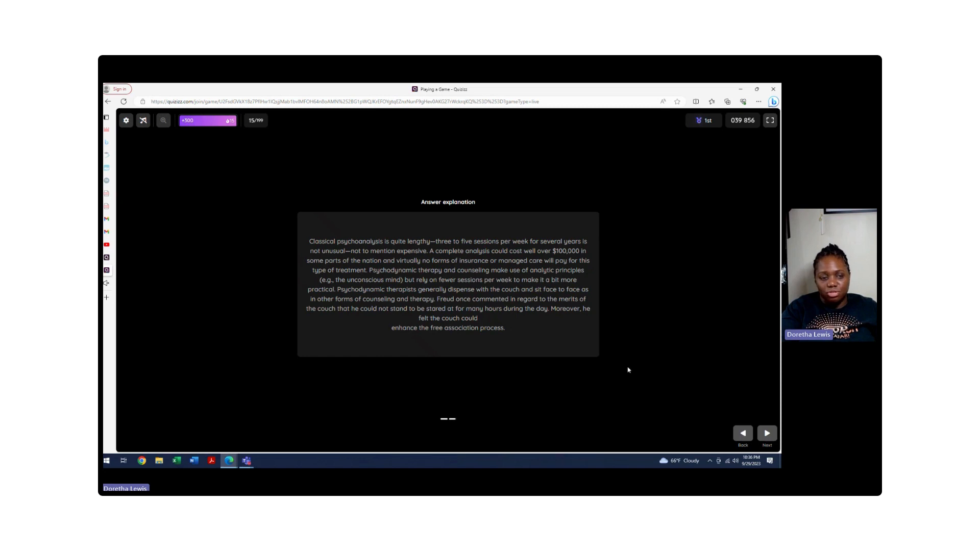
mouse_move(483, 373)
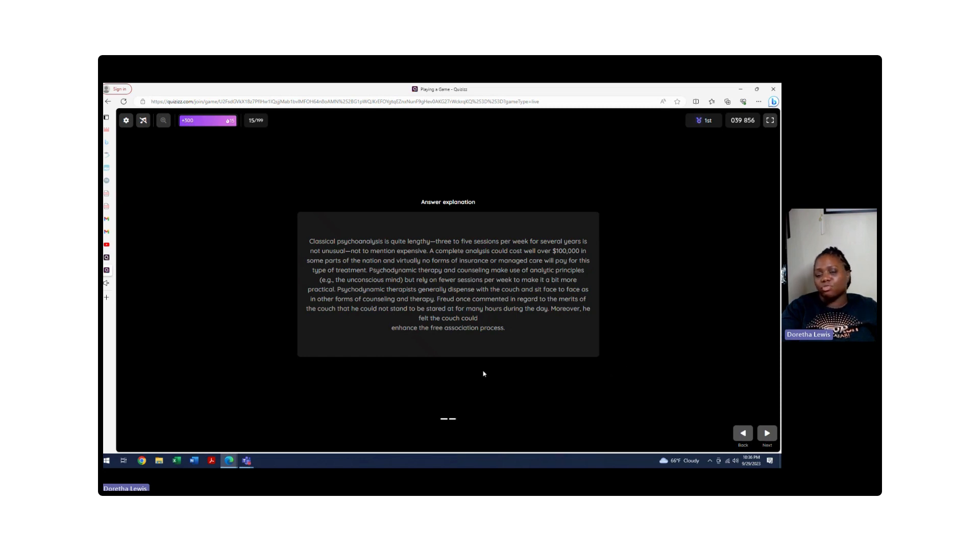
Step: Leave question 15's explanation to load question 16 on purging emotions
left_click(766, 434)
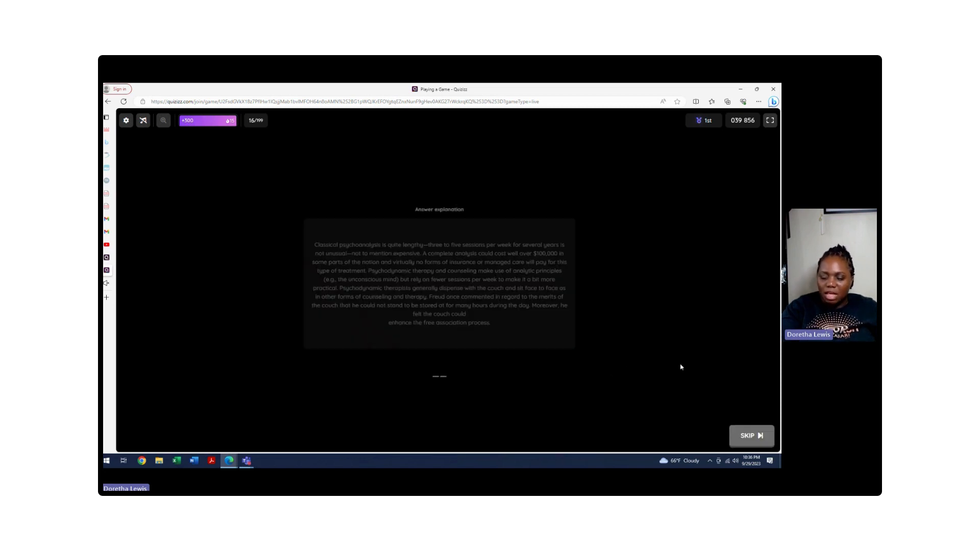
left_click(751, 435)
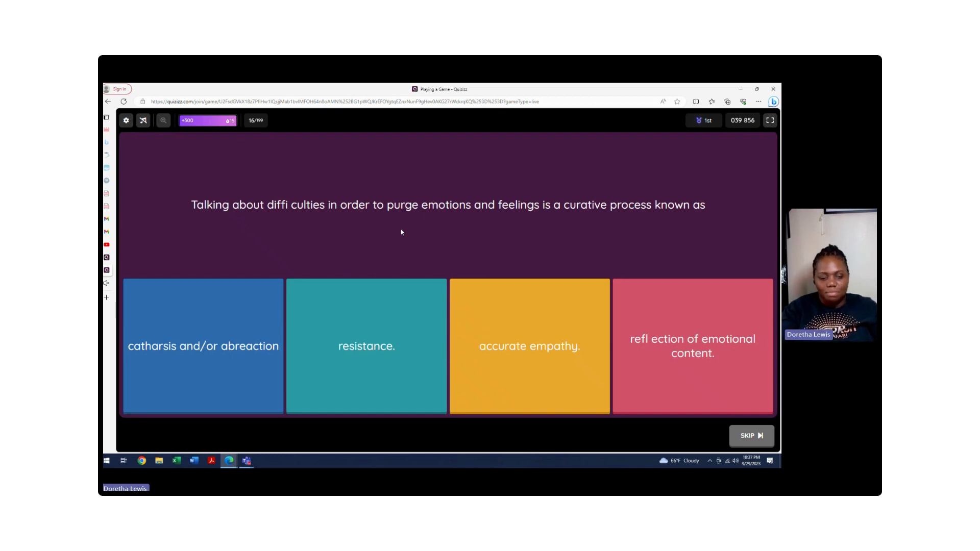
mouse_move(279, 211)
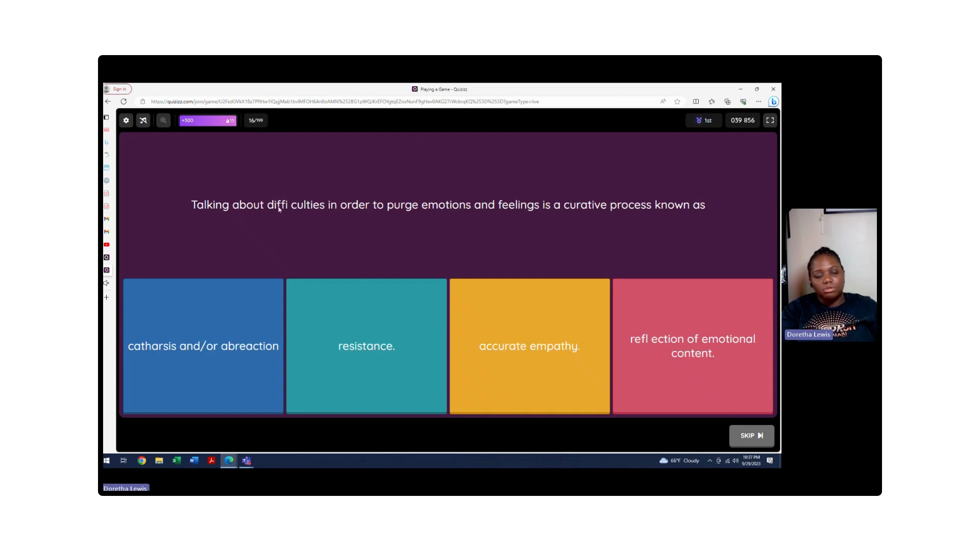
mouse_move(437, 220)
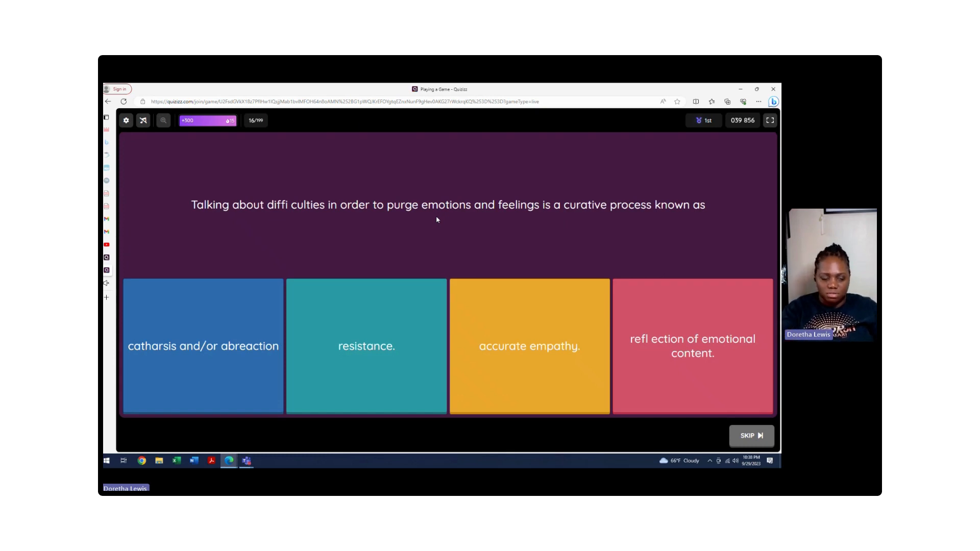
Step: Answer question 16 with 'catharsis and/or abreaction', then continue past the 12300-point standings
left_click(203, 346)
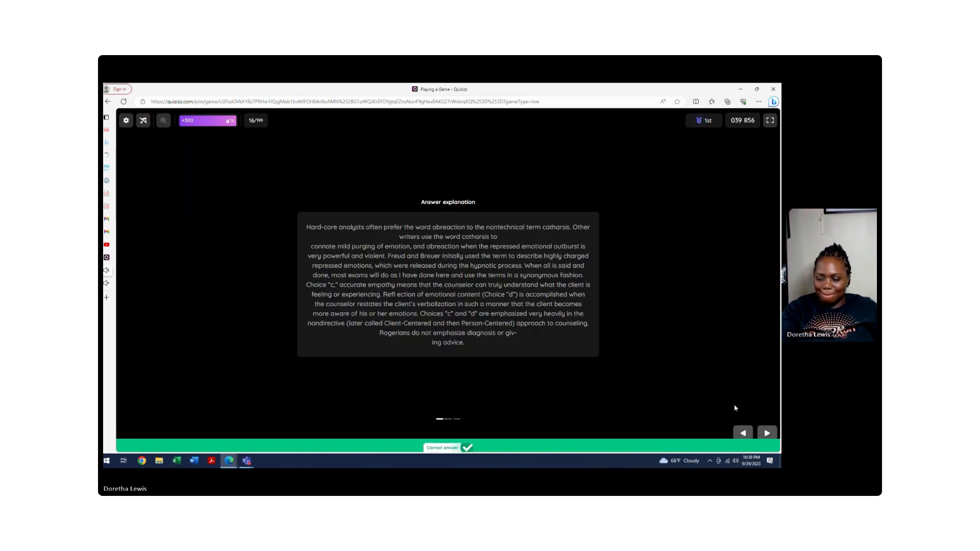
left_click(767, 434)
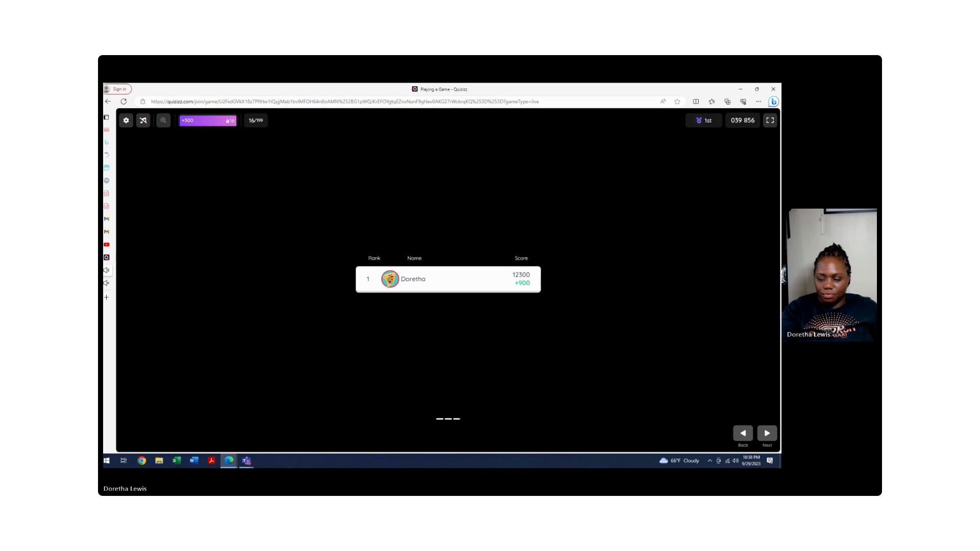
left_click(767, 434)
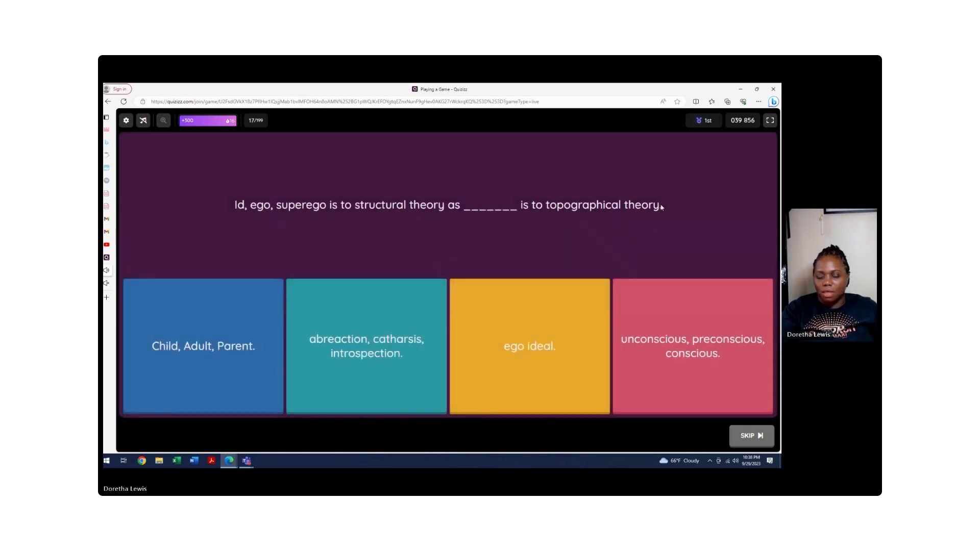
mouse_move(408, 266)
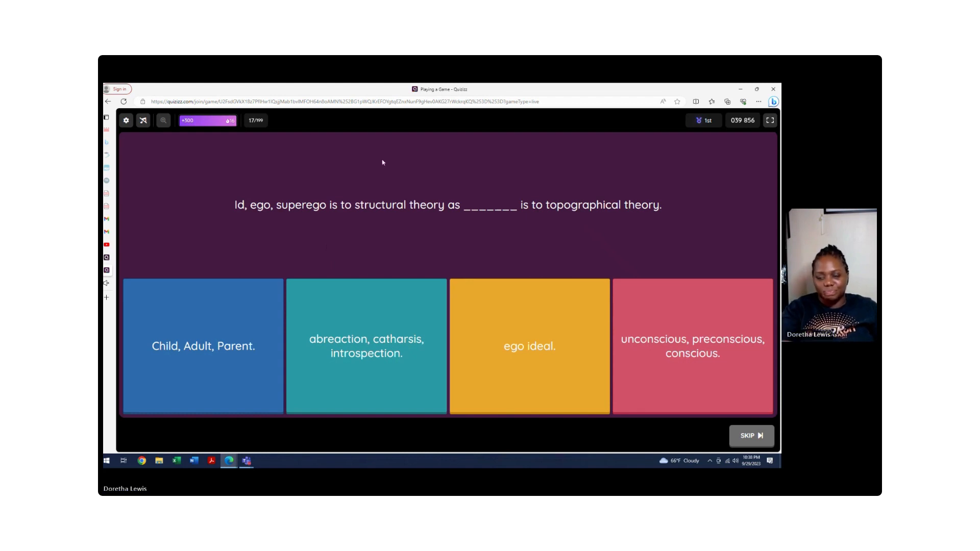
mouse_move(529, 216)
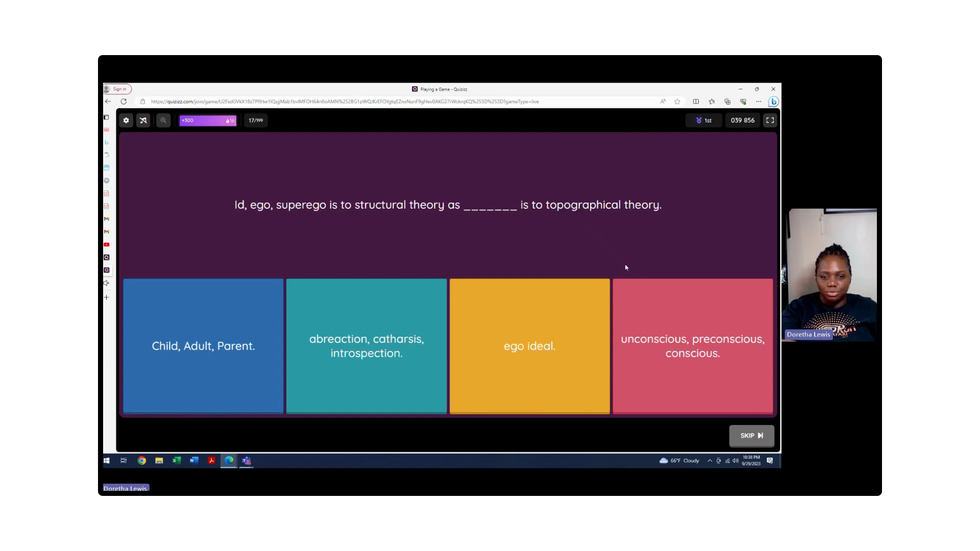
mouse_move(640, 325)
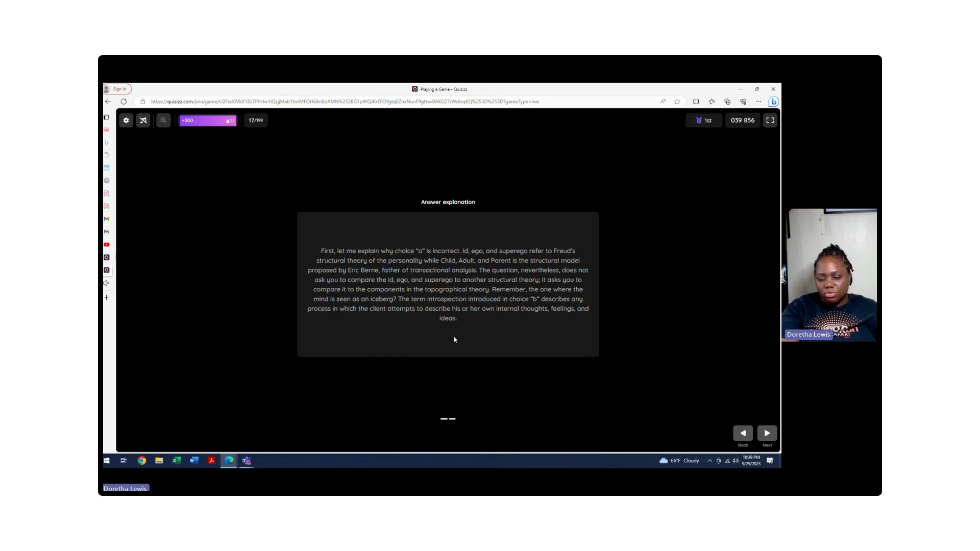
mouse_move(431, 179)
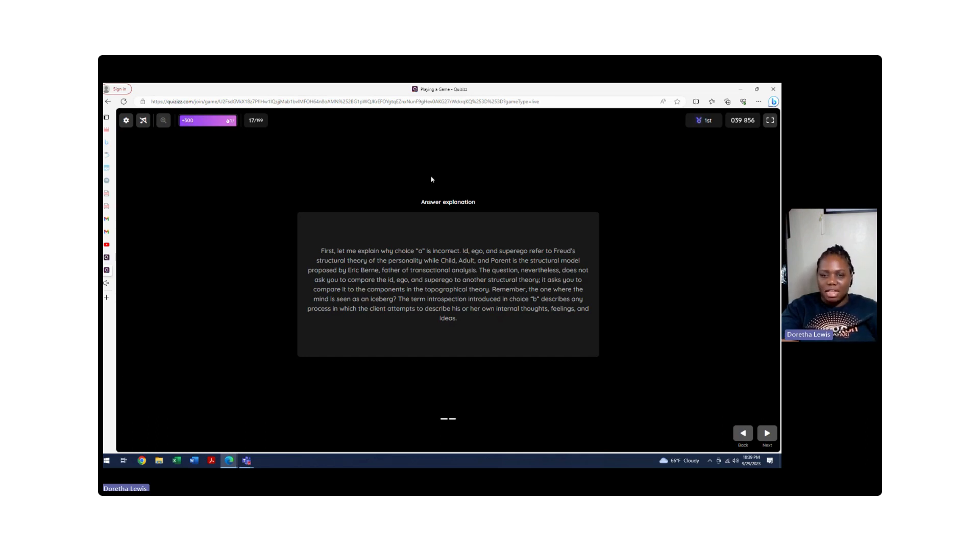
Step: Advance from question 17's topographical theory explanation to question 18
left_click(767, 433)
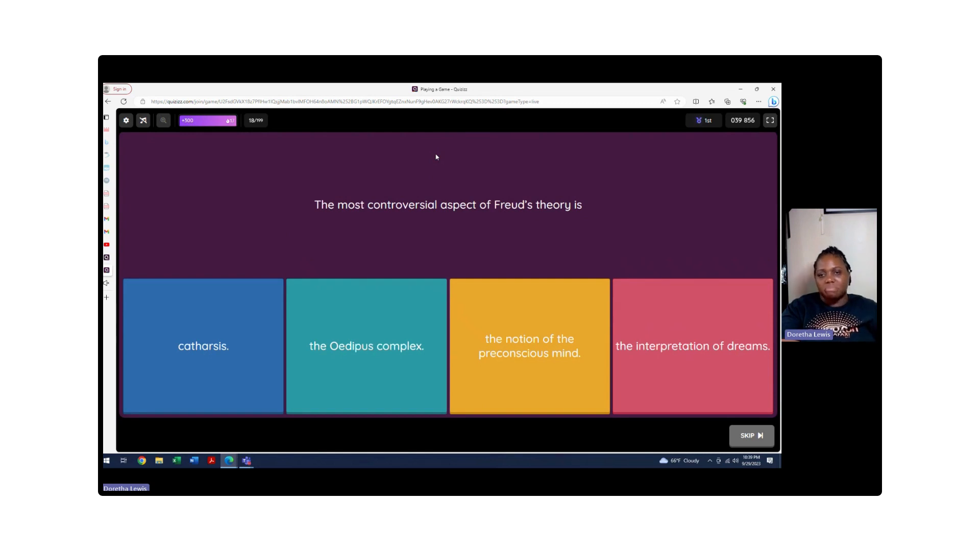
mouse_move(365, 217)
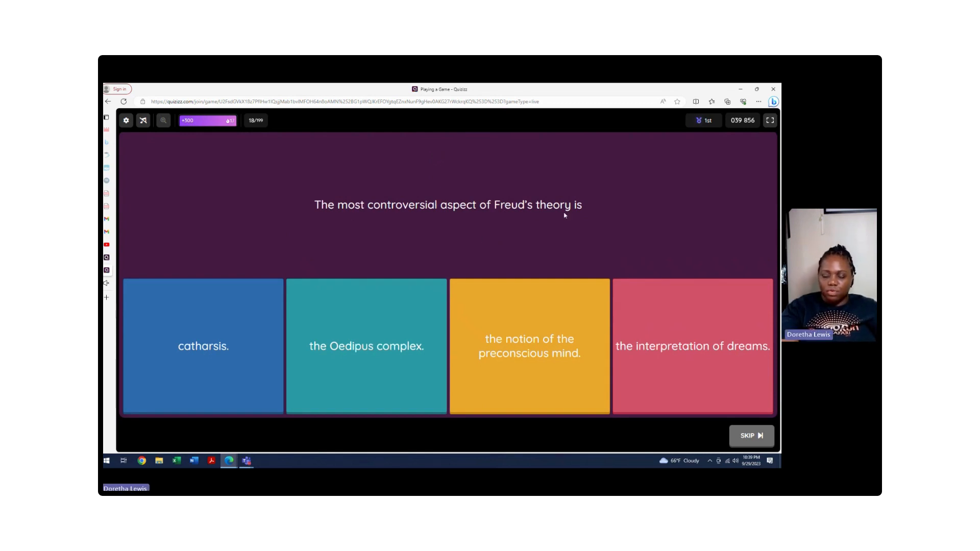
mouse_move(497, 231)
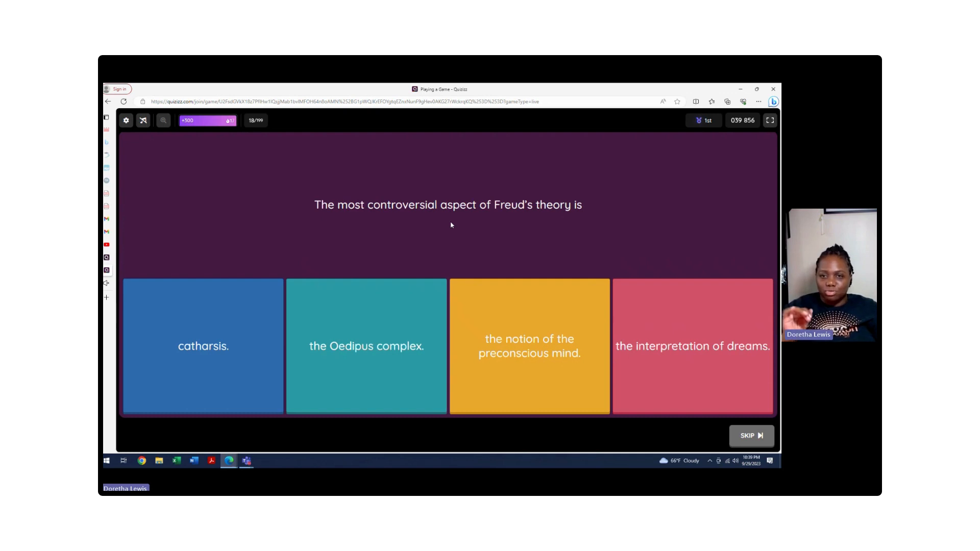
mouse_move(217, 246)
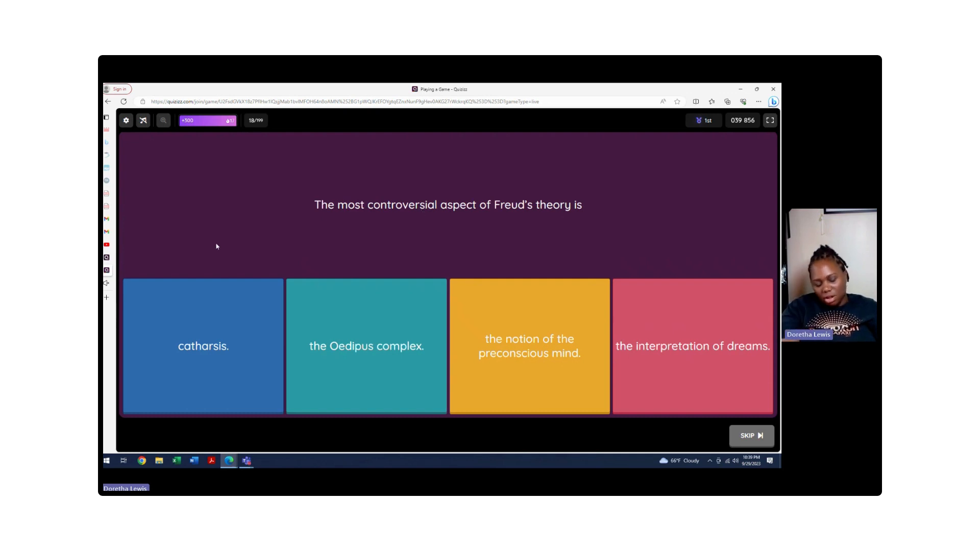
mouse_move(249, 251)
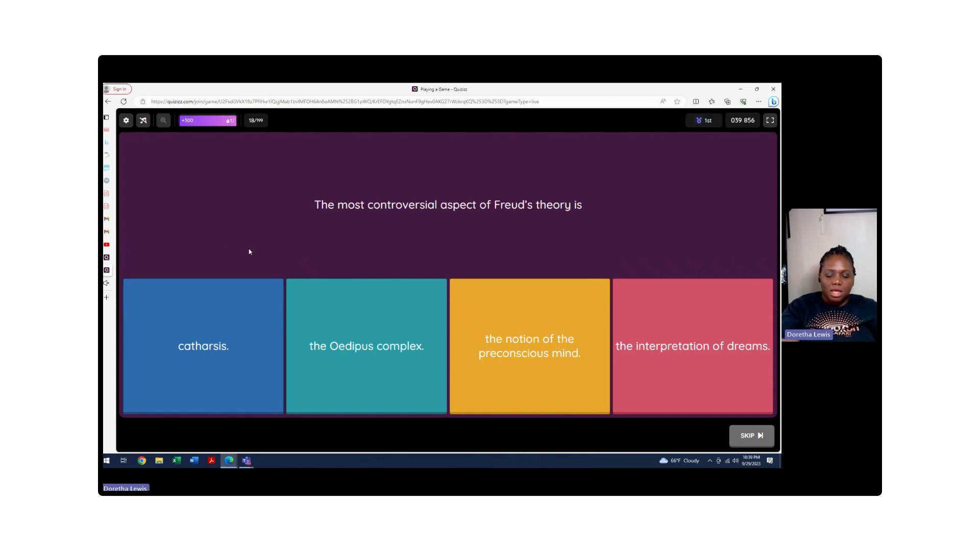
mouse_move(369, 330)
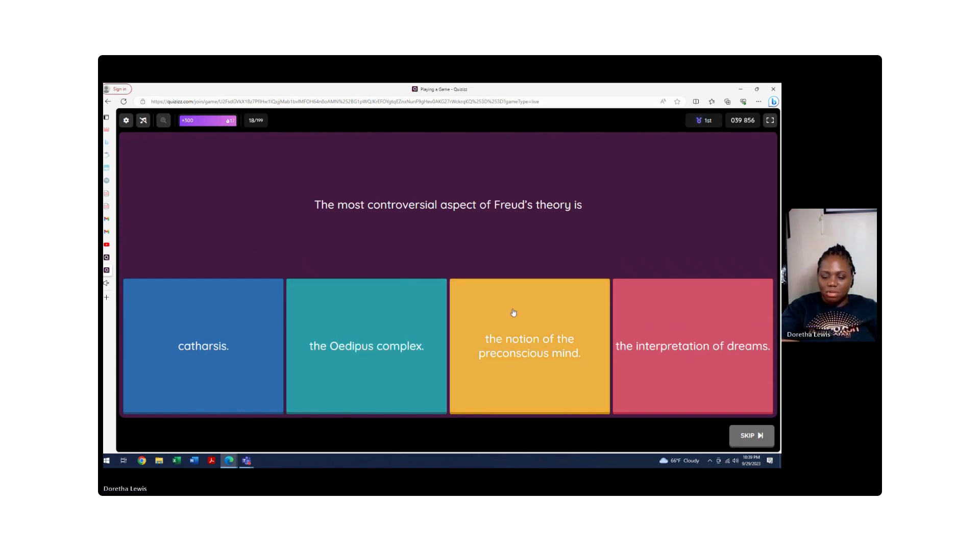
mouse_move(471, 343)
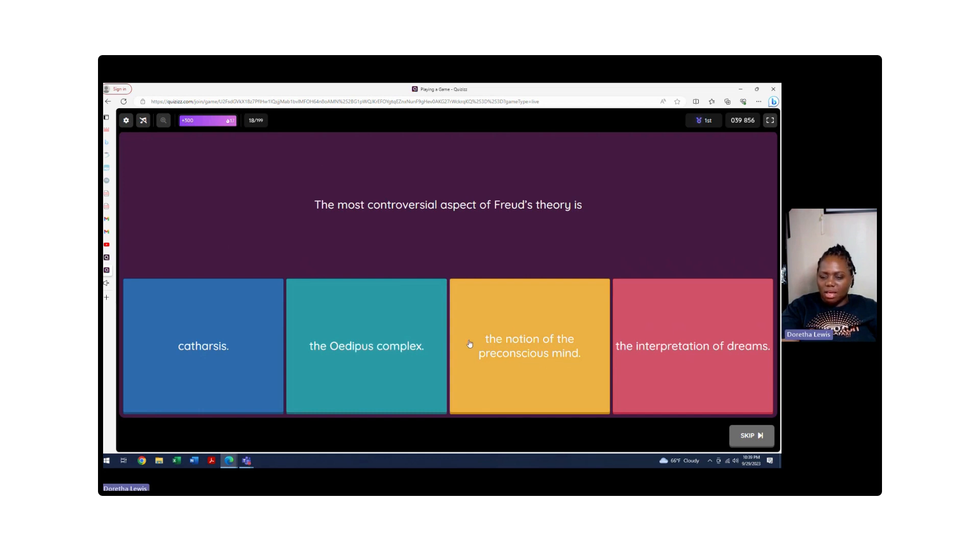
mouse_move(481, 269)
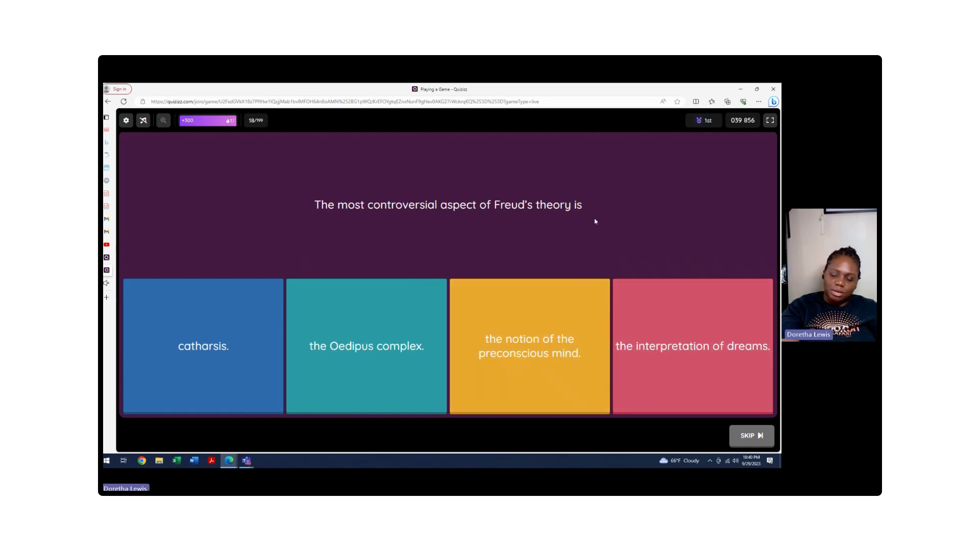
mouse_move(600, 242)
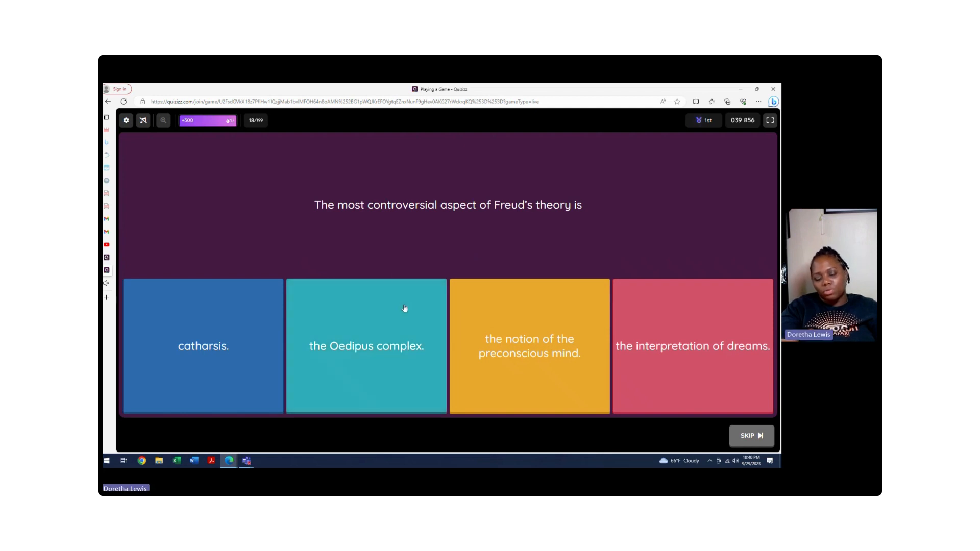
Step: Answer question 18 with 'the Oedipus complex', then advance to question 19
left_click(367, 346)
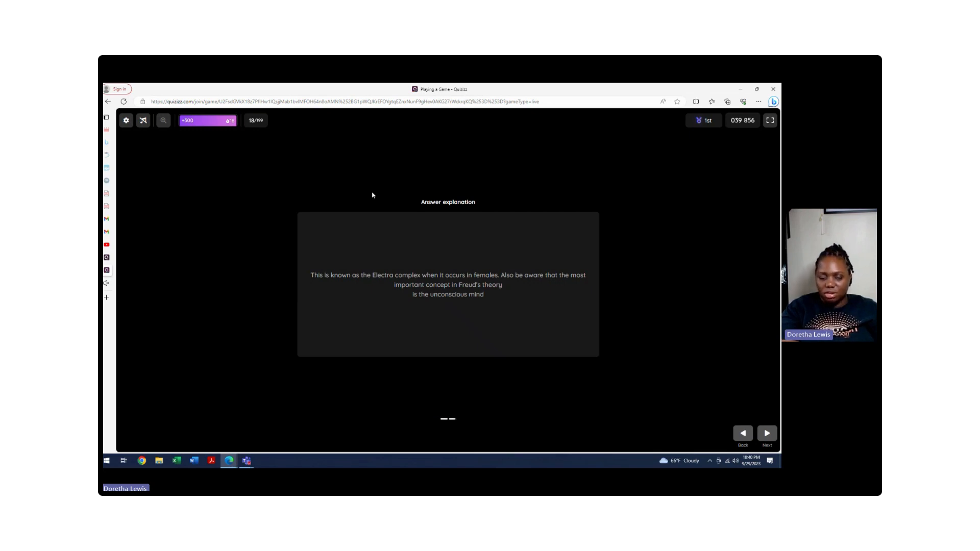
left_click(767, 434)
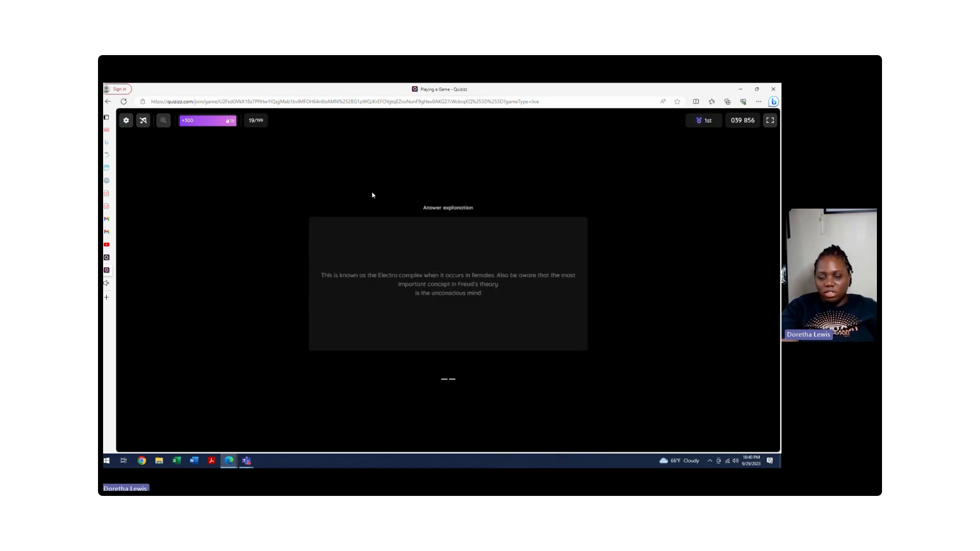
Step: Answer question 19 with 'subjective units of distress scale' to show the SUDS explanation
left_click(448, 378)
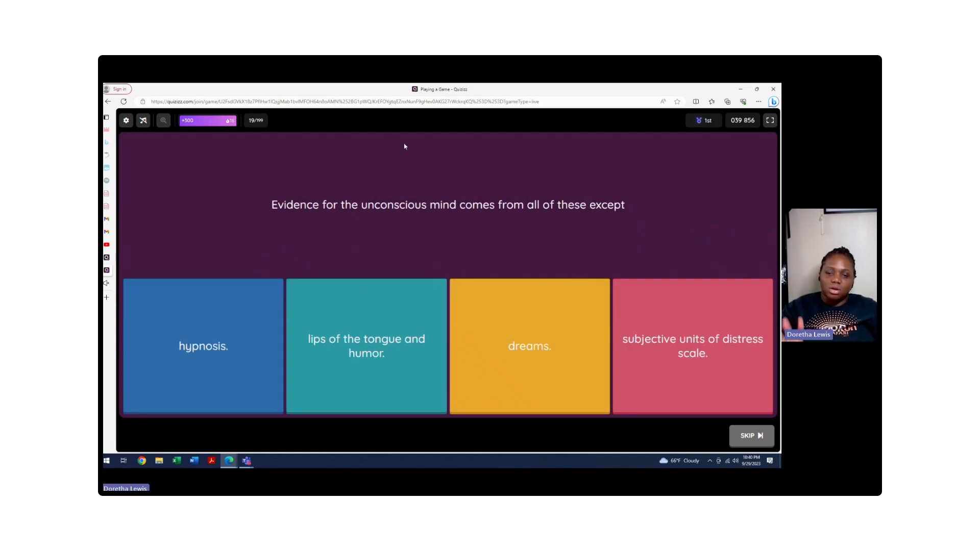
mouse_move(346, 185)
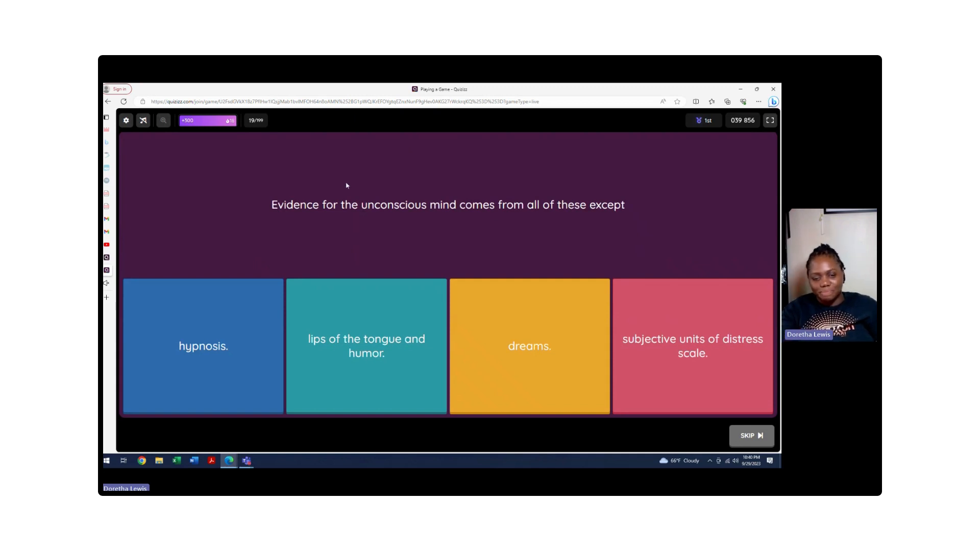
mouse_move(314, 234)
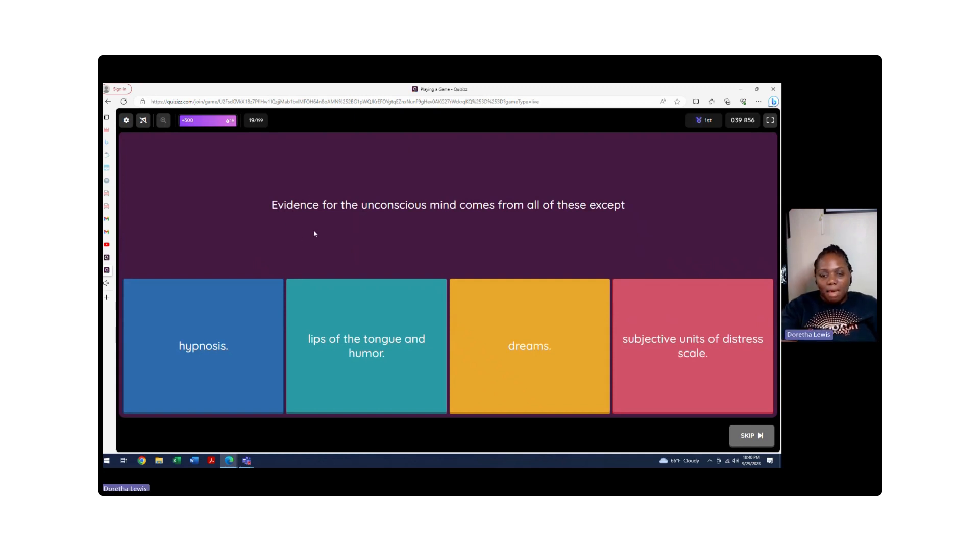
mouse_move(548, 222)
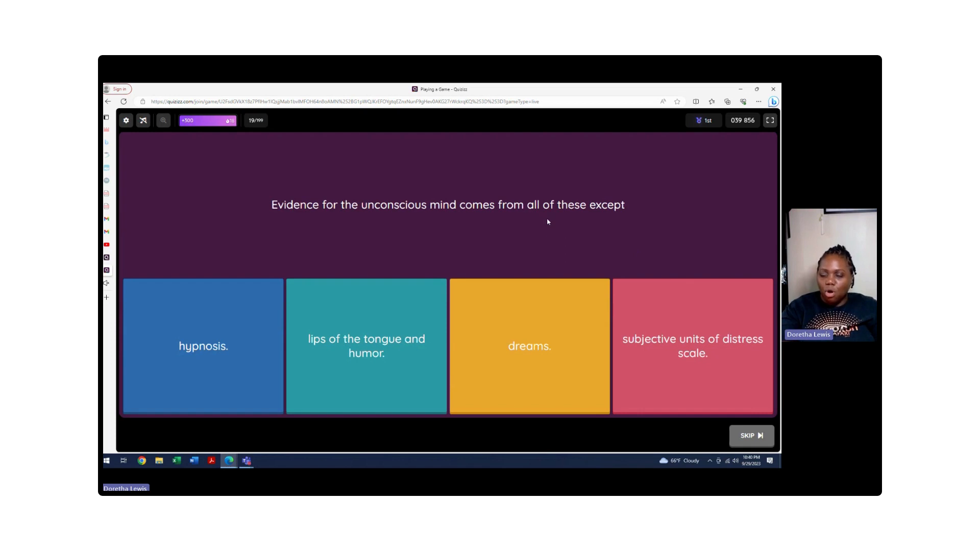
mouse_move(482, 223)
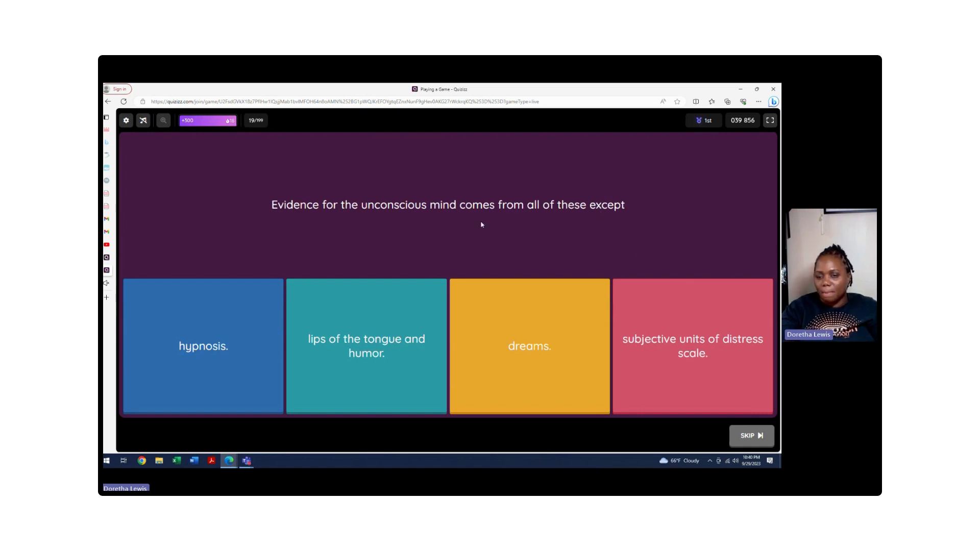
mouse_move(512, 187)
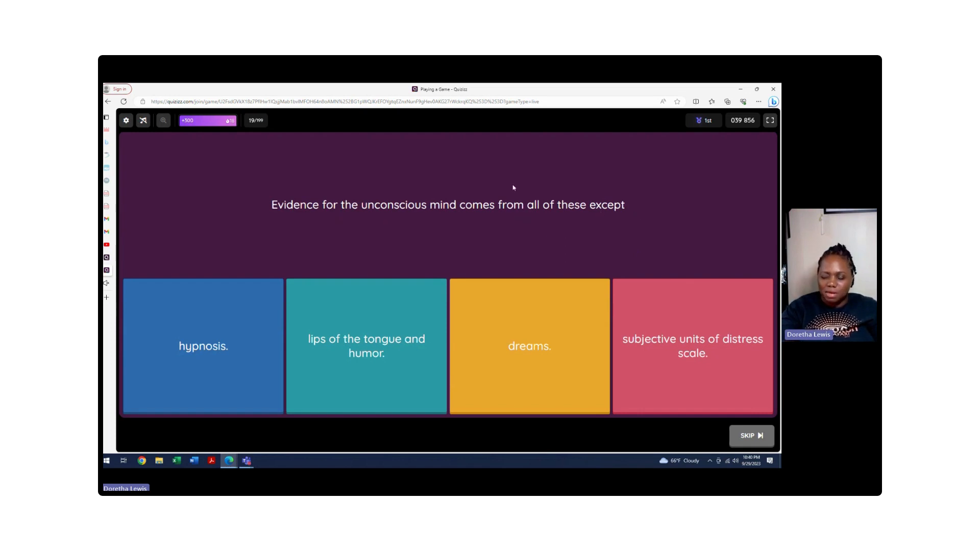
mouse_move(606, 209)
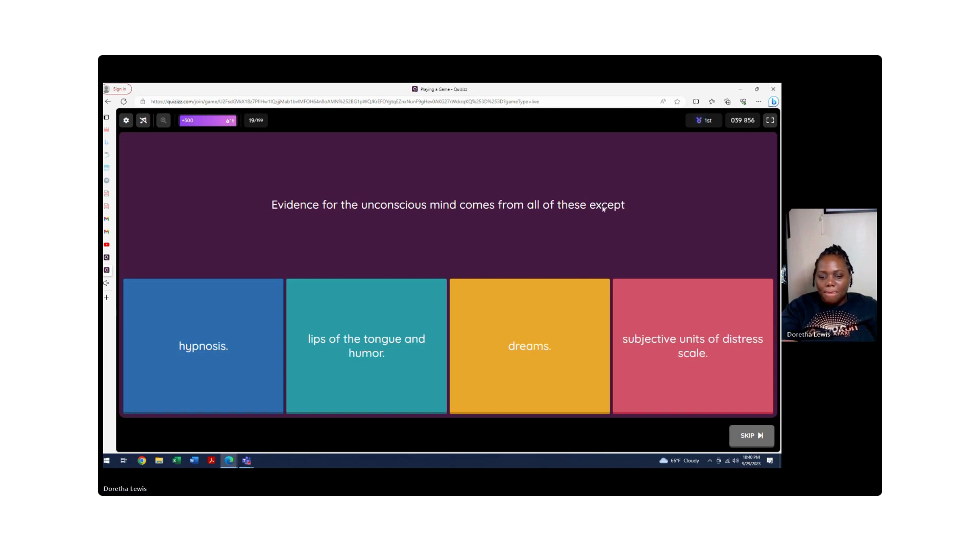
mouse_move(574, 179)
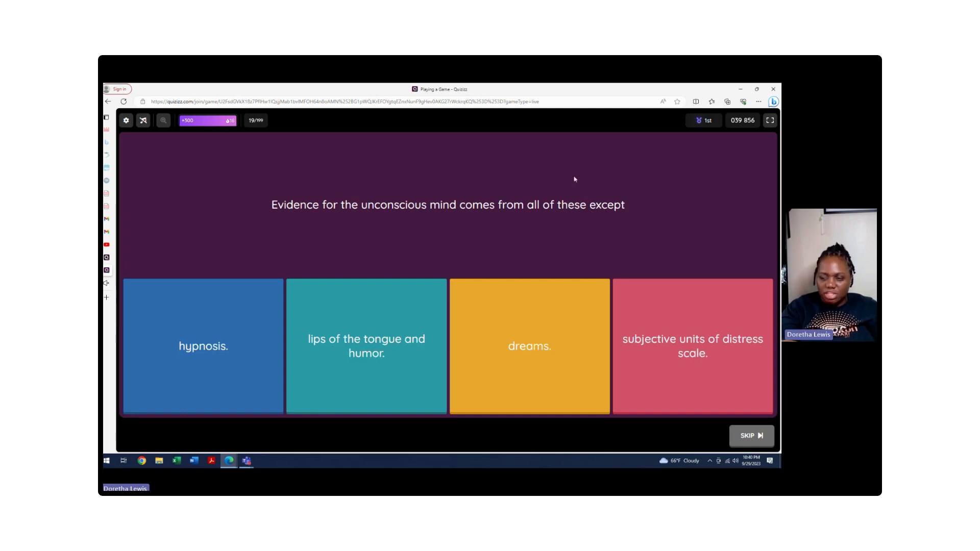
mouse_move(498, 201)
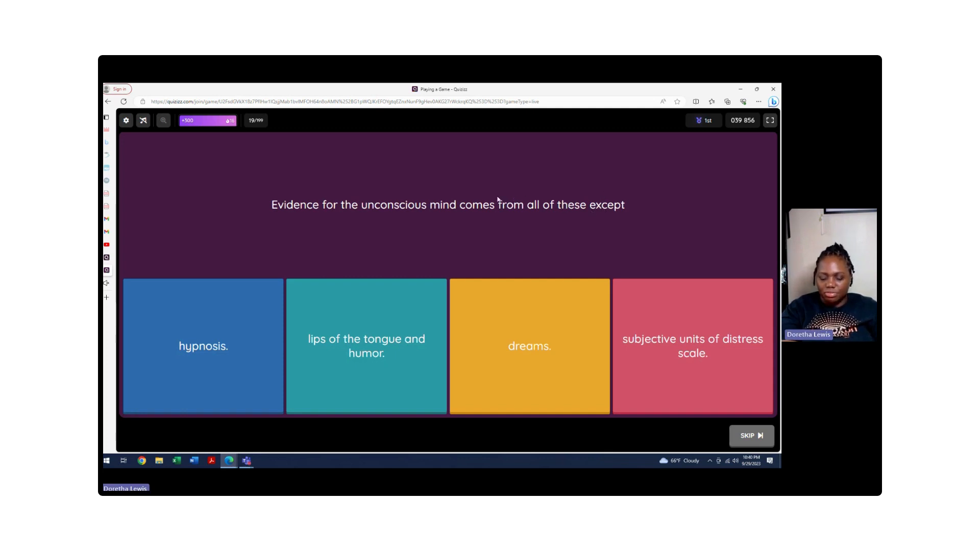
mouse_move(407, 220)
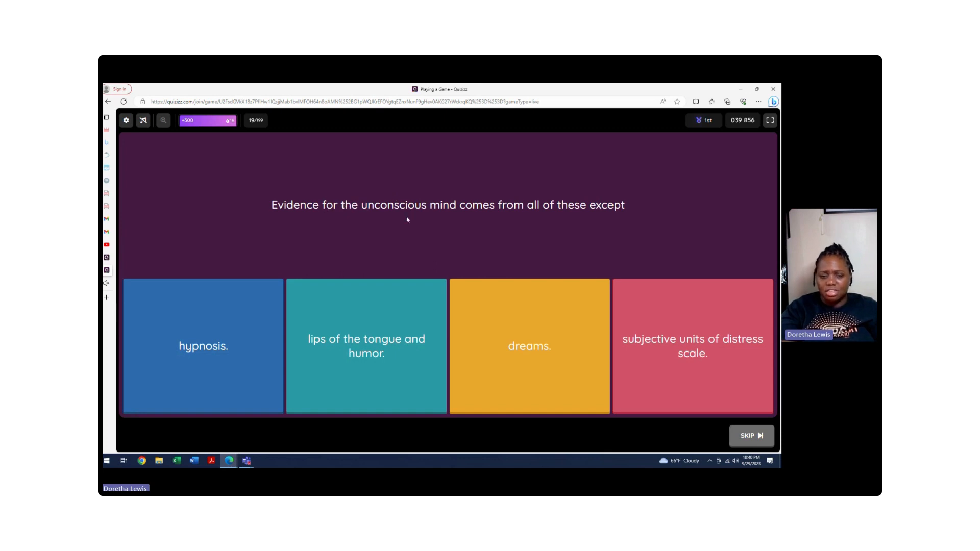
mouse_move(566, 217)
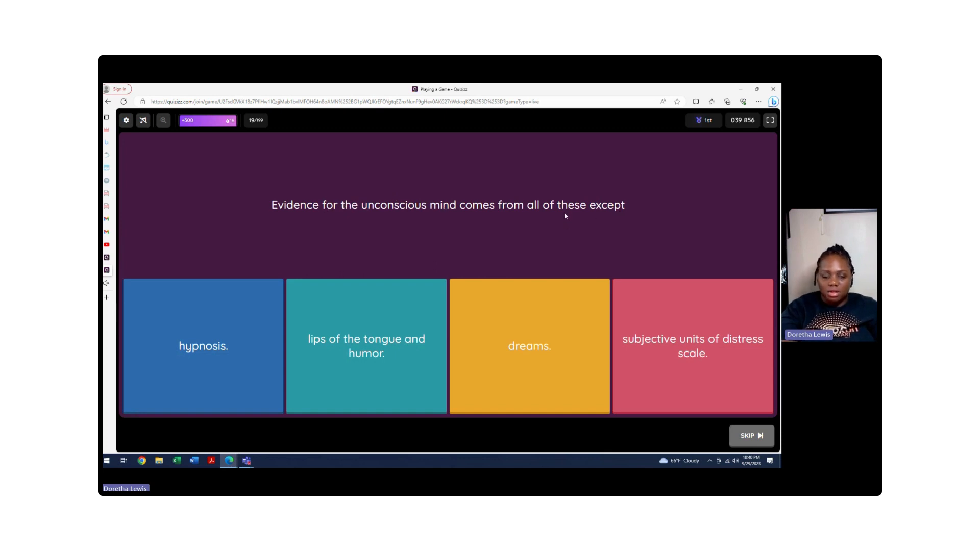
mouse_move(625, 206)
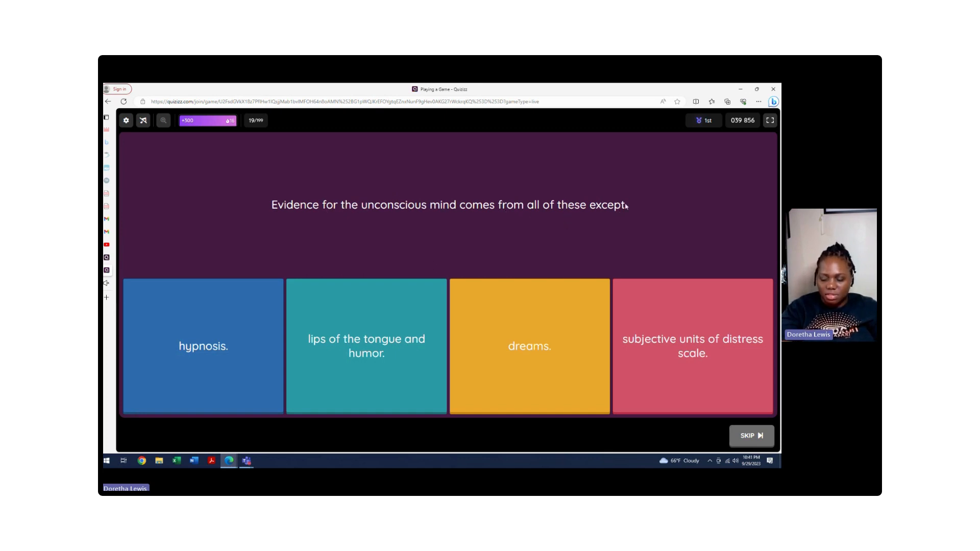
mouse_move(391, 236)
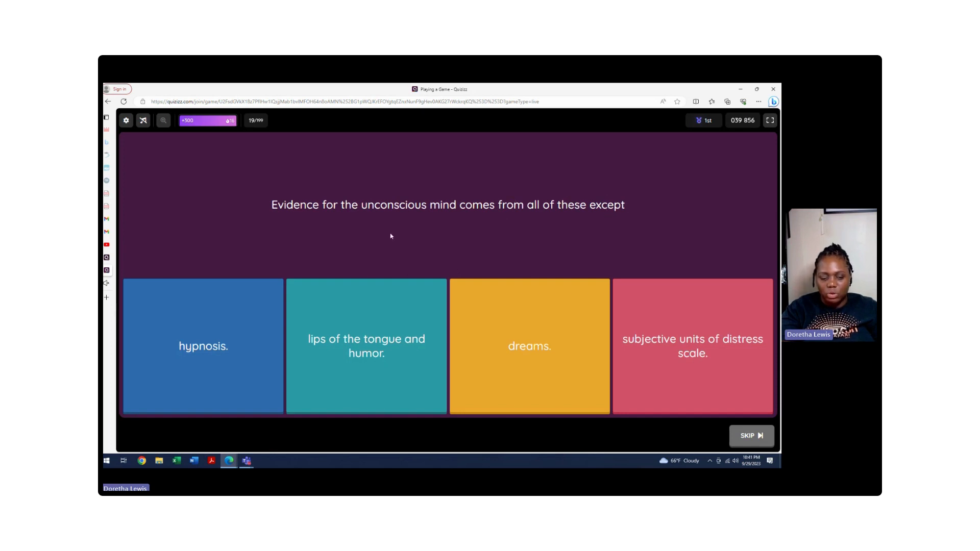
mouse_move(291, 248)
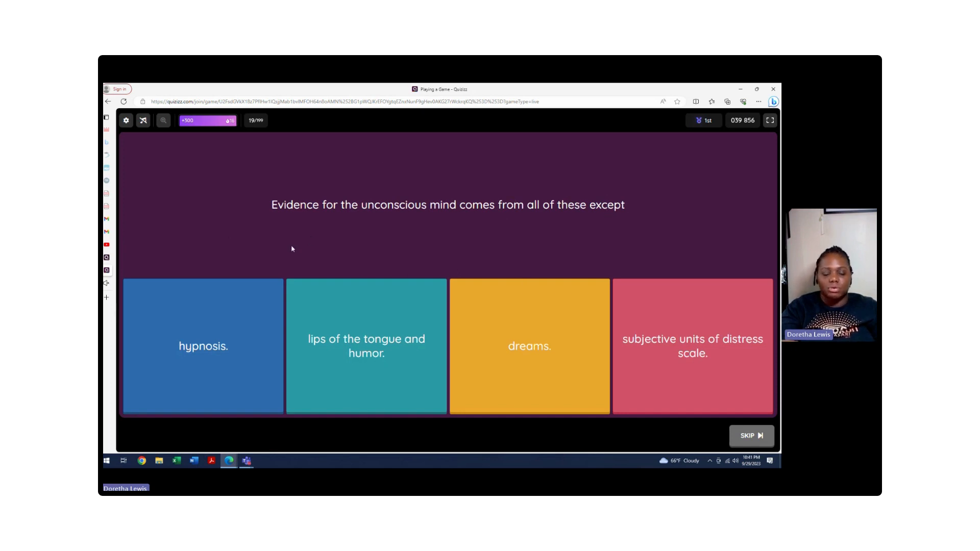
mouse_move(353, 229)
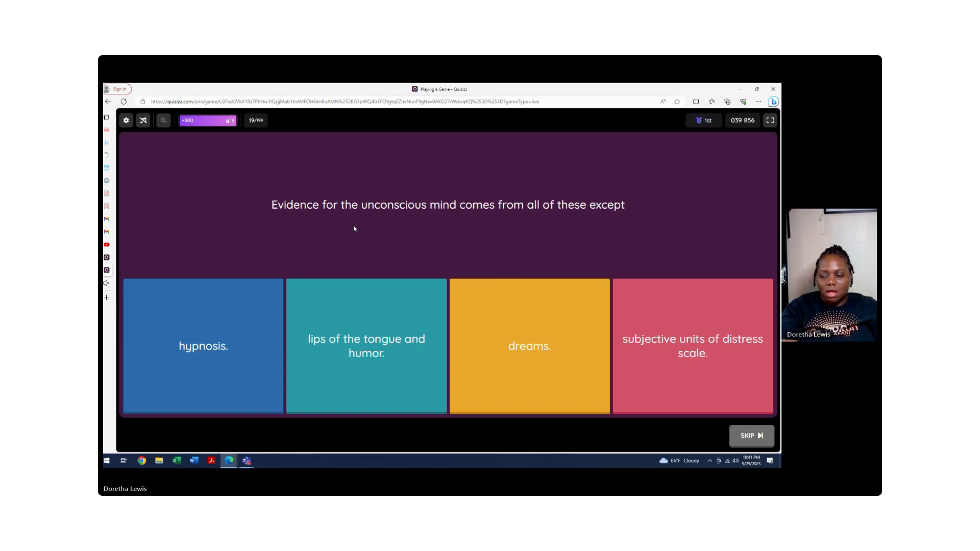
mouse_move(371, 216)
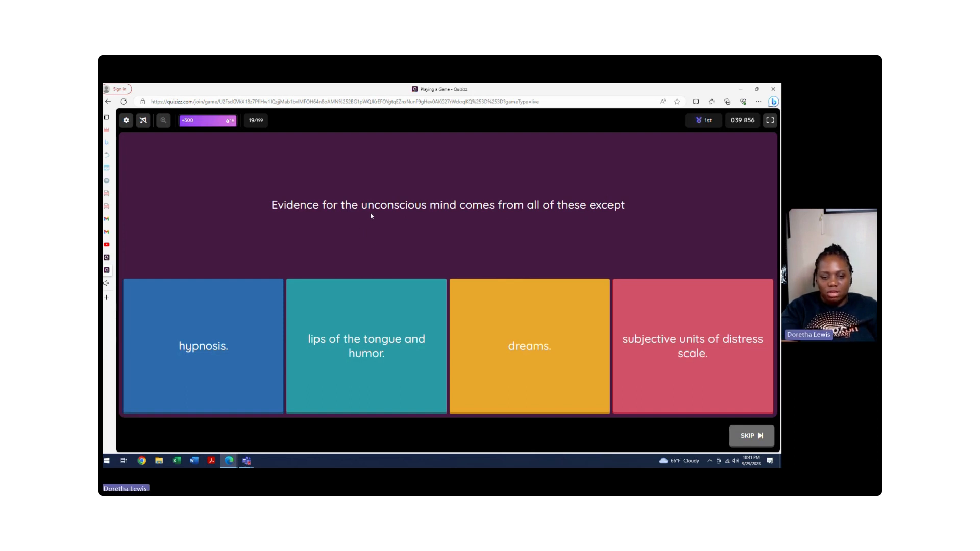
mouse_move(438, 212)
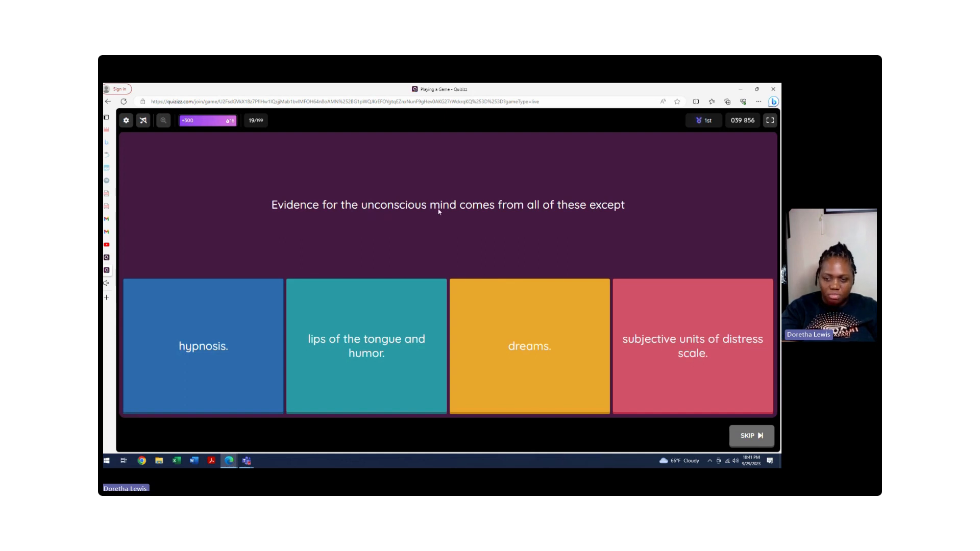
mouse_move(536, 232)
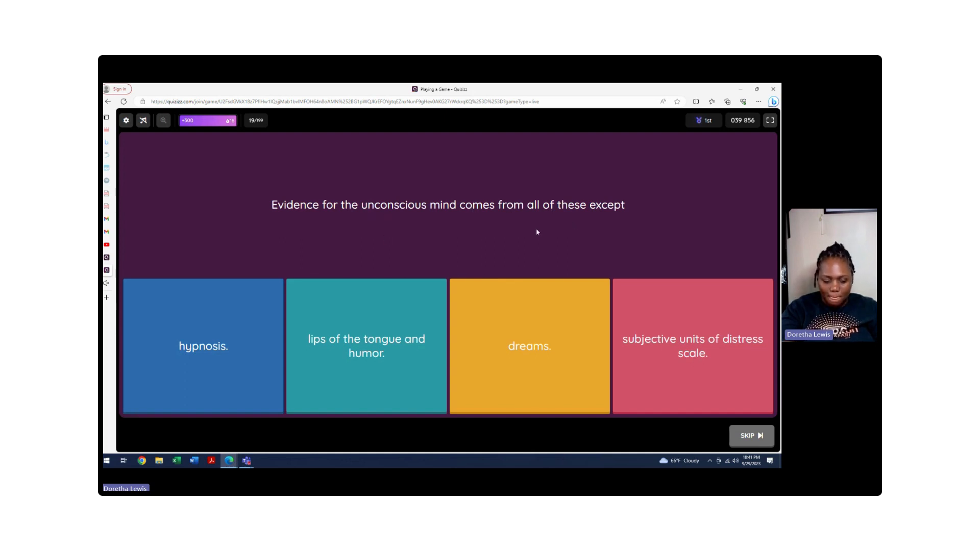
mouse_move(189, 236)
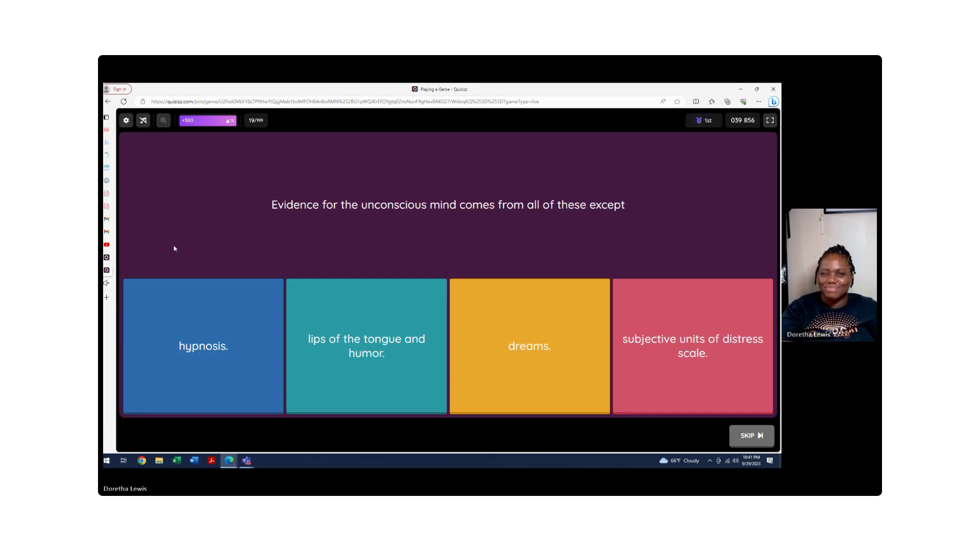
mouse_move(304, 242)
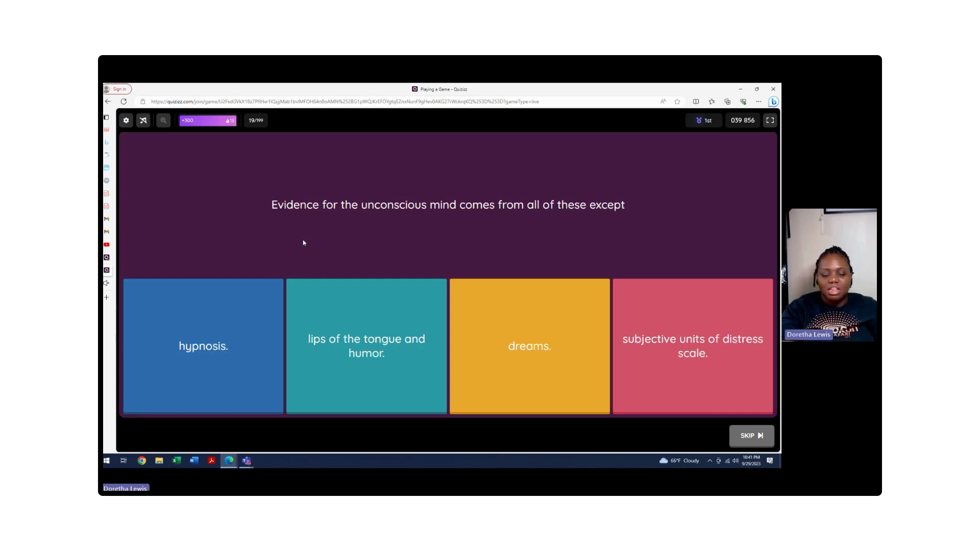
mouse_move(326, 237)
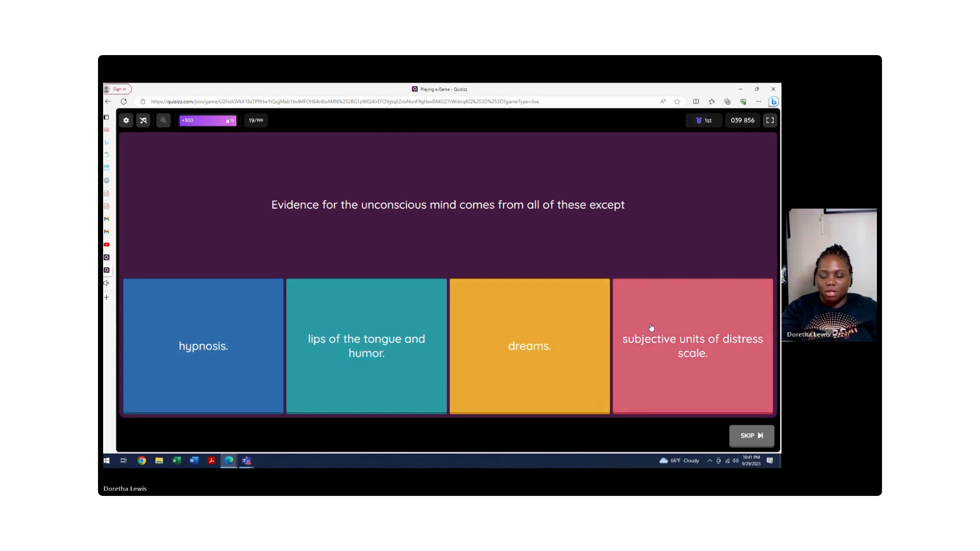
left_click(693, 346)
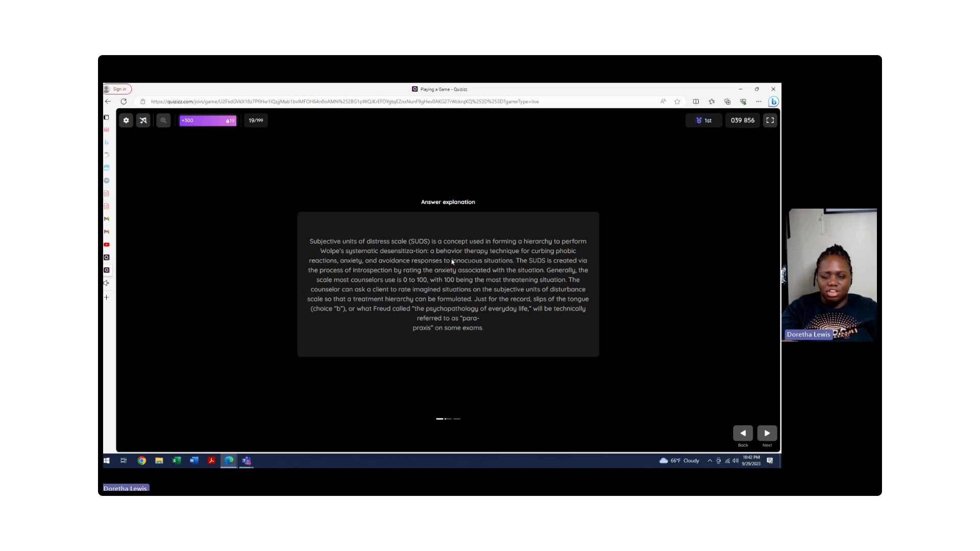
mouse_move(485, 245)
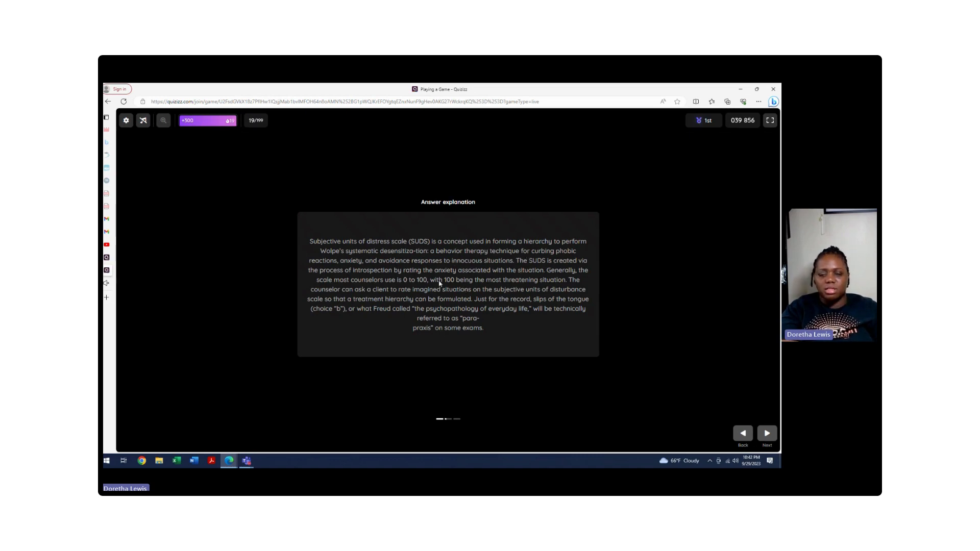
mouse_move(495, 279)
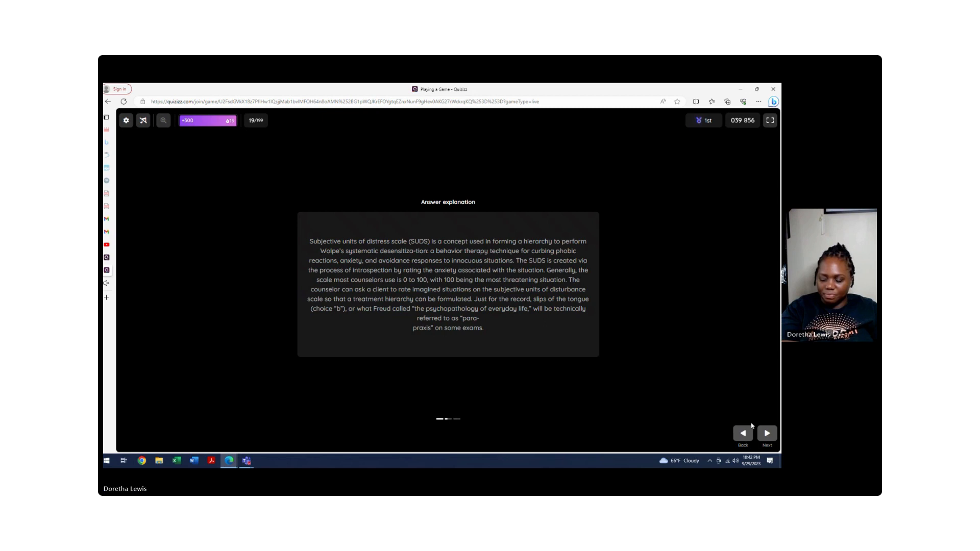
Step: Move on to question 20 about remembering what triggered depression
left_click(767, 432)
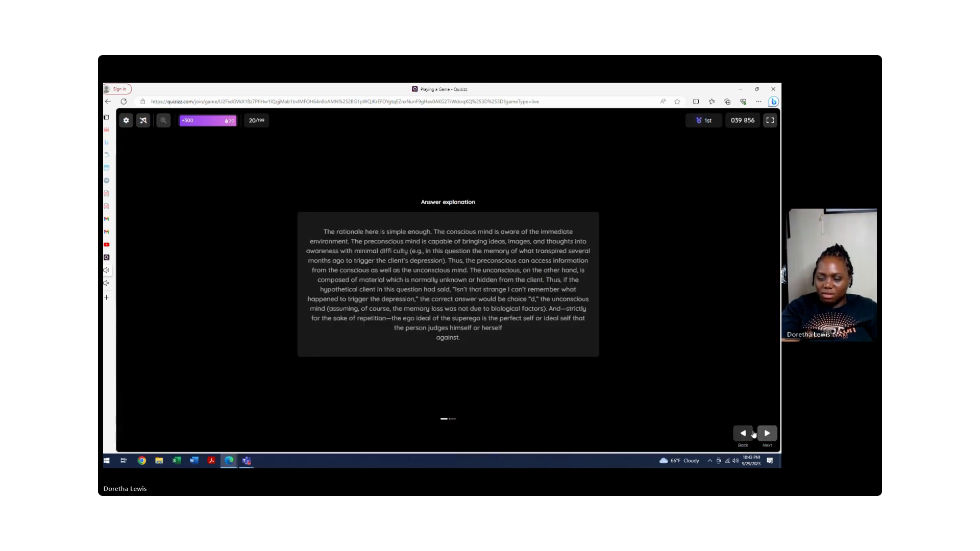
Step: Load question 21 and answer 'ego defense mechanisms', showing its explanation
left_click(766, 433)
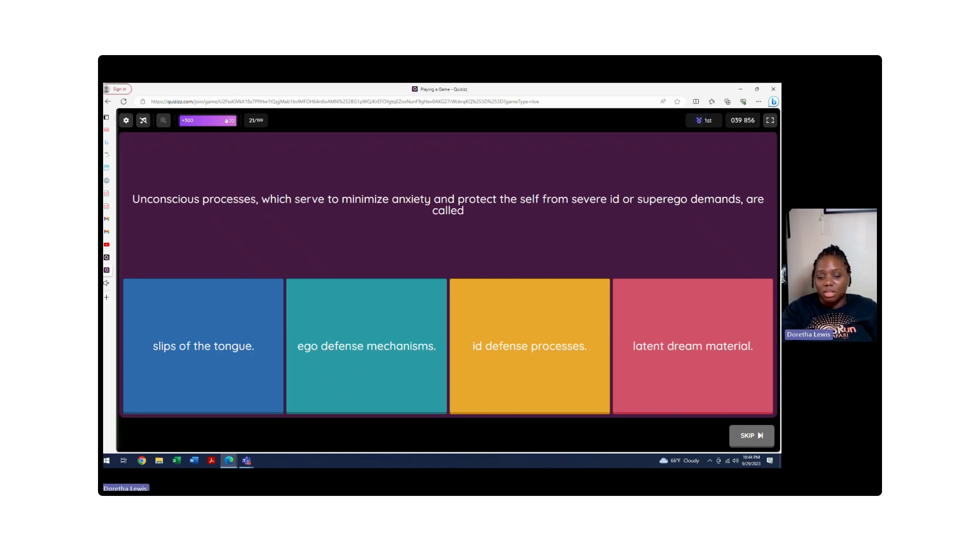
left_click(365, 346)
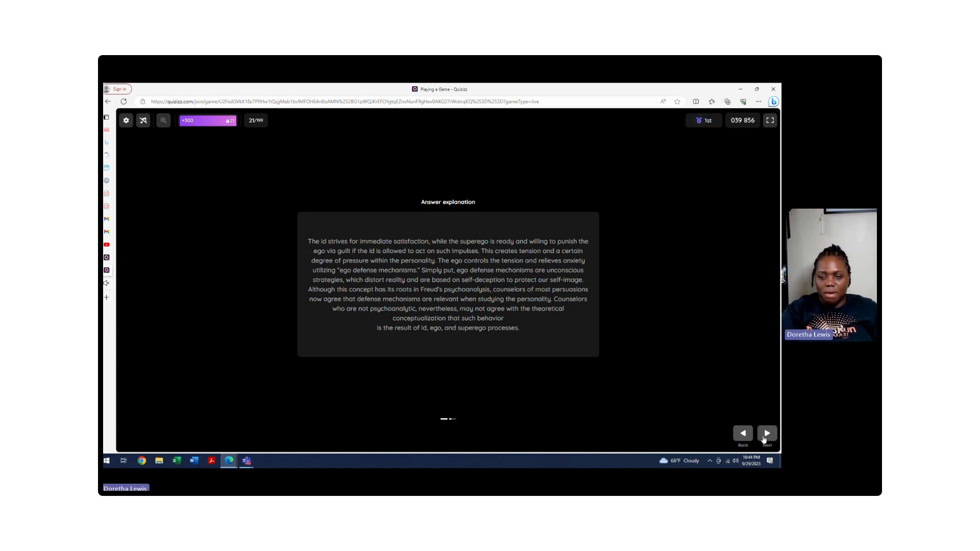
Step: Load question 22 and submit an answer, bringing up the repression explanation
left_click(767, 433)
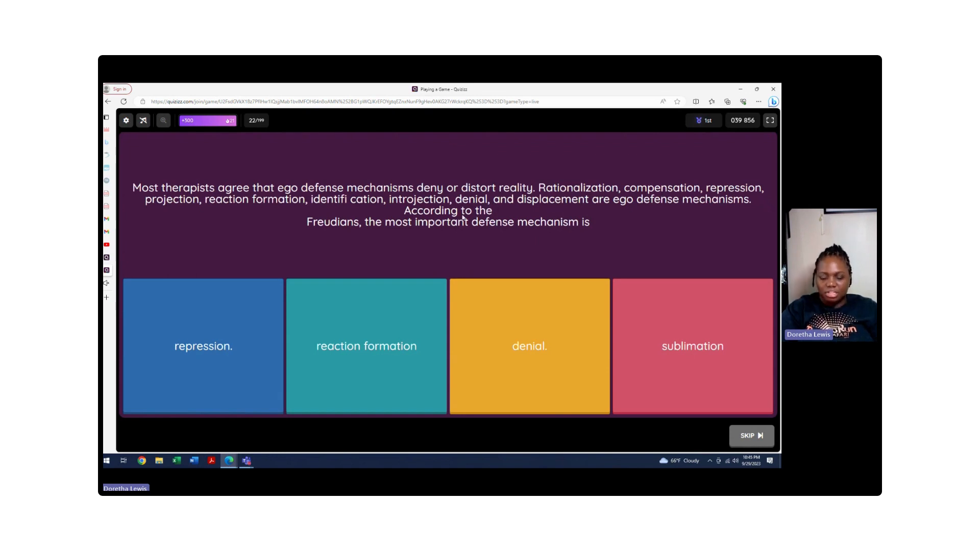
mouse_move(599, 209)
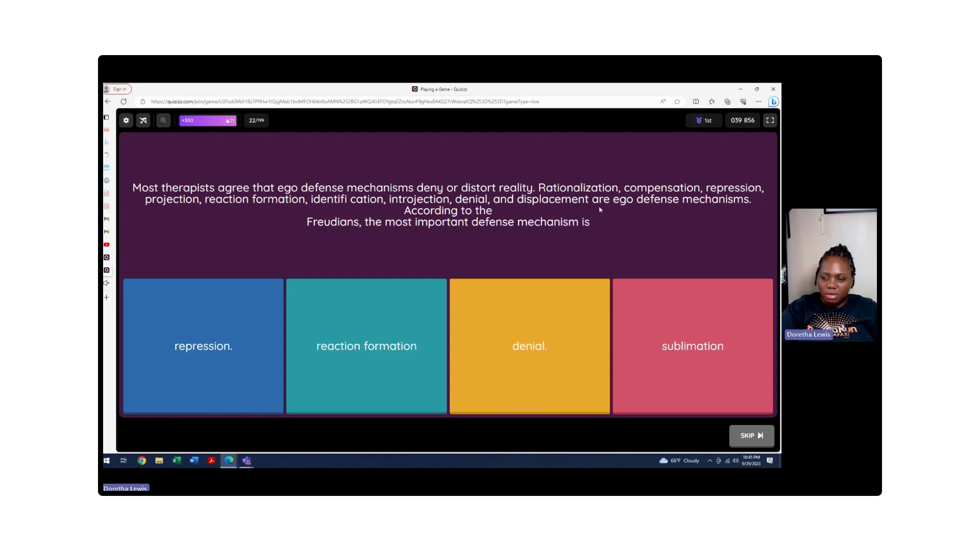
mouse_move(625, 213)
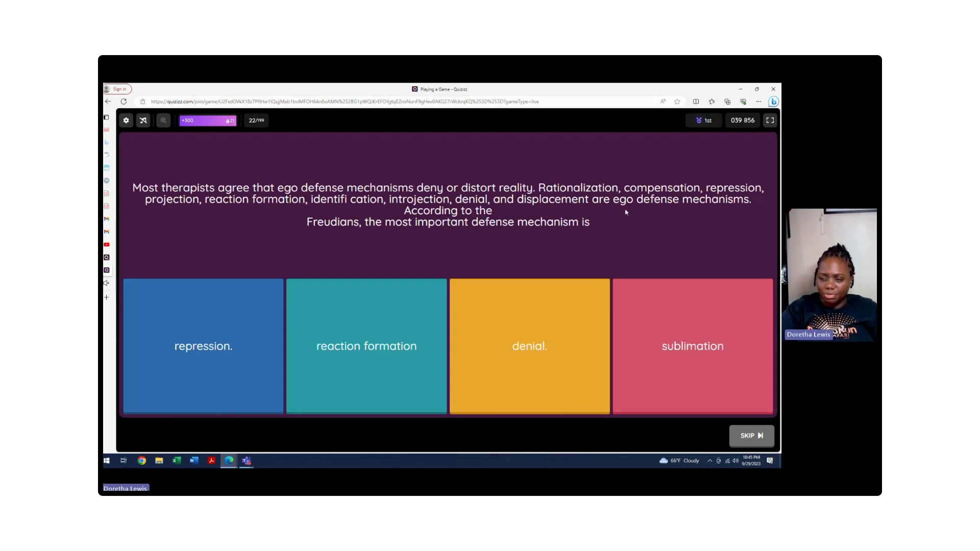
mouse_move(605, 218)
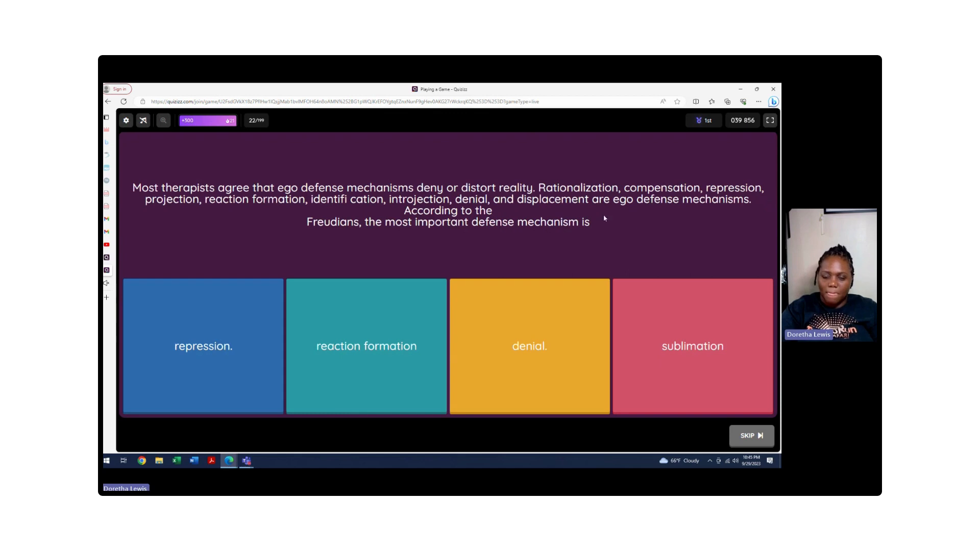
mouse_move(375, 237)
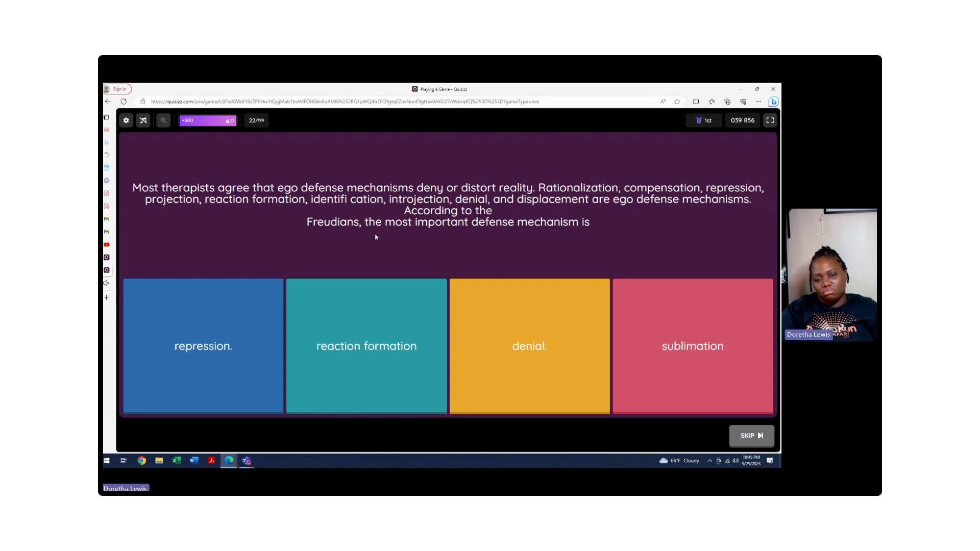
mouse_move(522, 239)
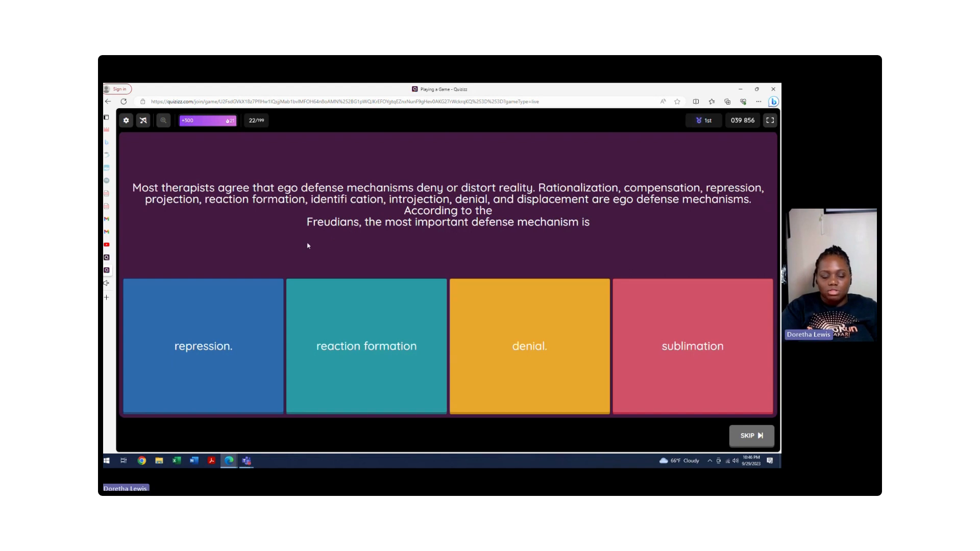
mouse_move(239, 265)
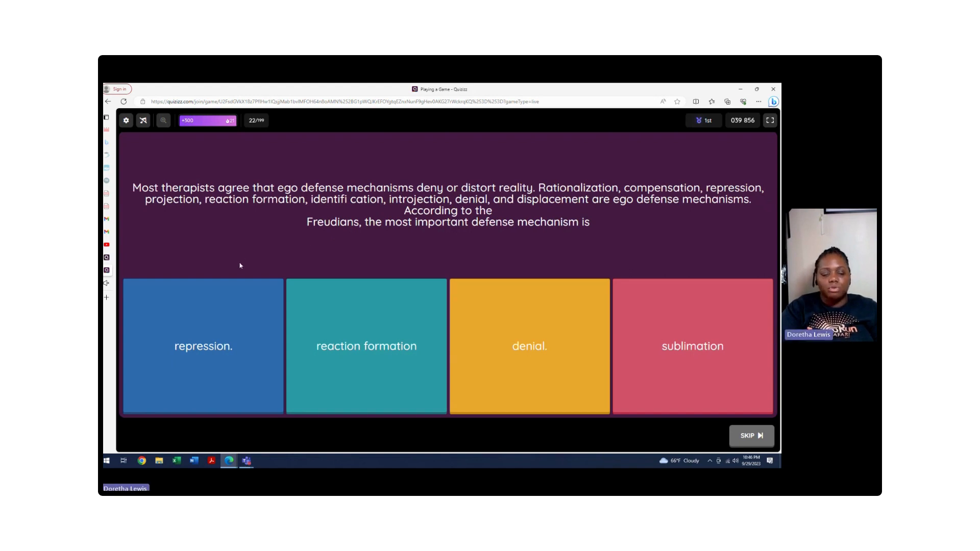
left_click(202, 346)
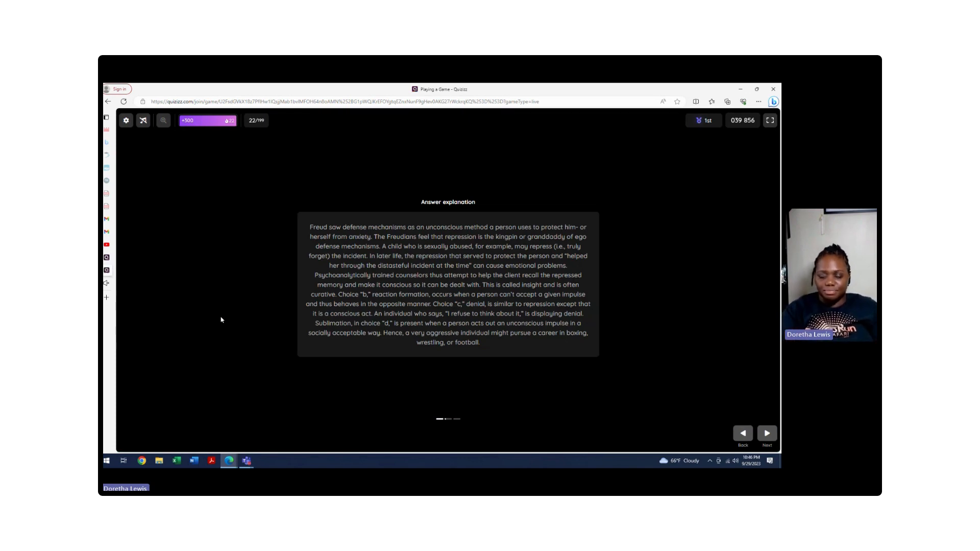
mouse_move(673, 393)
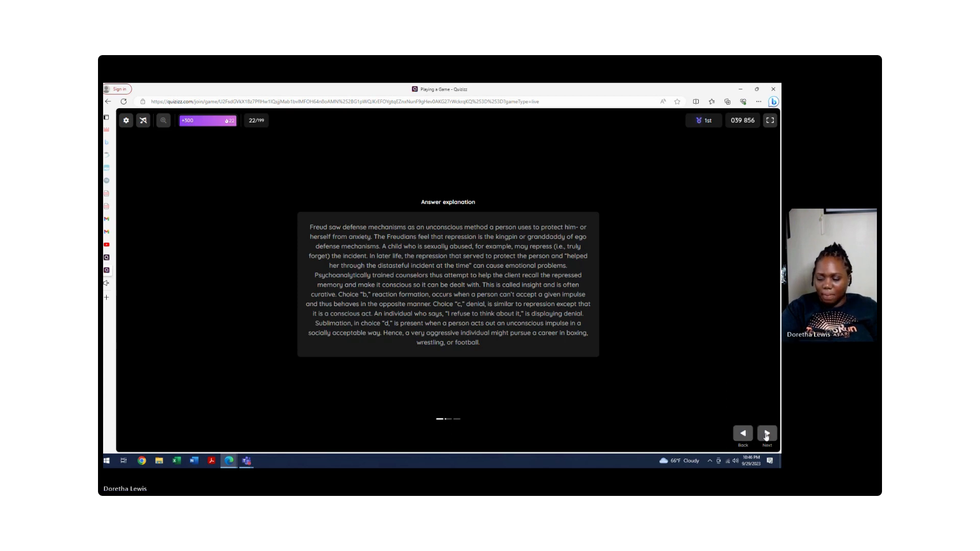
Step: Answer question 23 with 'repression is automatic or involuntary', then advance to question 24
left_click(767, 436)
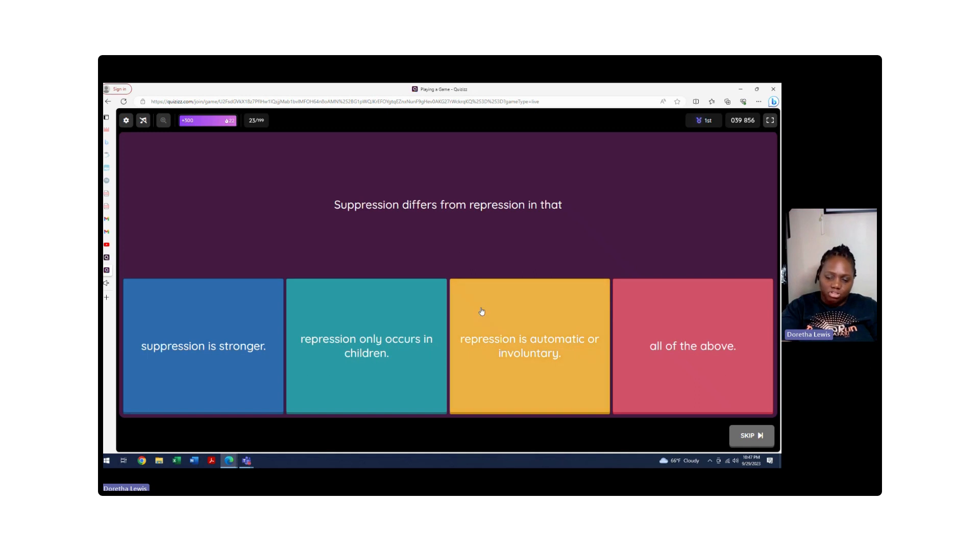
left_click(529, 345)
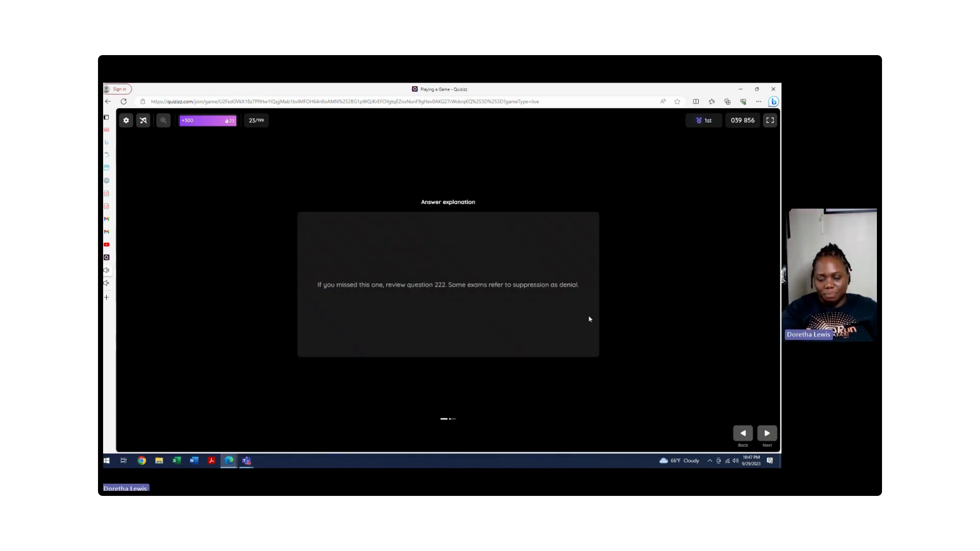
left_click(767, 434)
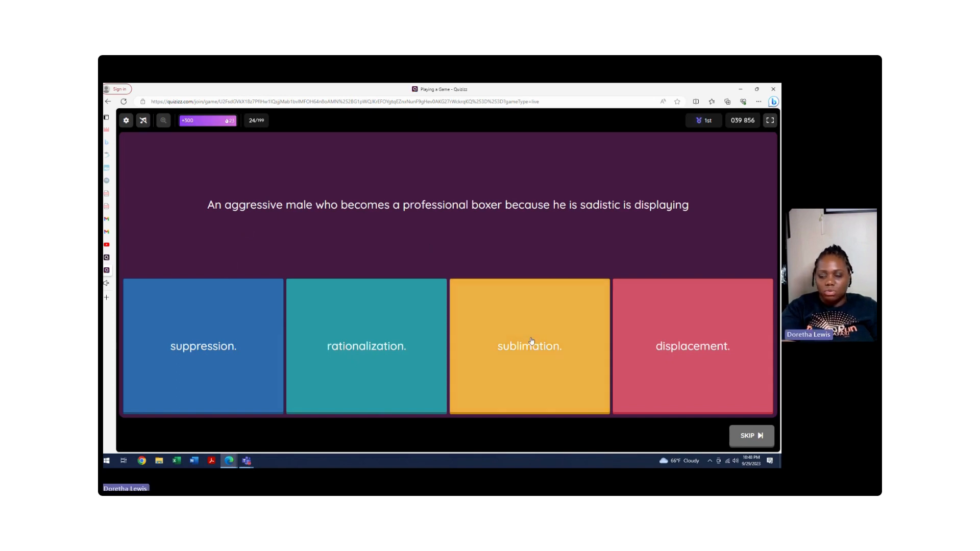
Step: Answer the sadistic boxer question with 'sublimation' and view the rationalization/displacement explanation
left_click(529, 345)
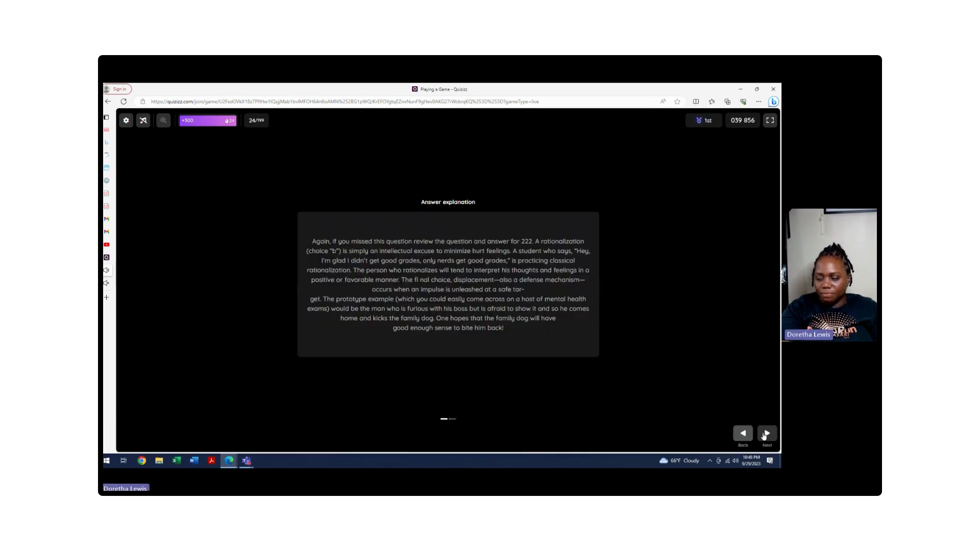
Step: Load question 25 and answer 'none of the above', scoring +900
left_click(767, 436)
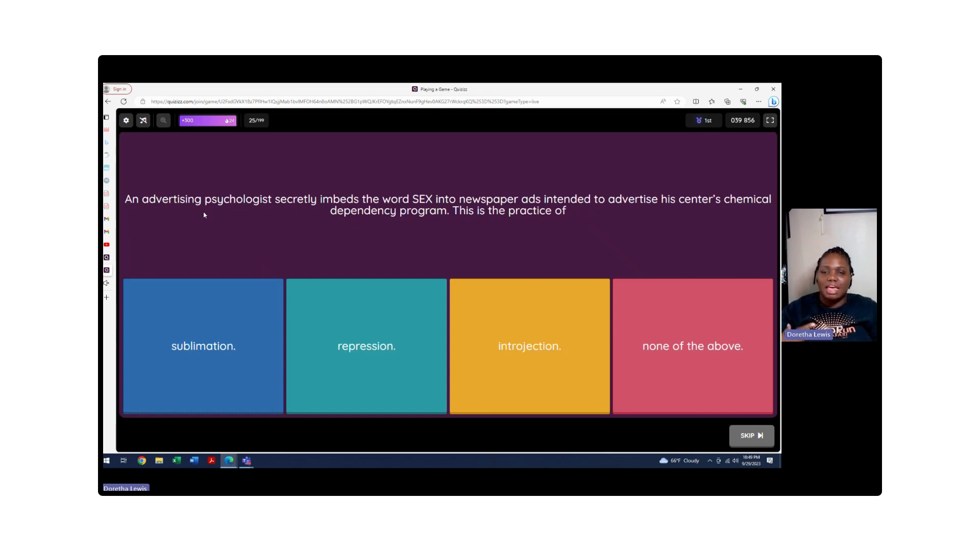
mouse_move(307, 154)
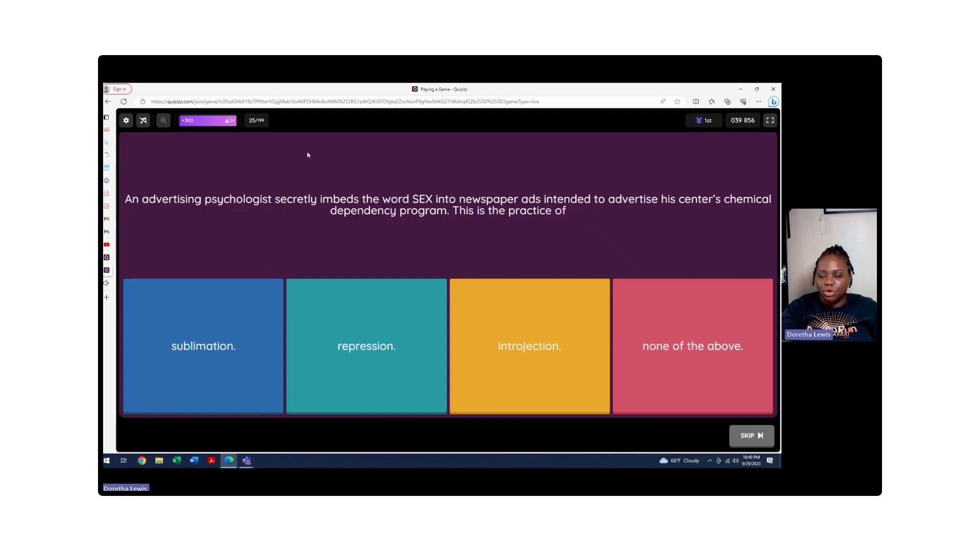
left_click(693, 346)
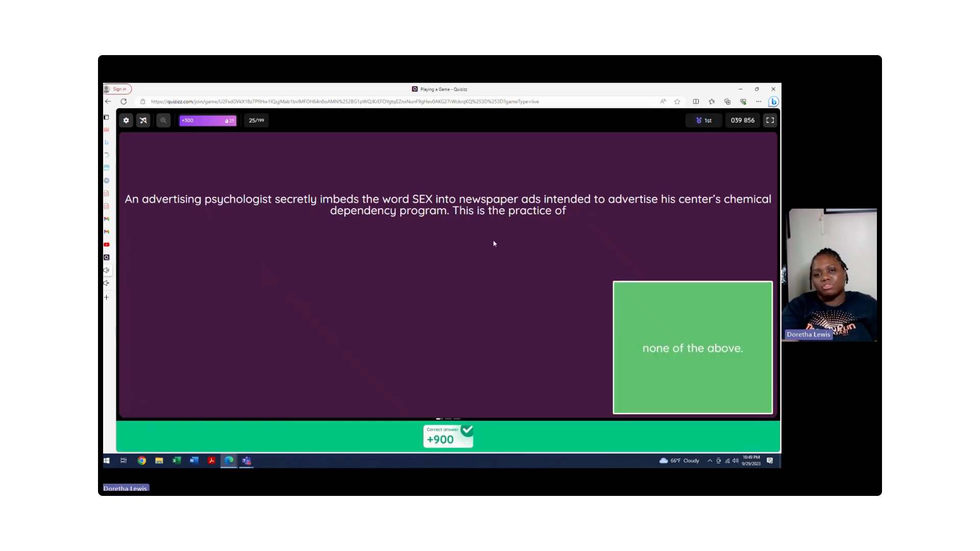